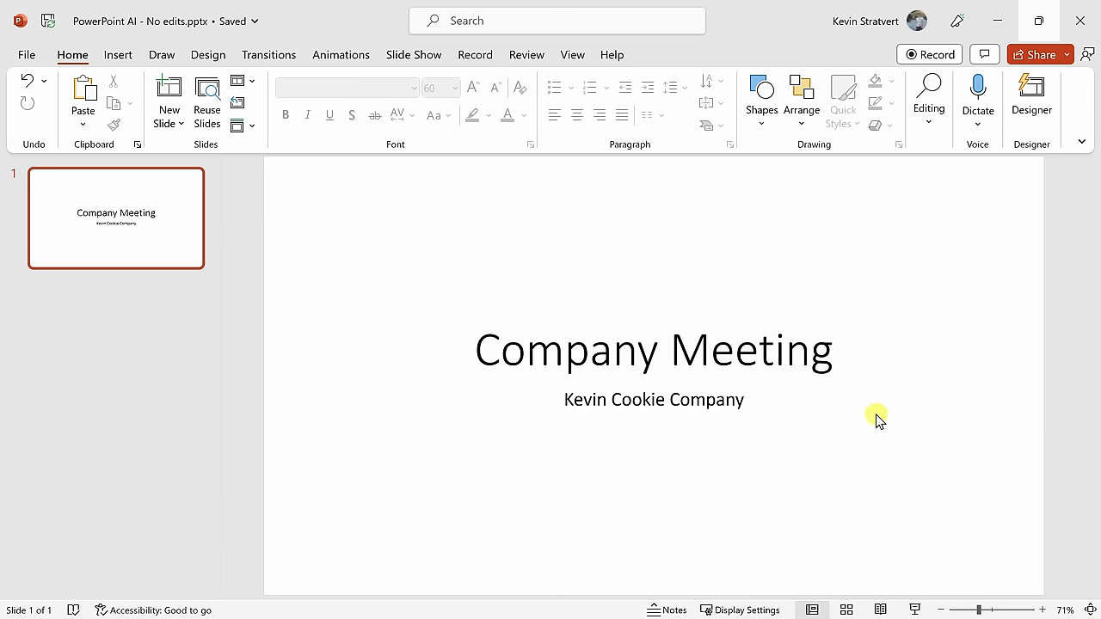
pyautogui.moveTo(894, 357)
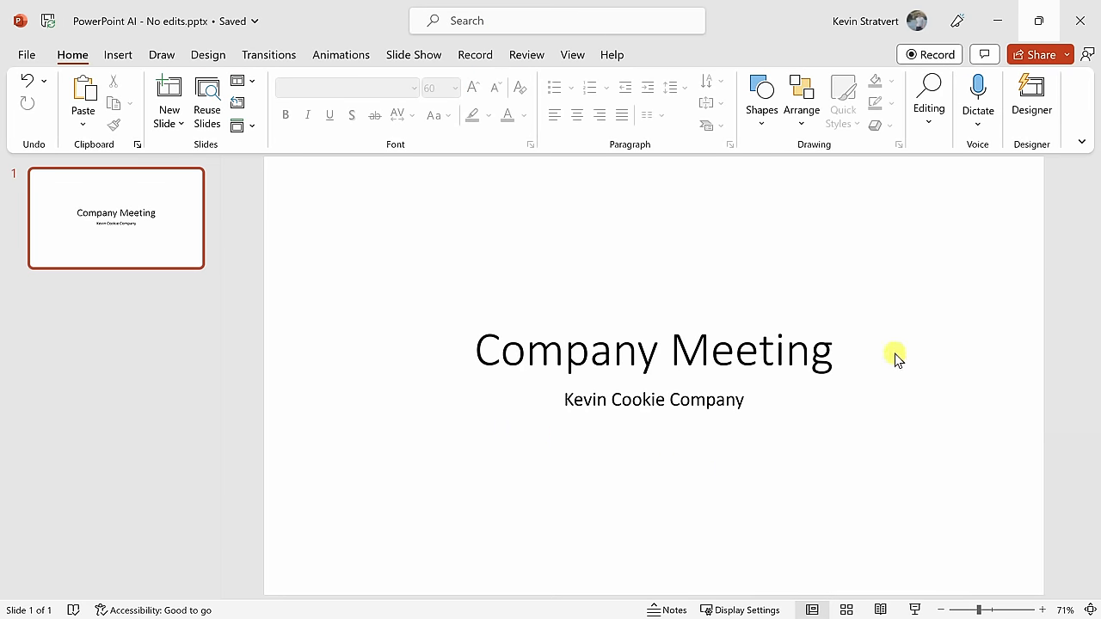
pyautogui.moveTo(898, 343)
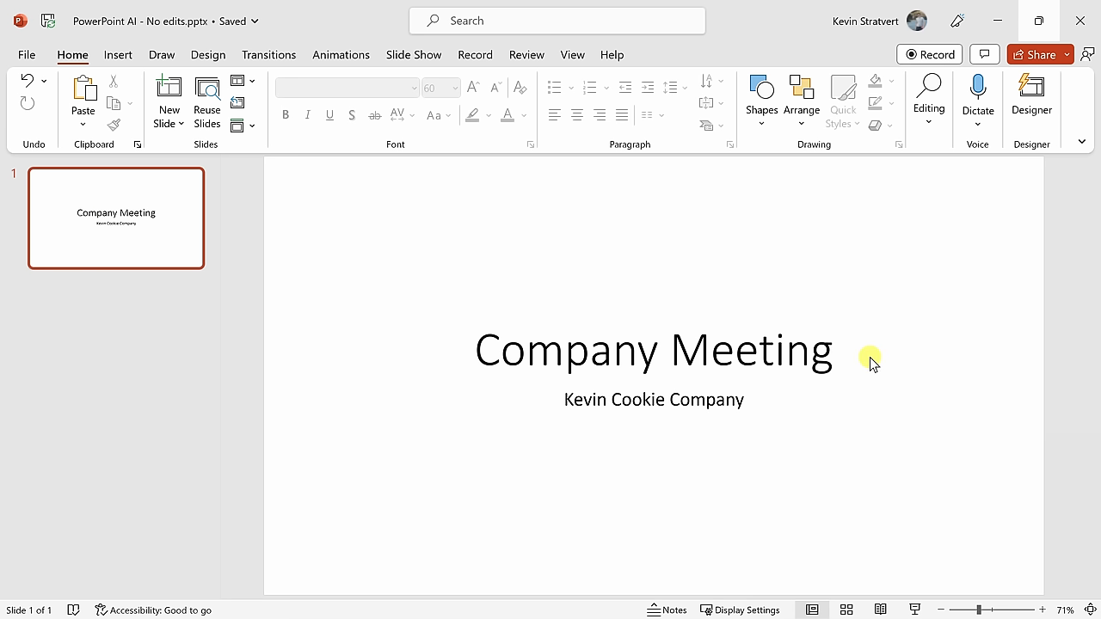
pyautogui.moveTo(744, 428)
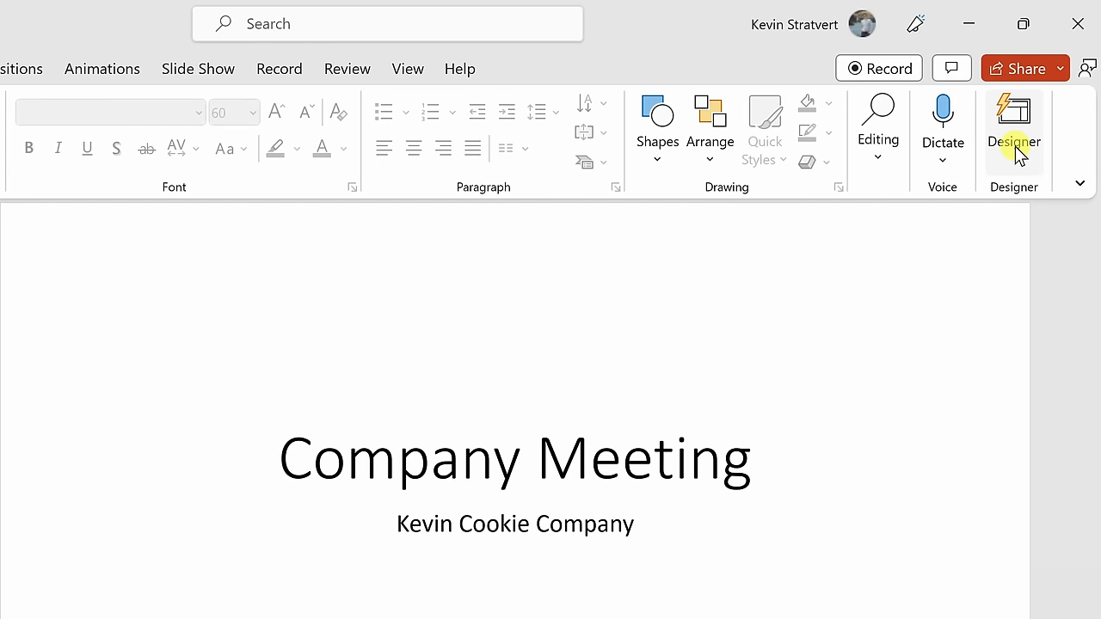
pyautogui.moveTo(1014, 151)
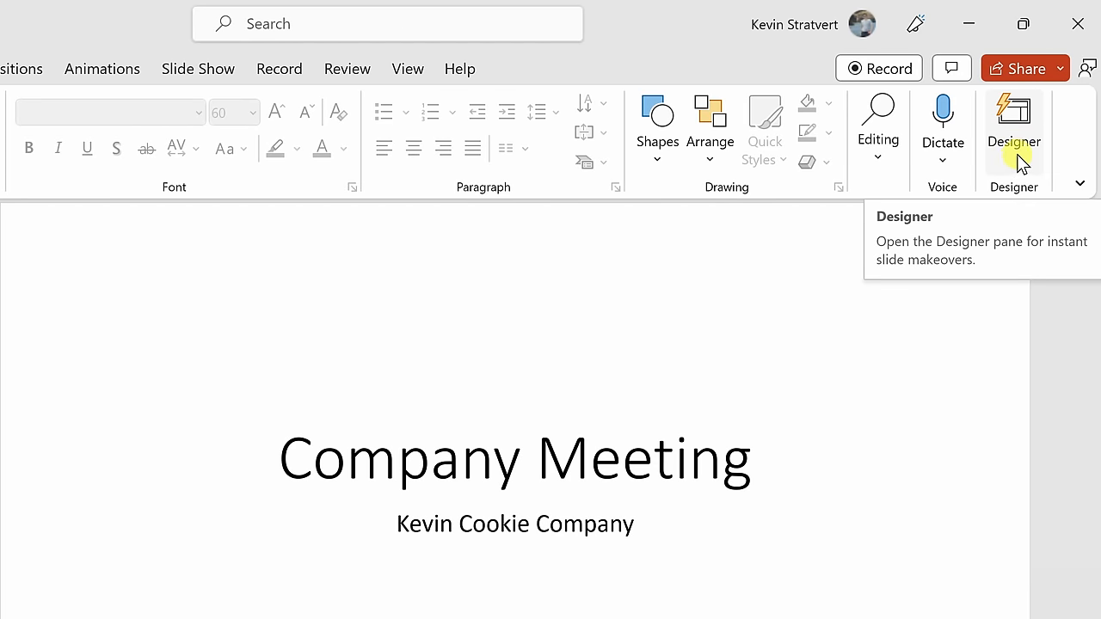
# - Open Designer for the plain Company Meeting title slide and browse every suggested design idea
pyautogui.click(1013, 121)
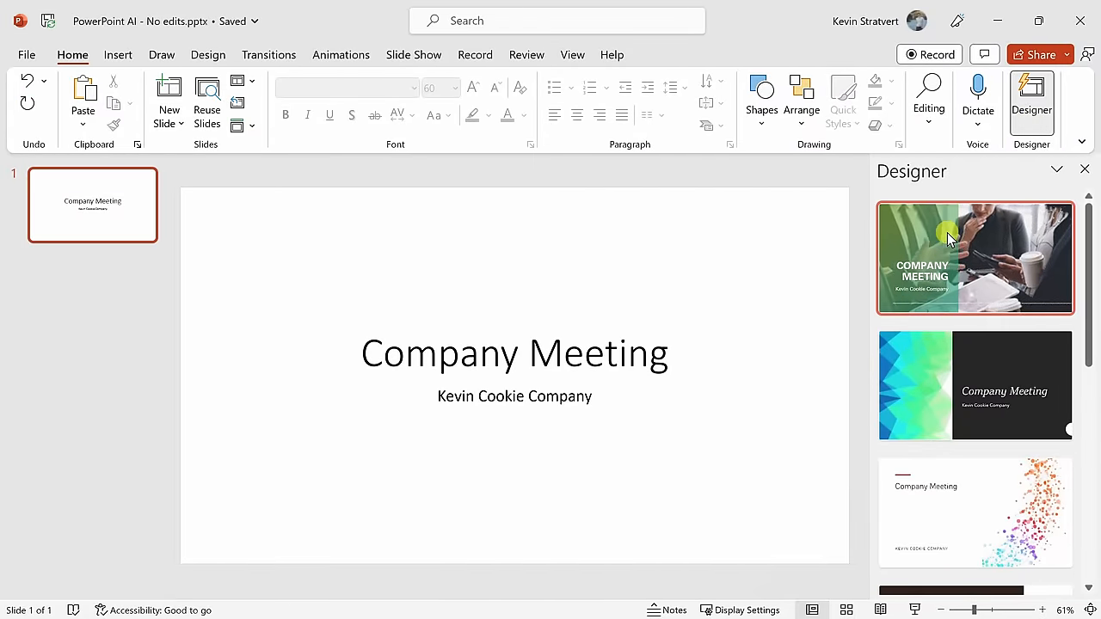
pyautogui.moveTo(970, 249)
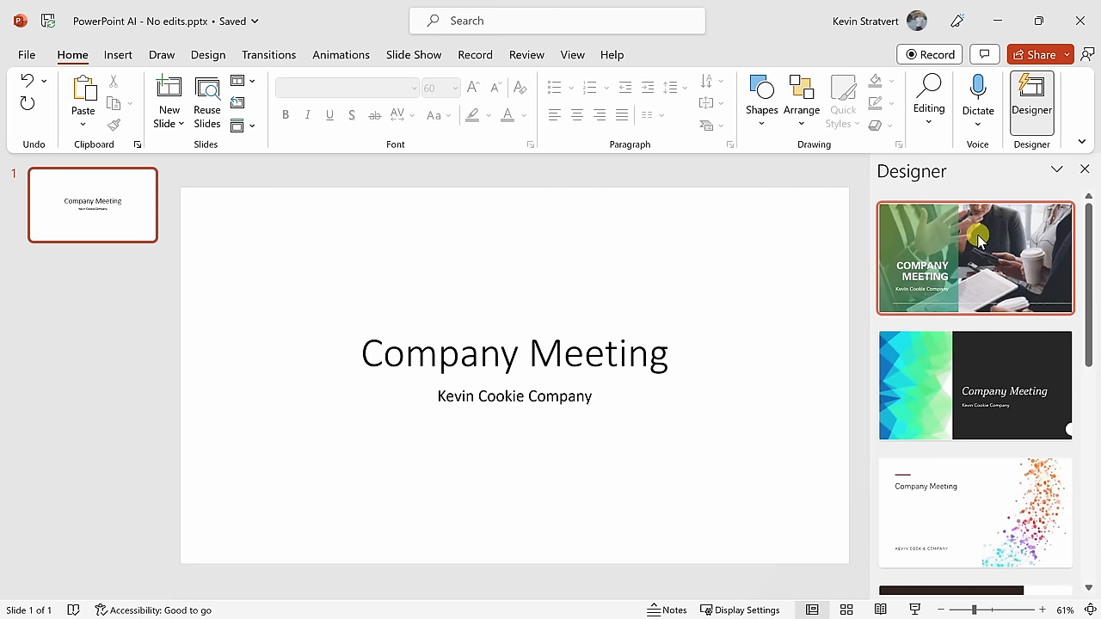
pyautogui.click(975, 384)
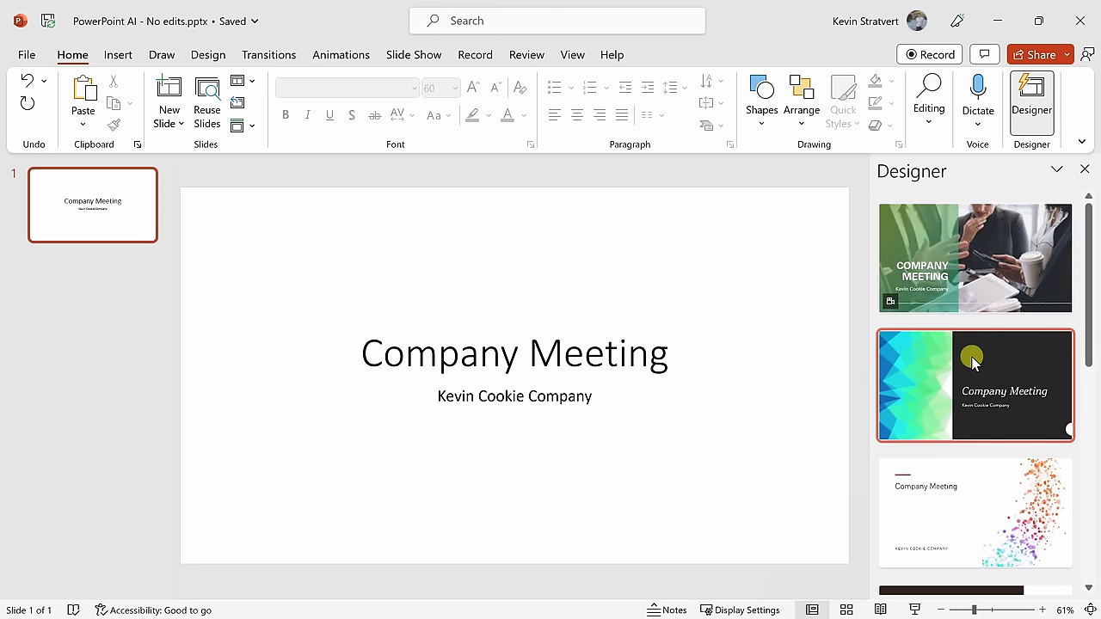
pyautogui.scroll(-3)
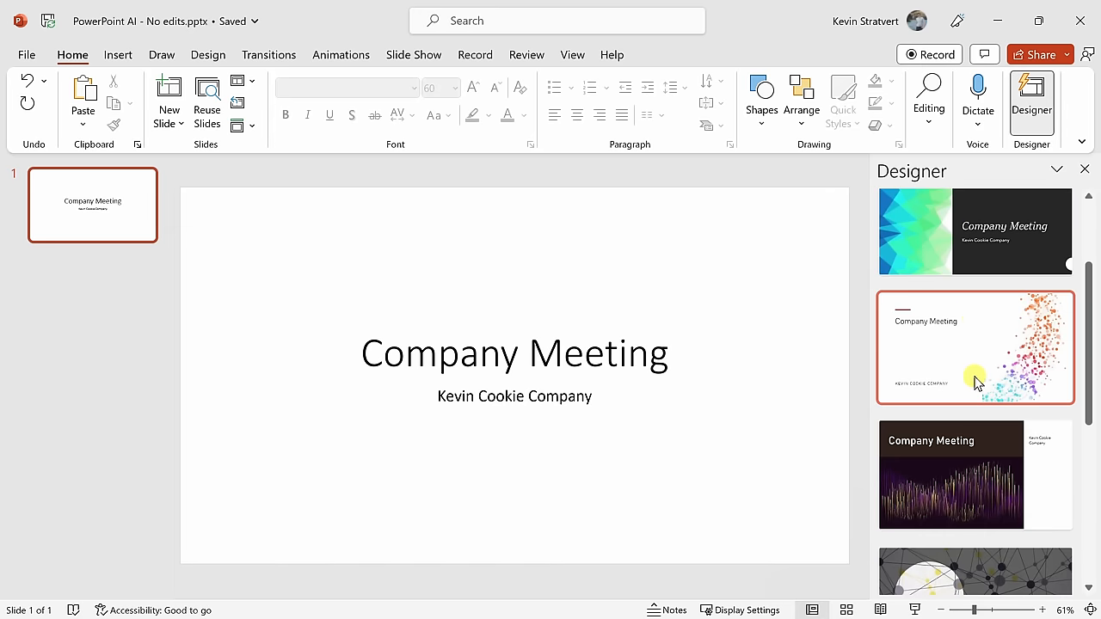
pyautogui.scroll(-3)
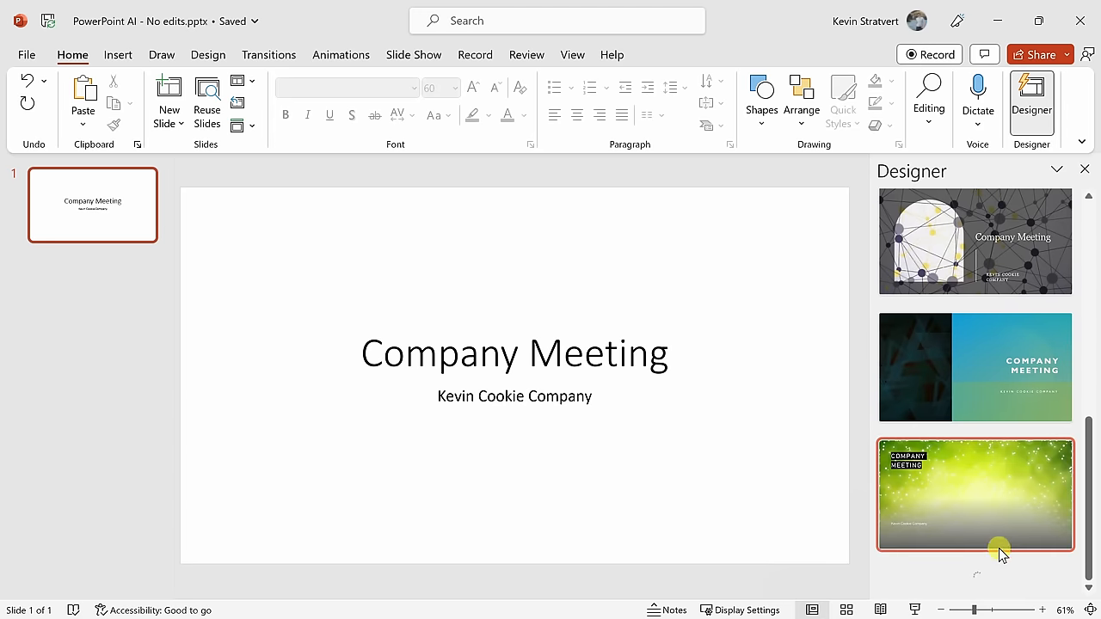
pyautogui.scroll(-3)
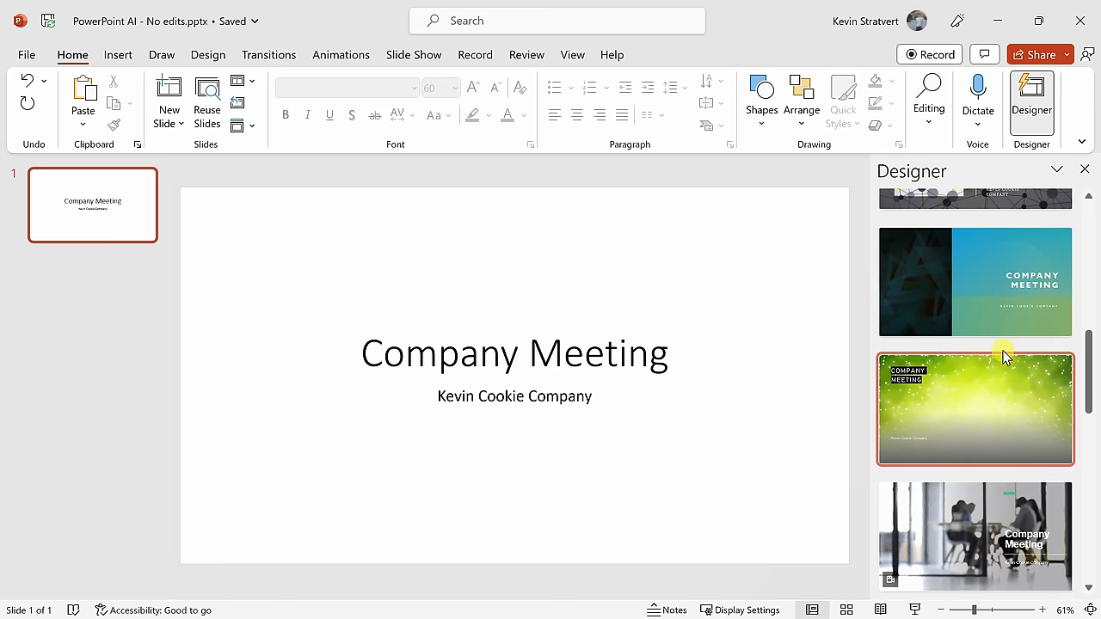
pyautogui.scroll(-3)
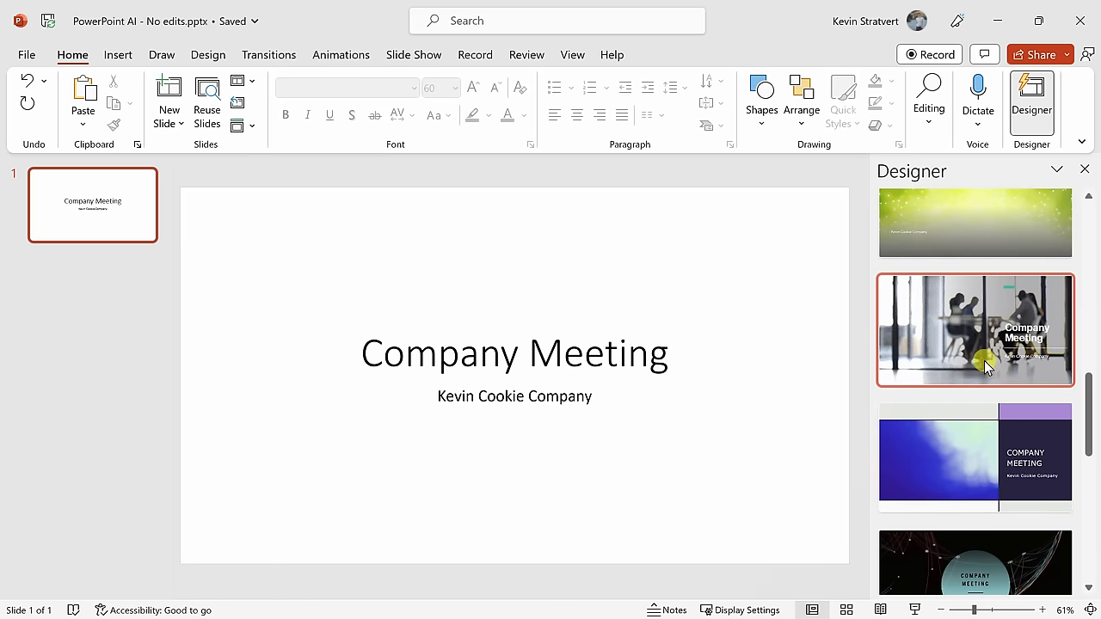
pyautogui.scroll(-3)
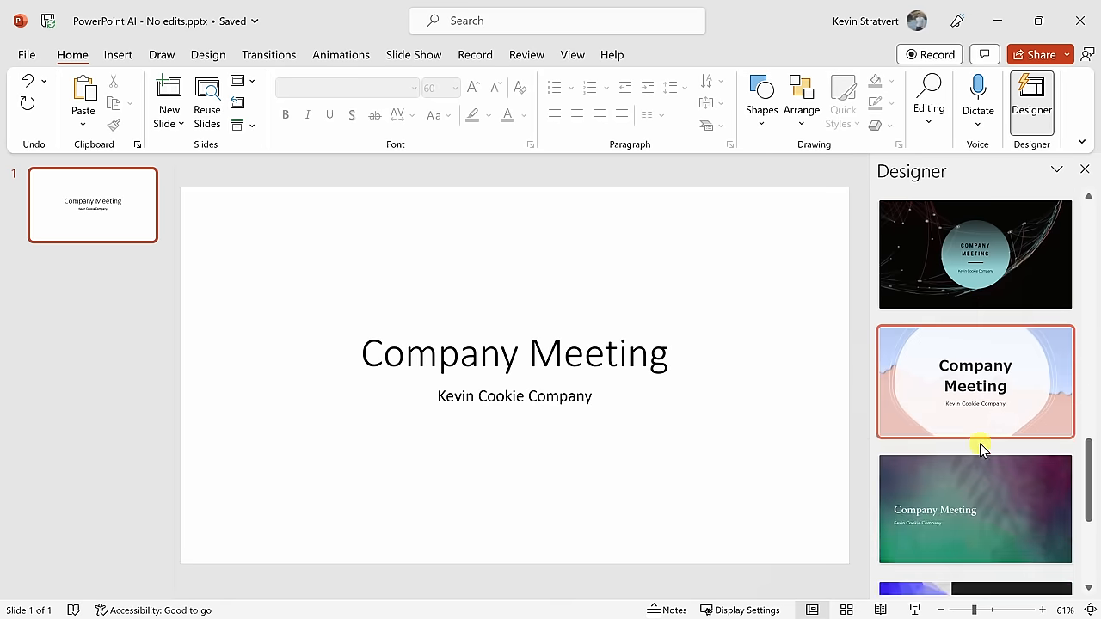
pyautogui.scroll(-3)
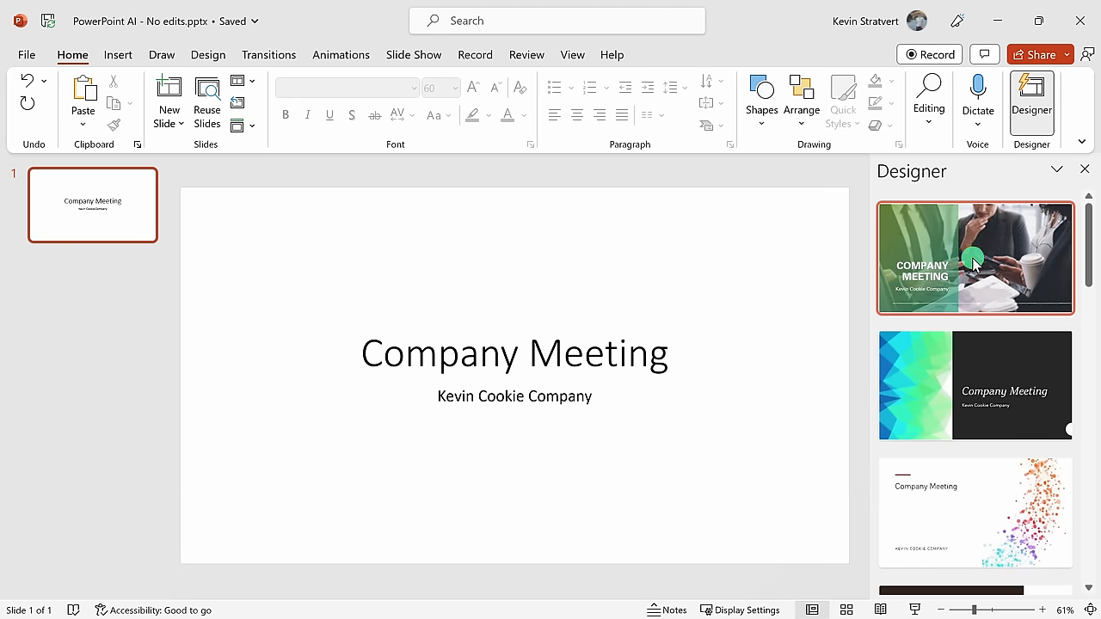
# - Apply the green video-background design to the title slide and preview the coworkers video
pyautogui.click(975, 257)
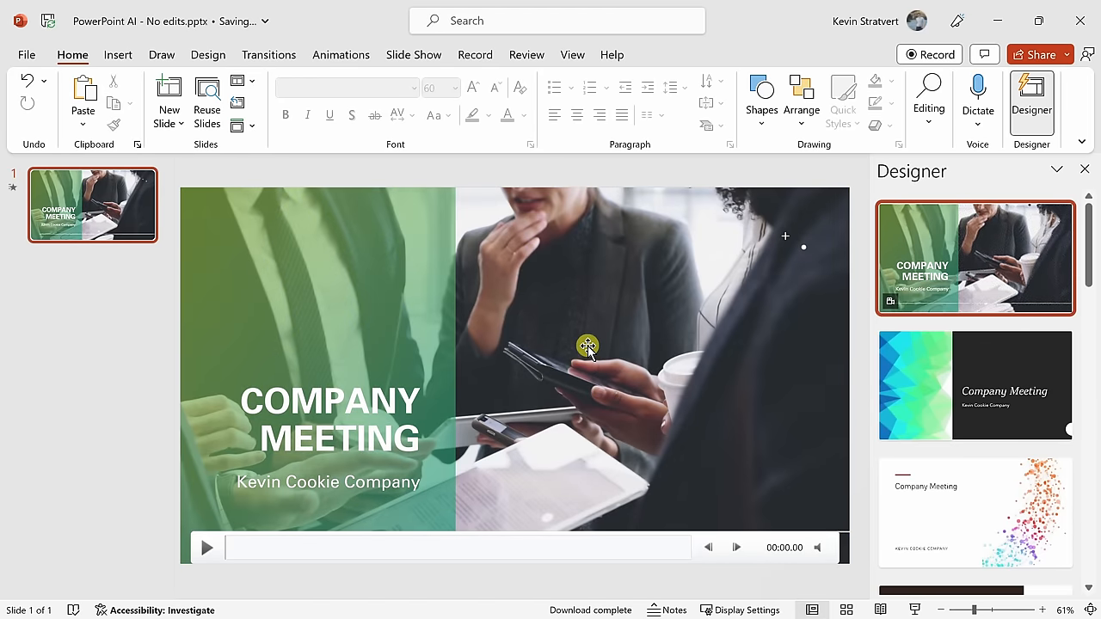
pyautogui.click(207, 547)
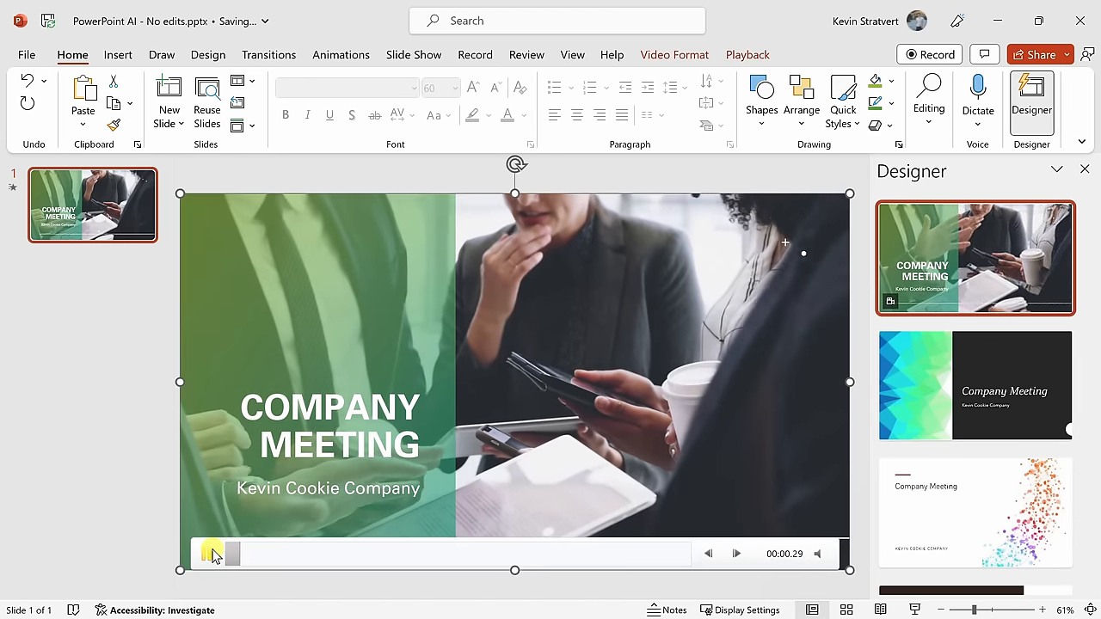
pyautogui.click(211, 553)
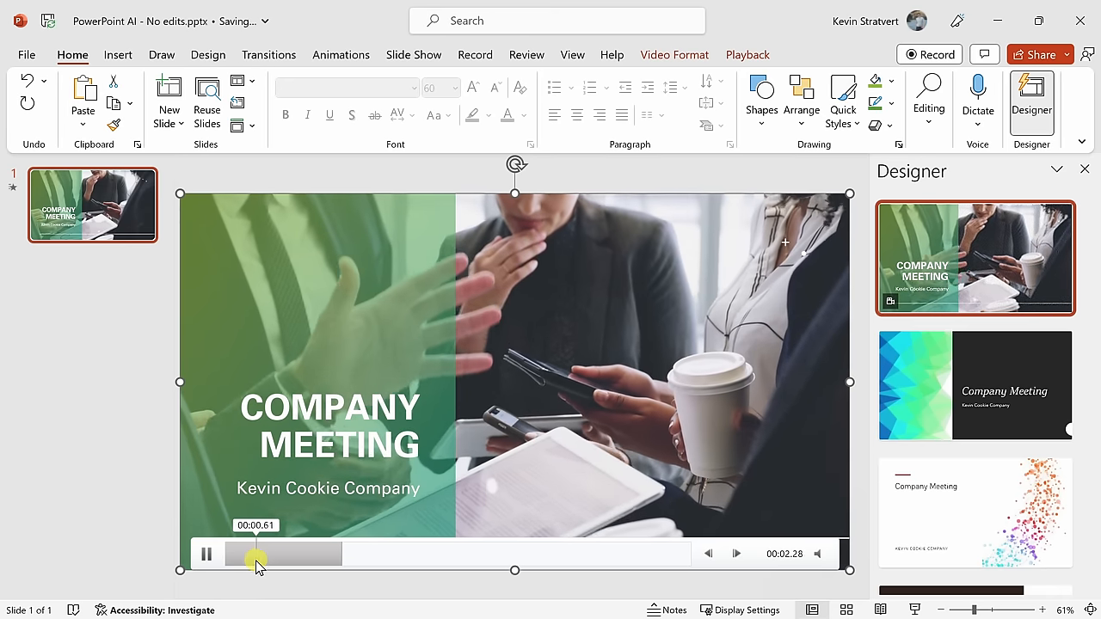
pyautogui.click(206, 554)
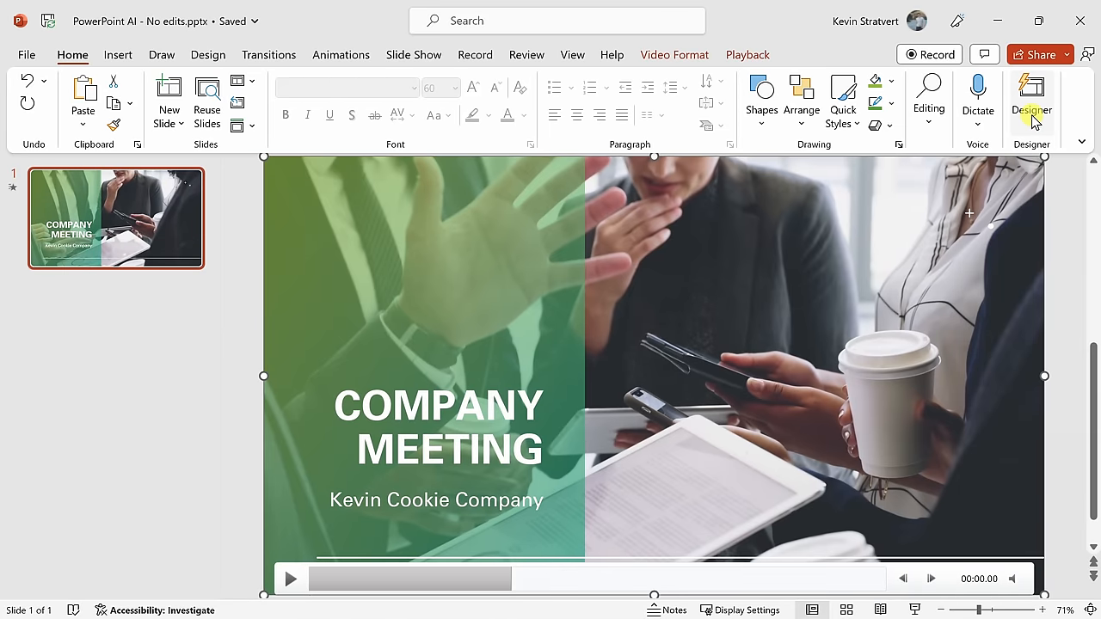
pyautogui.click(1031, 95)
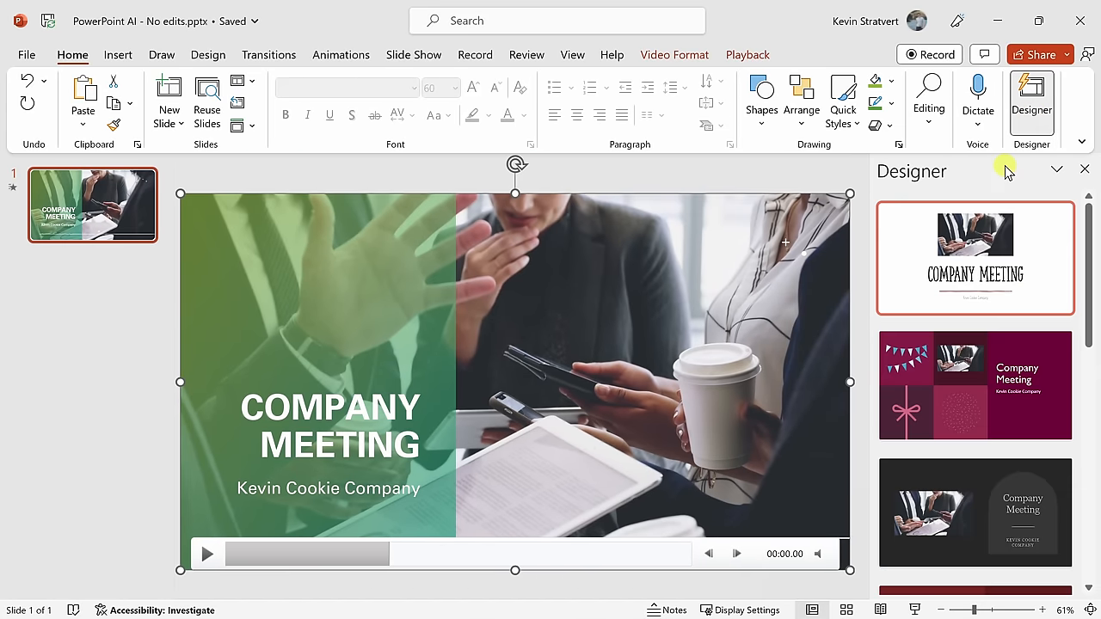
pyautogui.scroll(-3)
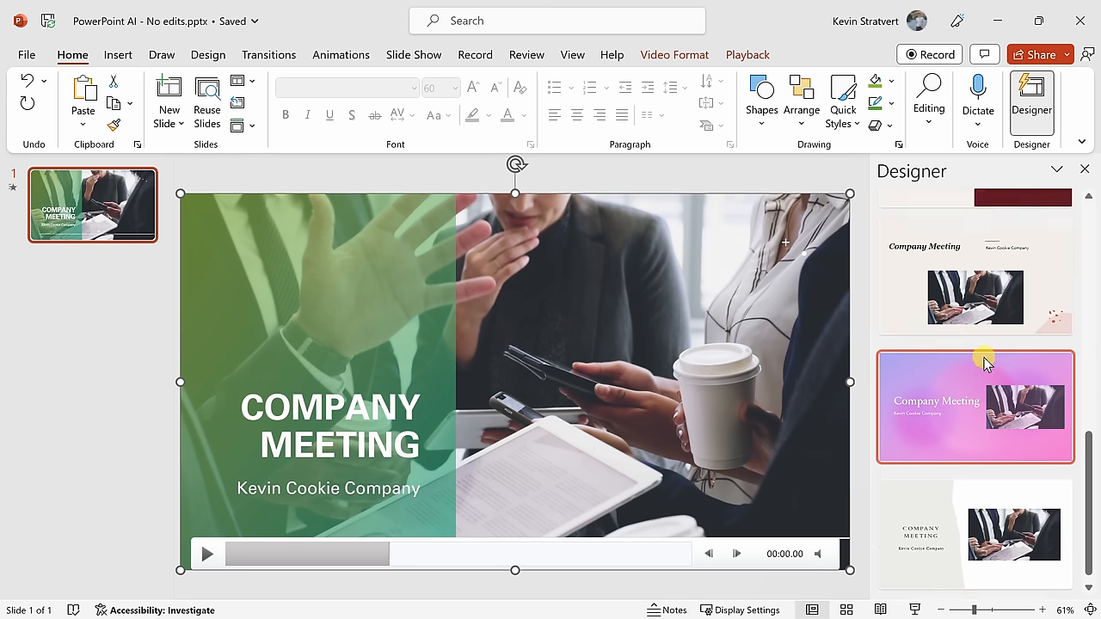
pyautogui.click(1031, 98)
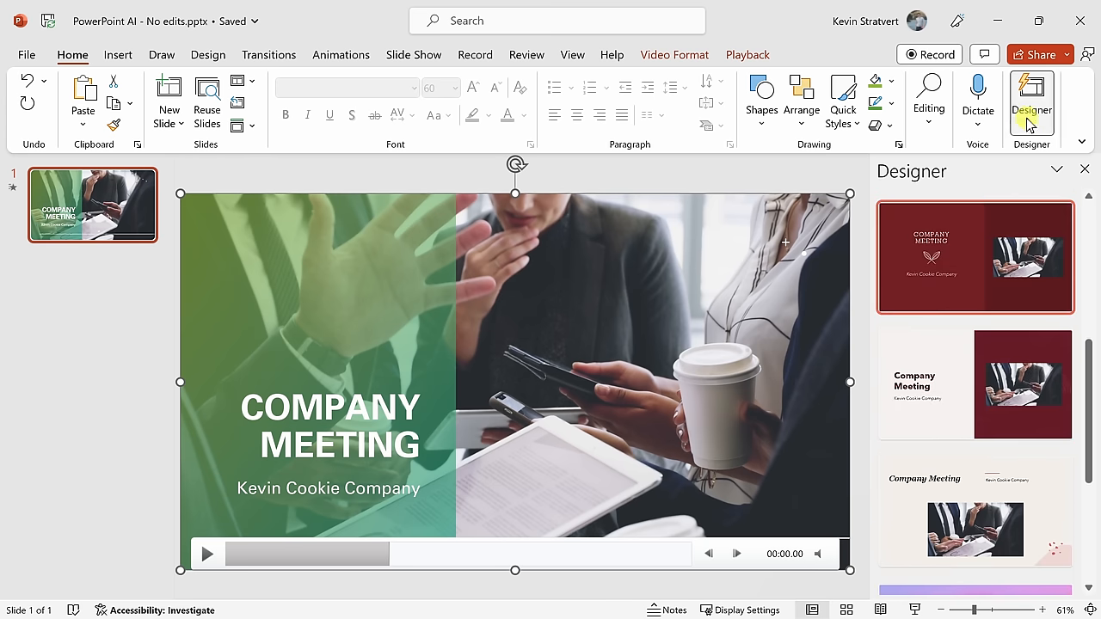
pyautogui.click(1031, 99)
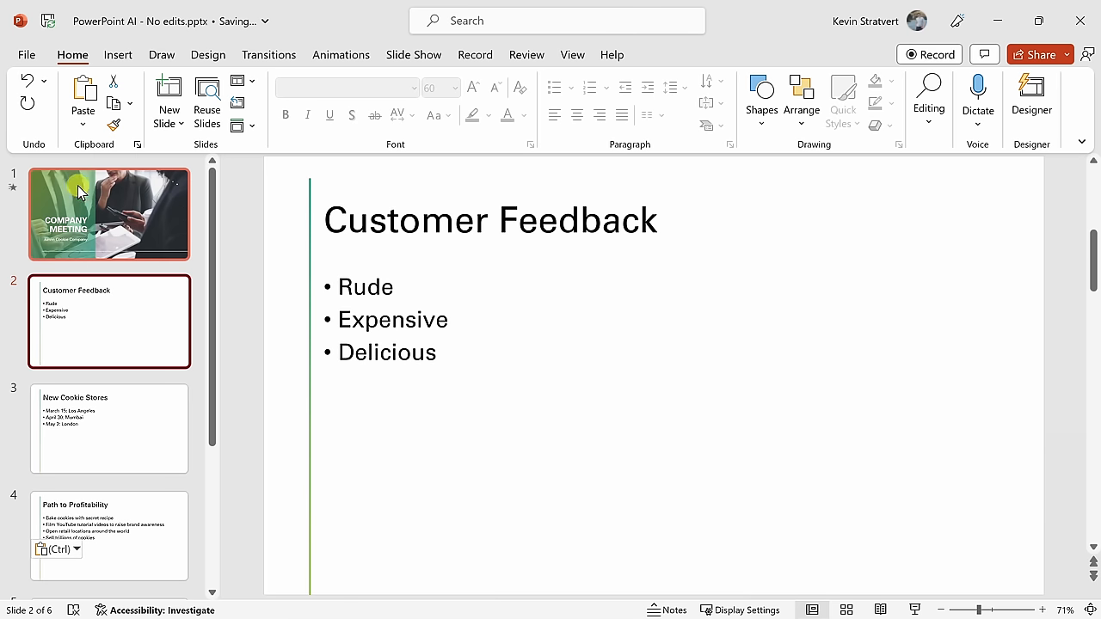
pyautogui.moveTo(150, 226)
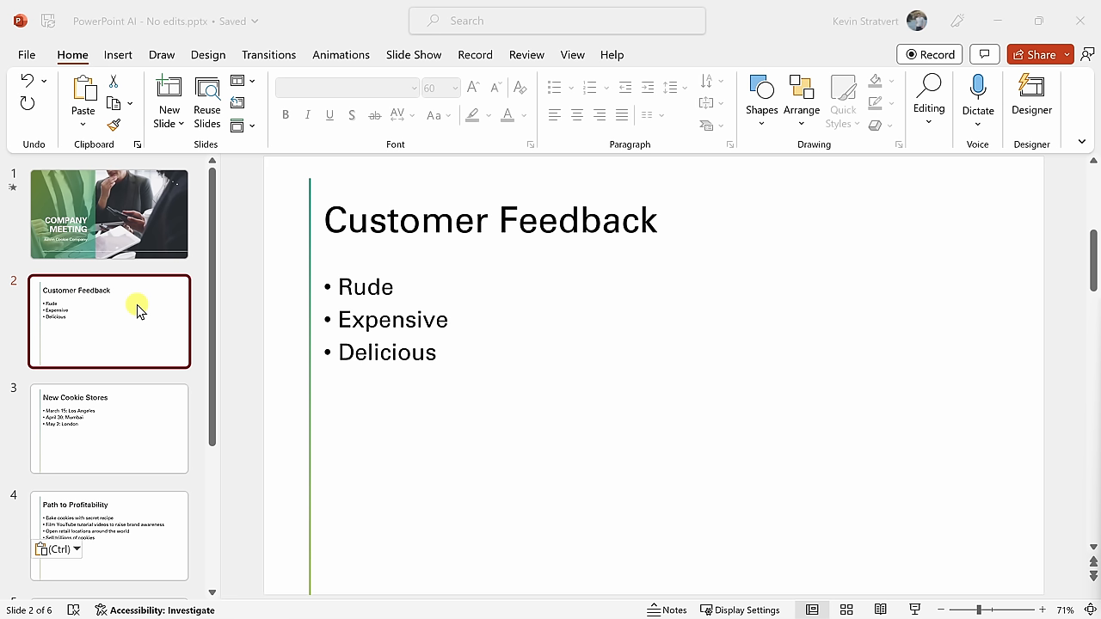
pyautogui.moveTo(550, 232)
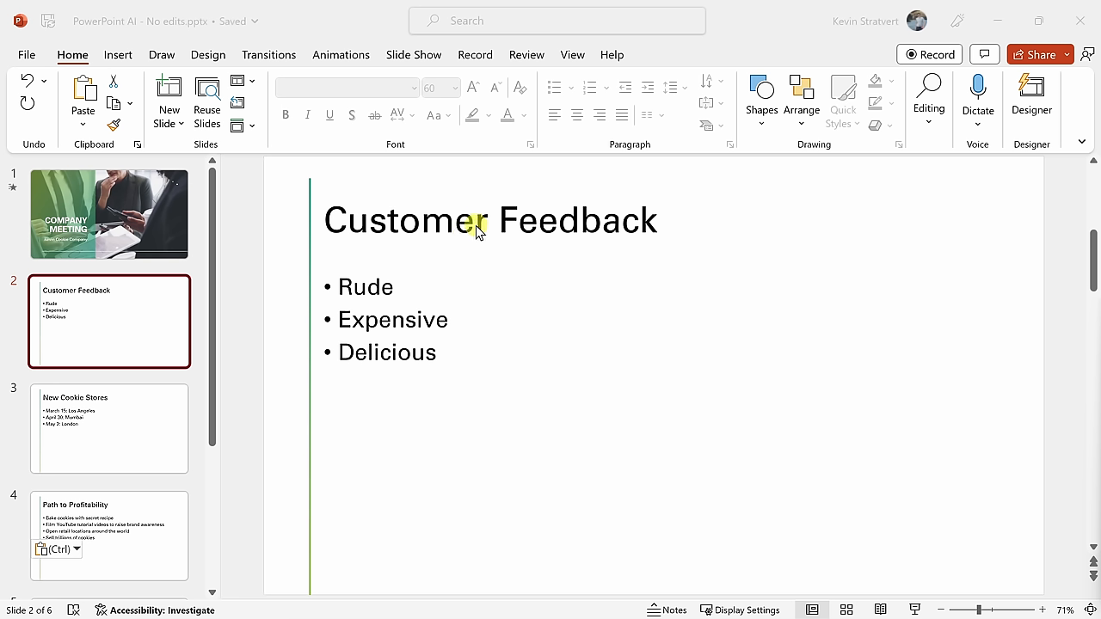
pyautogui.moveTo(361, 297)
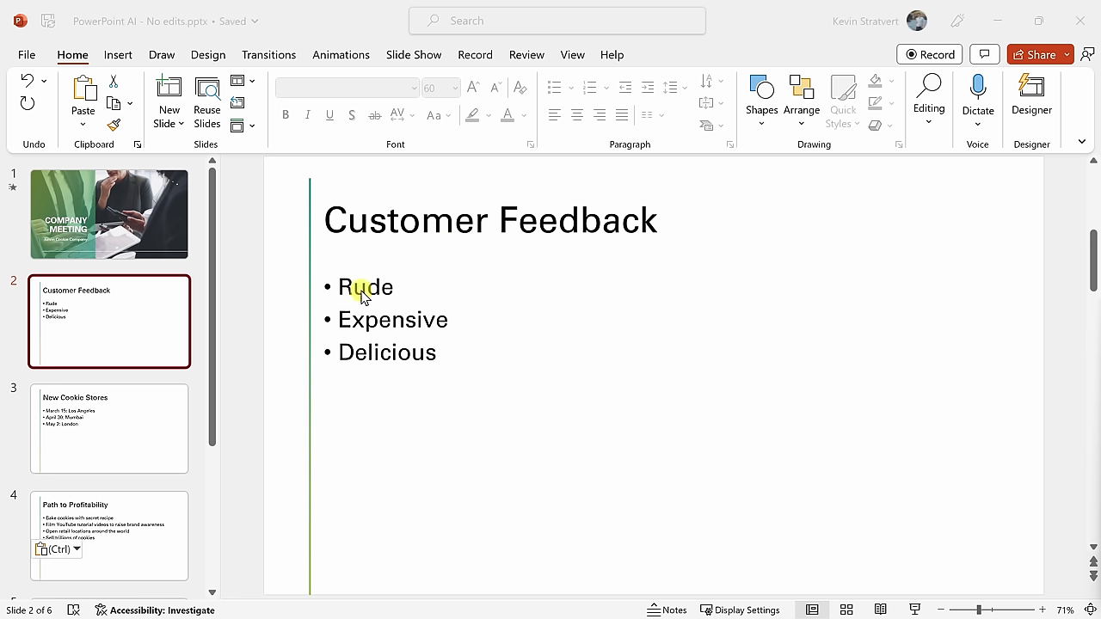
pyautogui.moveTo(377, 334)
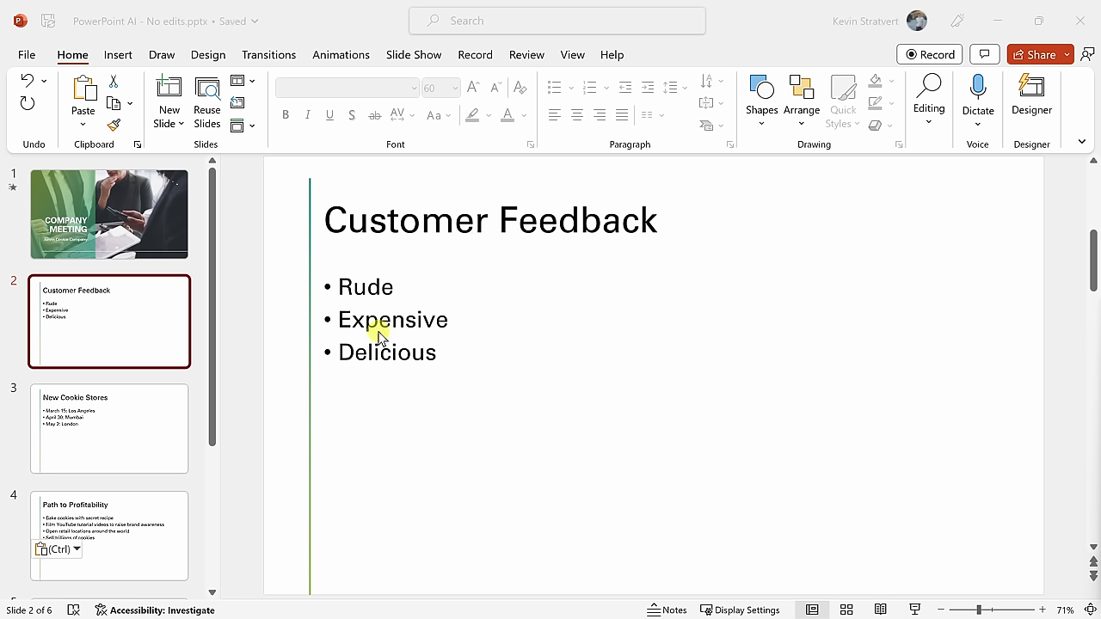
pyautogui.moveTo(430, 340)
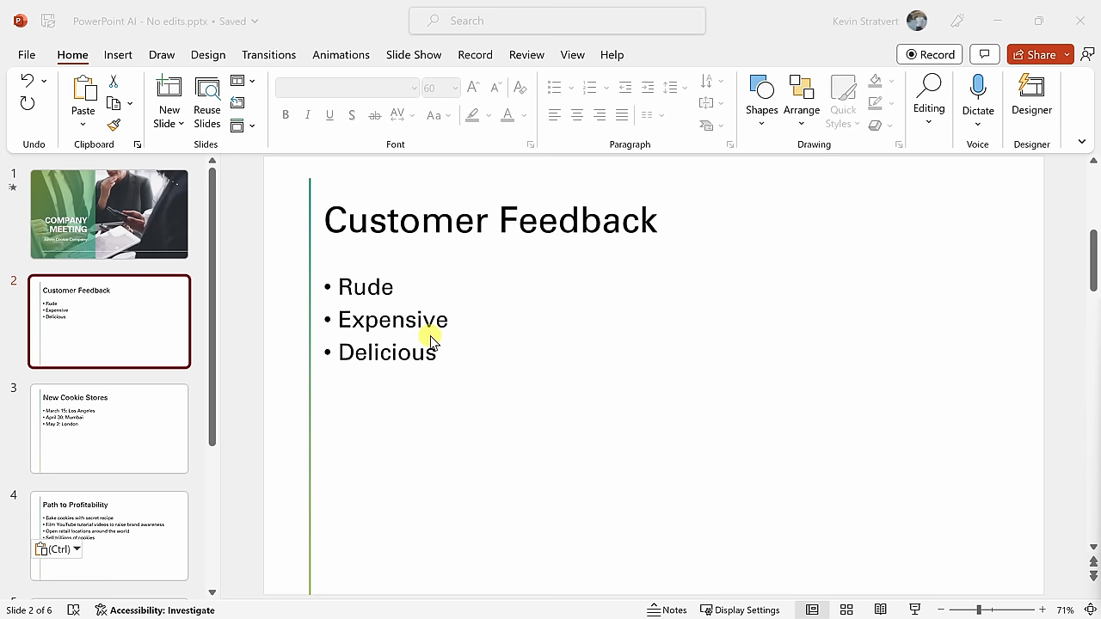
pyautogui.moveTo(723, 327)
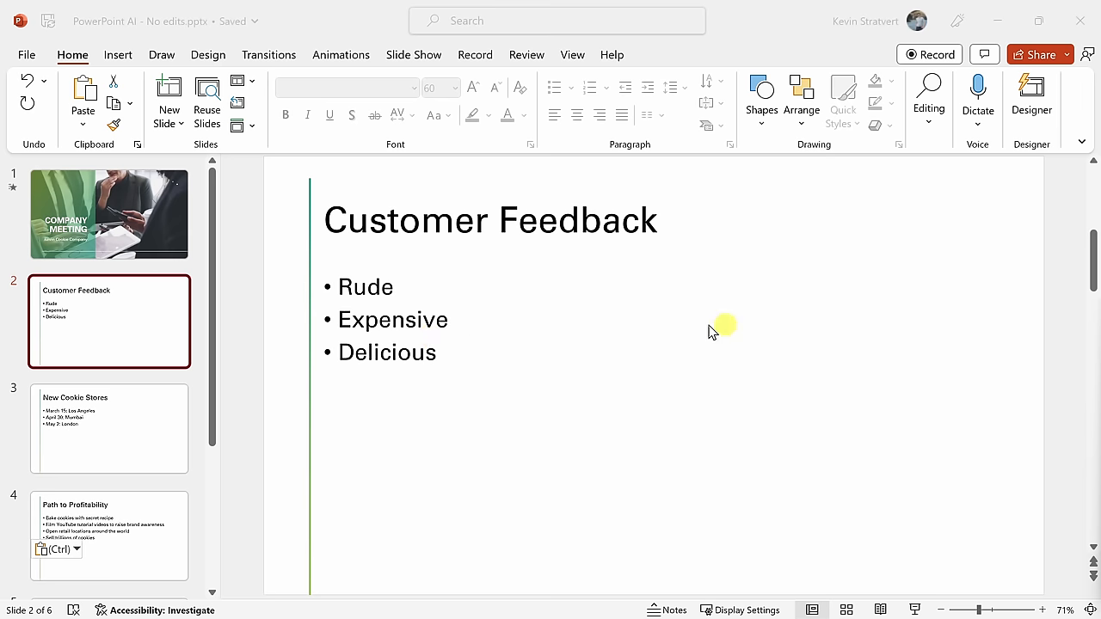
# - Apply the icon vertical list design showing Rude, Expensive and Delicious beside icons
pyautogui.click(1031, 97)
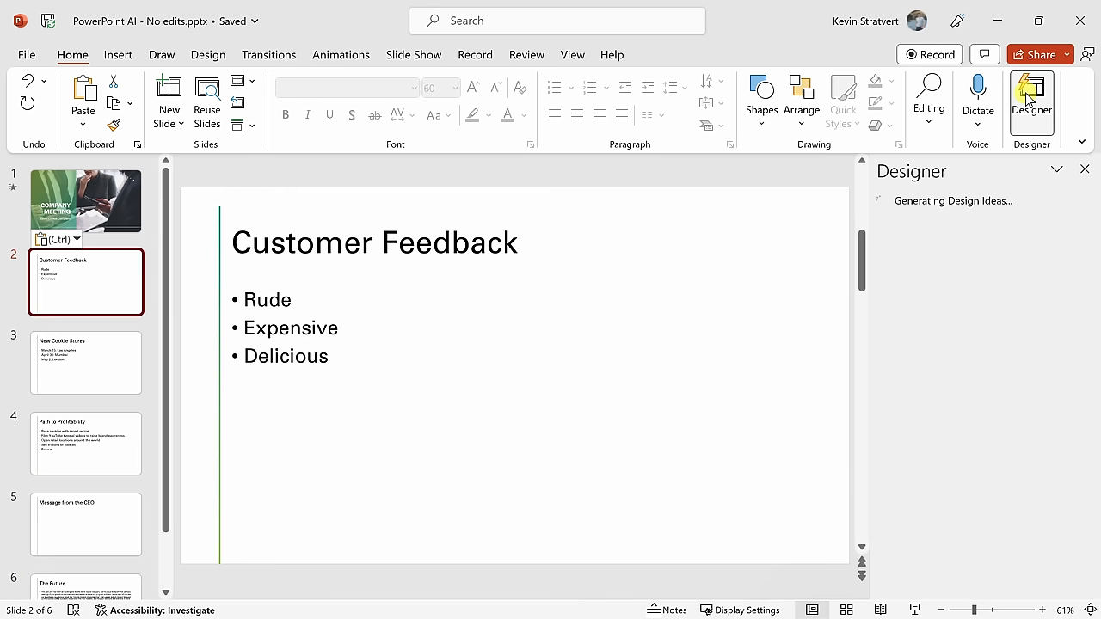
pyautogui.click(1031, 92)
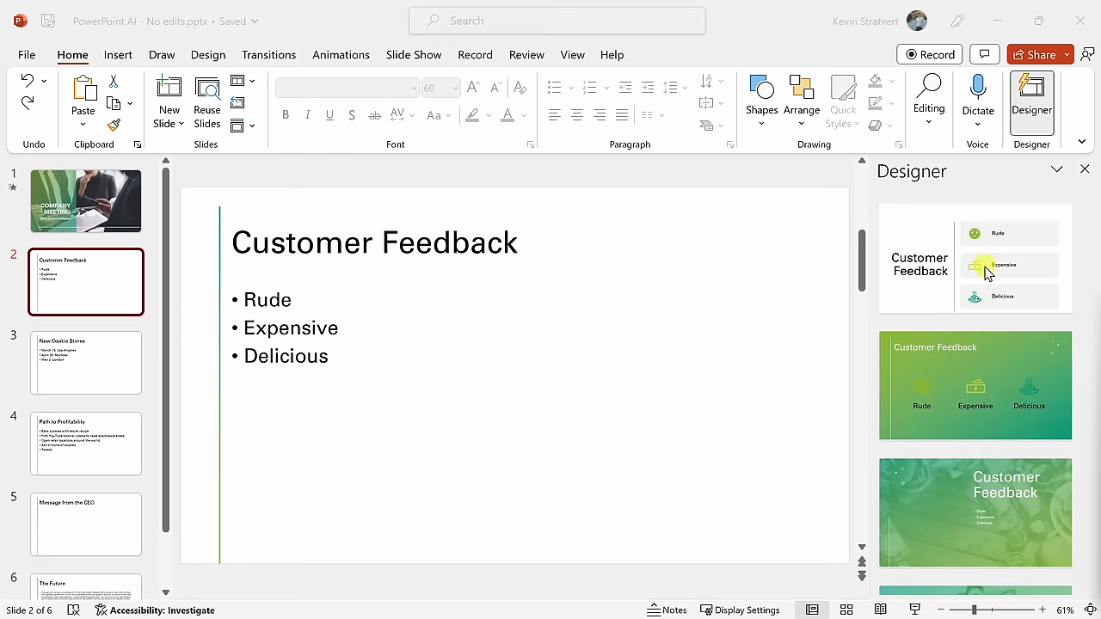
pyautogui.moveTo(987, 277)
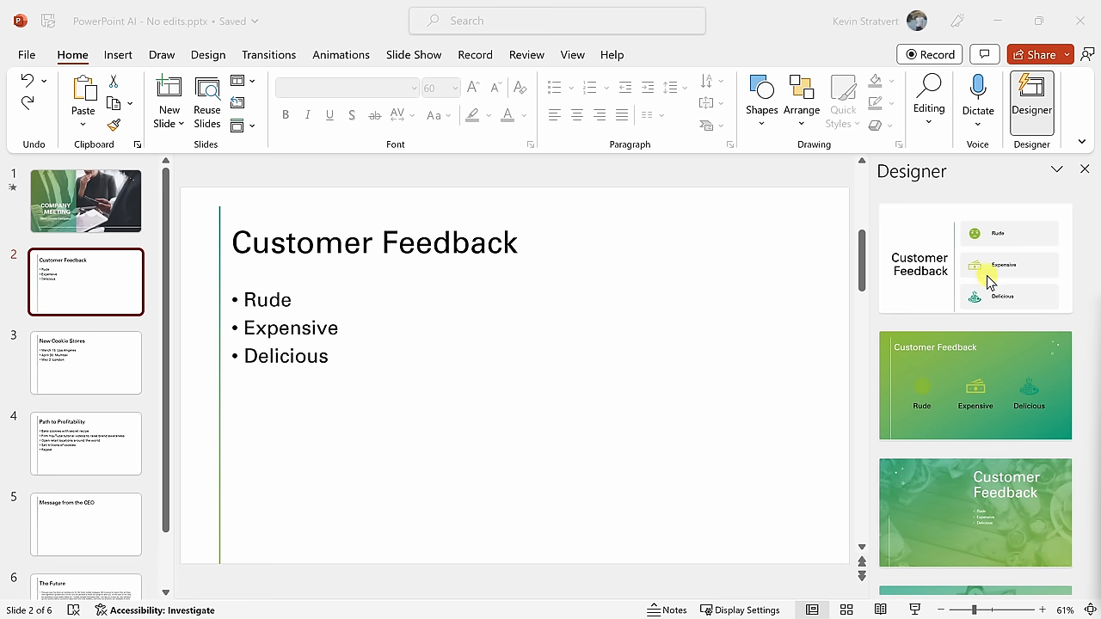
pyautogui.scroll(-3)
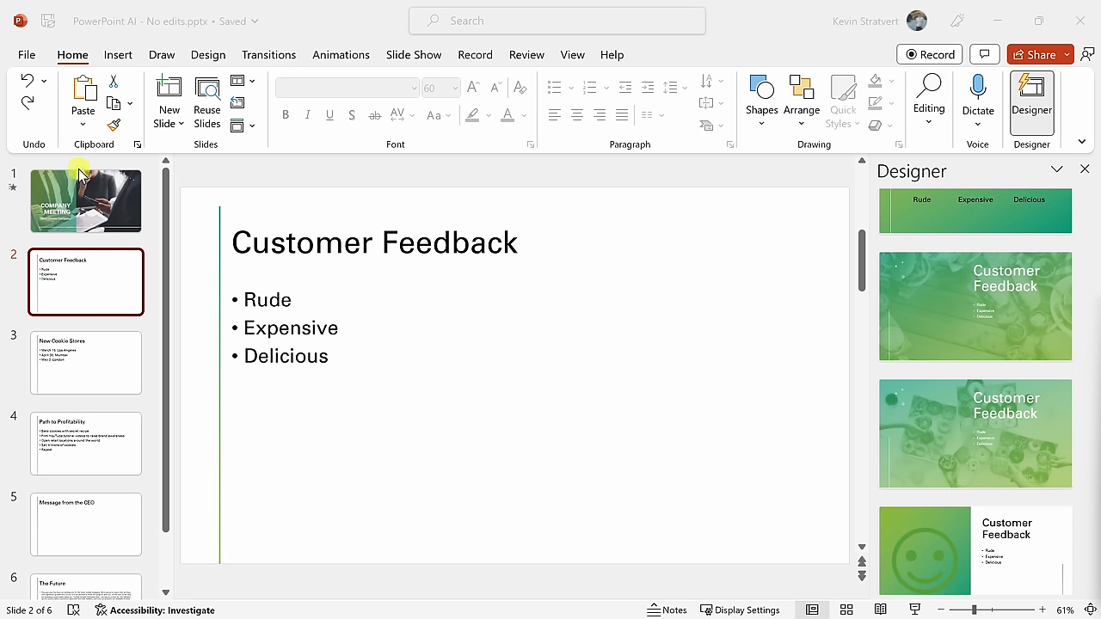
pyautogui.moveTo(71, 200)
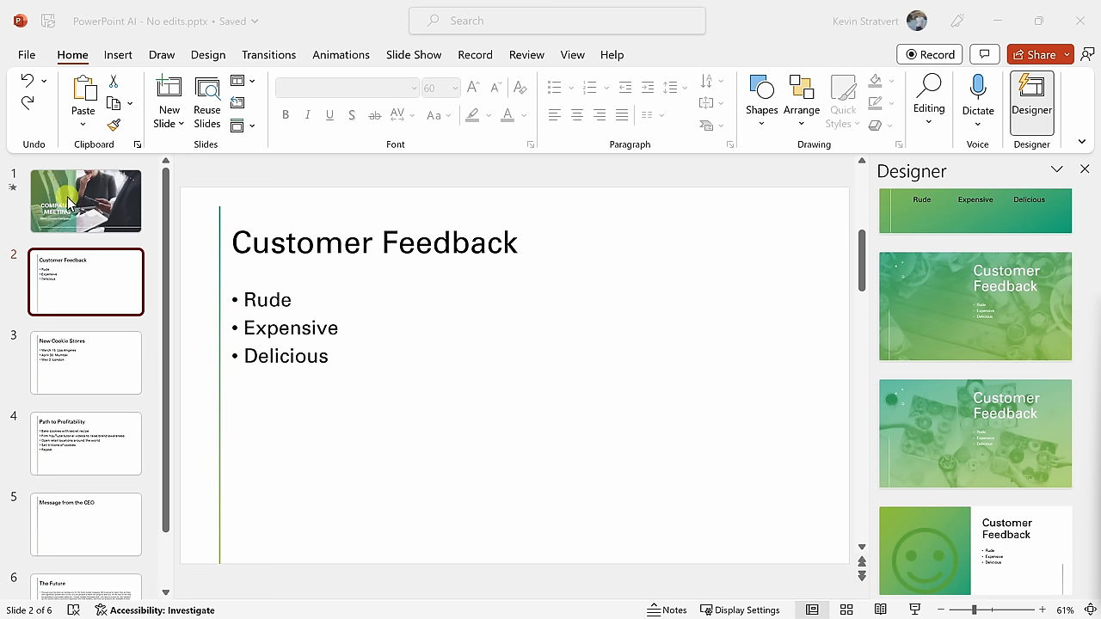
pyautogui.scroll(-3)
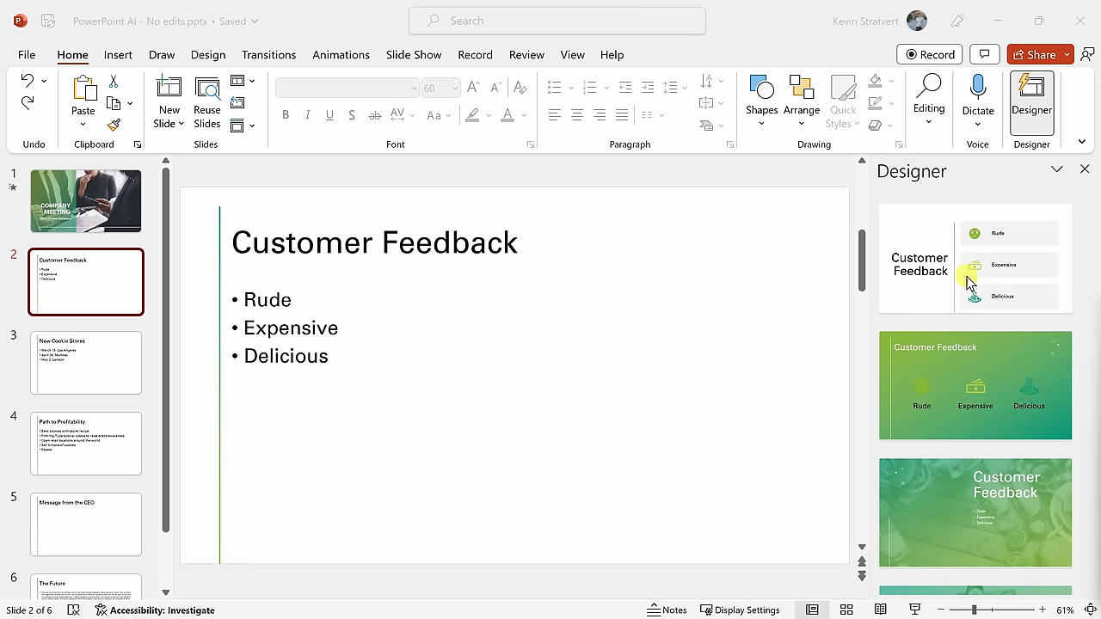
pyautogui.click(974, 264)
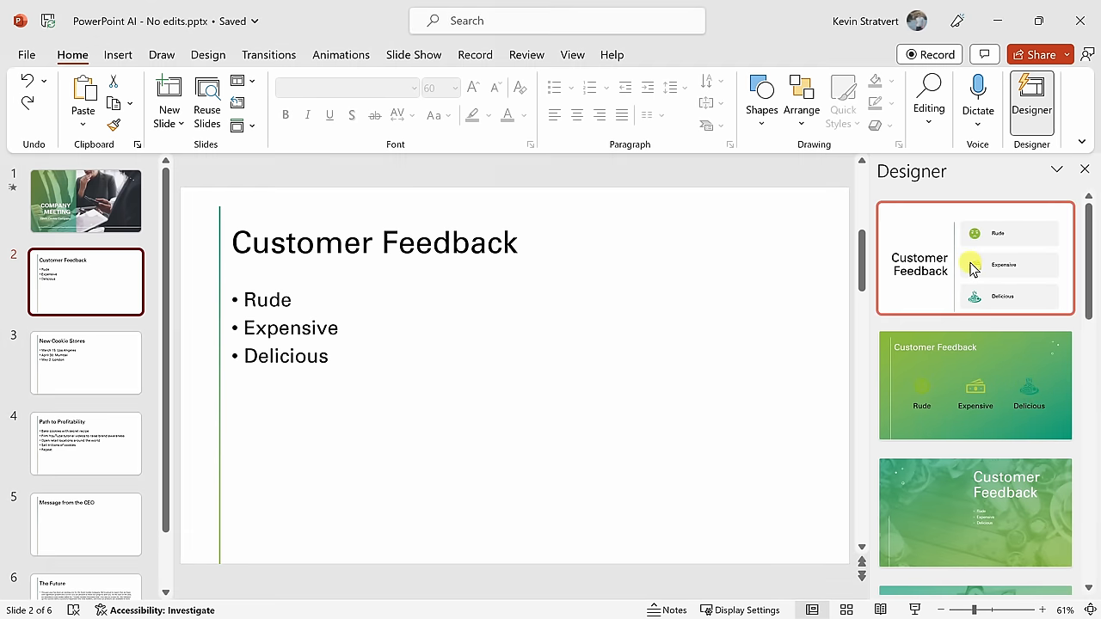
pyautogui.click(974, 258)
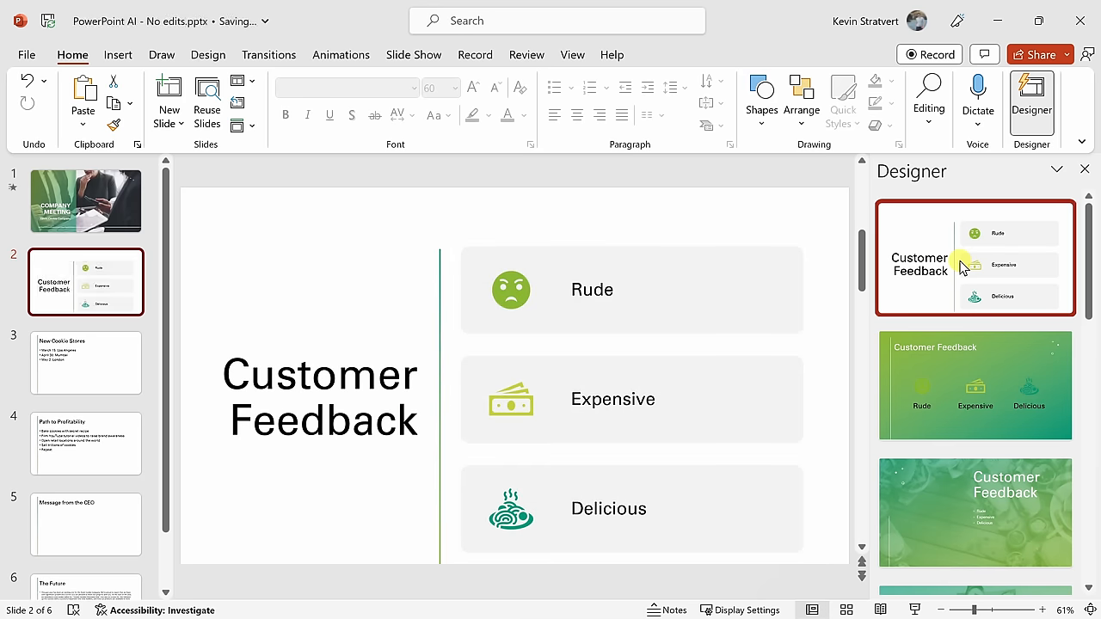
pyautogui.moveTo(657, 521)
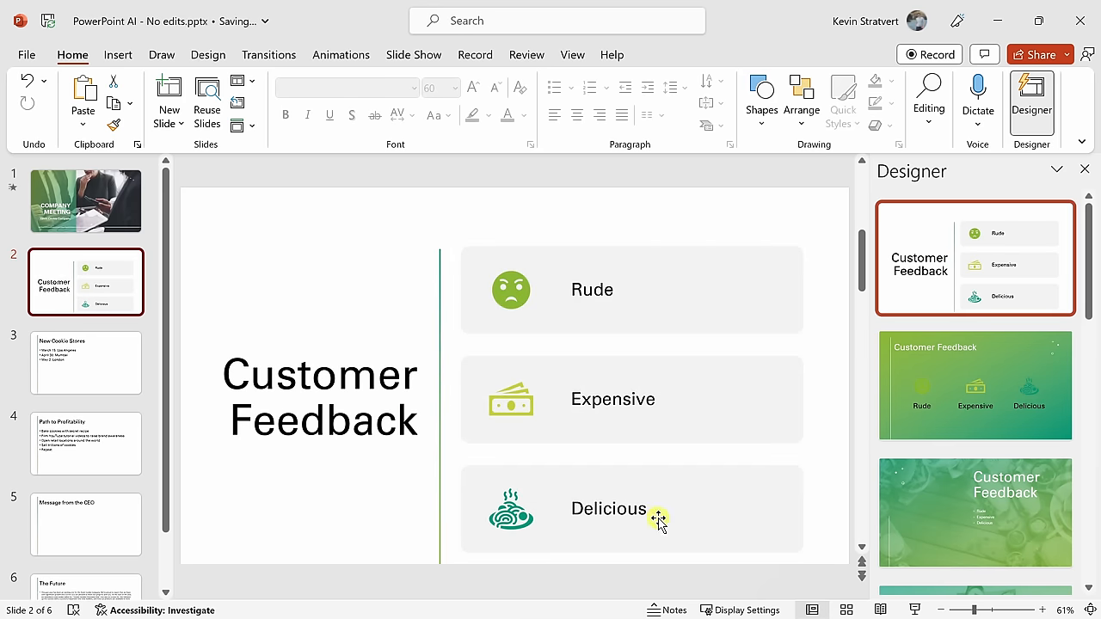
pyautogui.moveTo(617, 317)
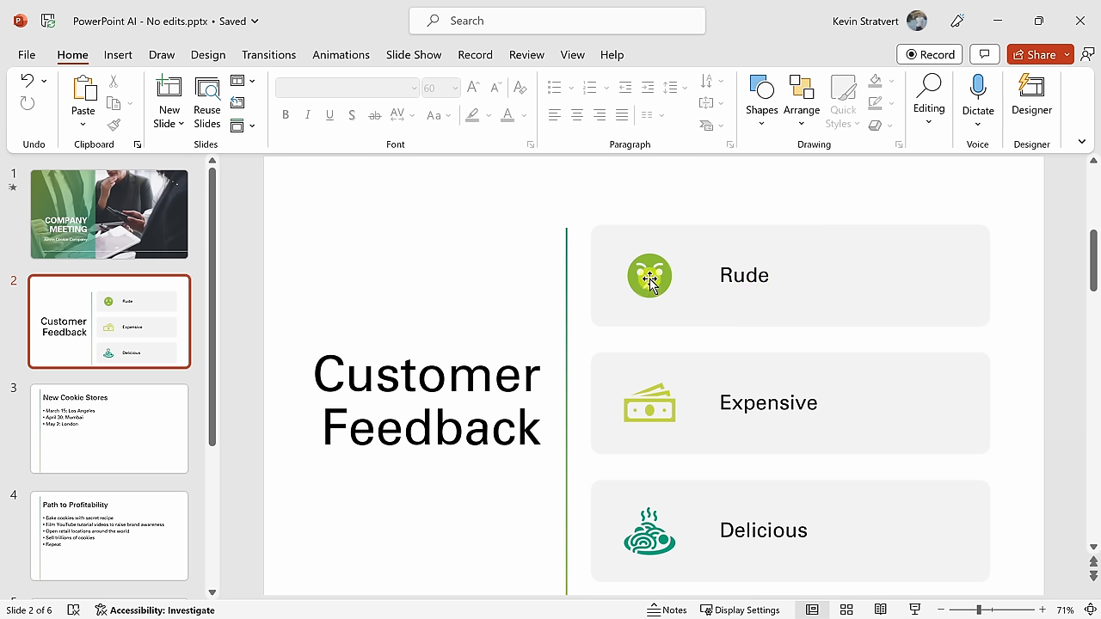
pyautogui.rightClick(649, 275)
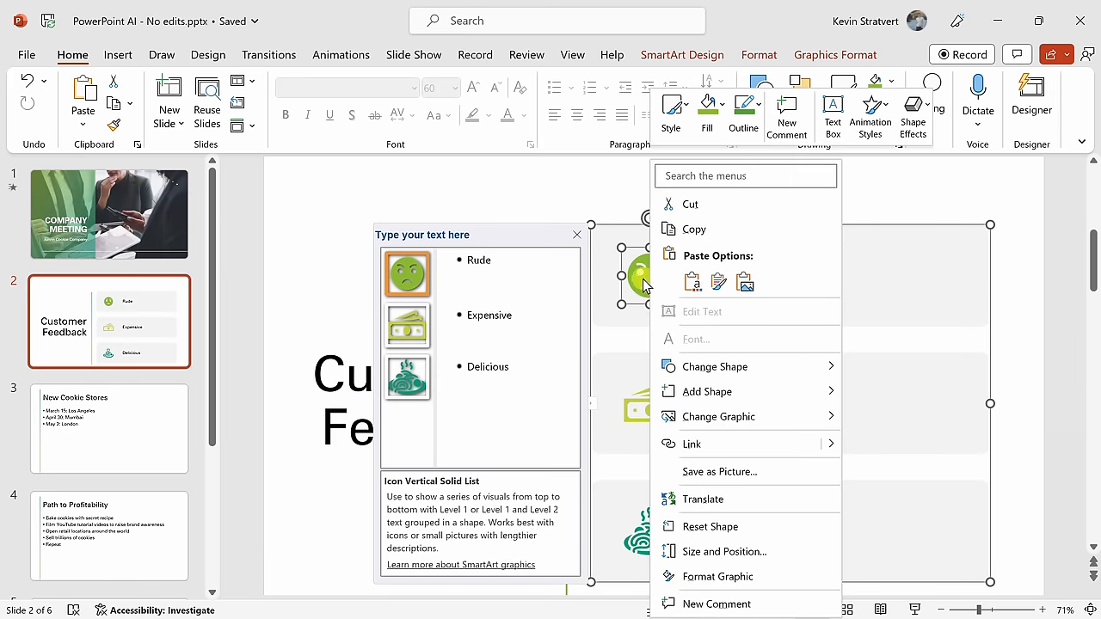
pyautogui.moveTo(717, 391)
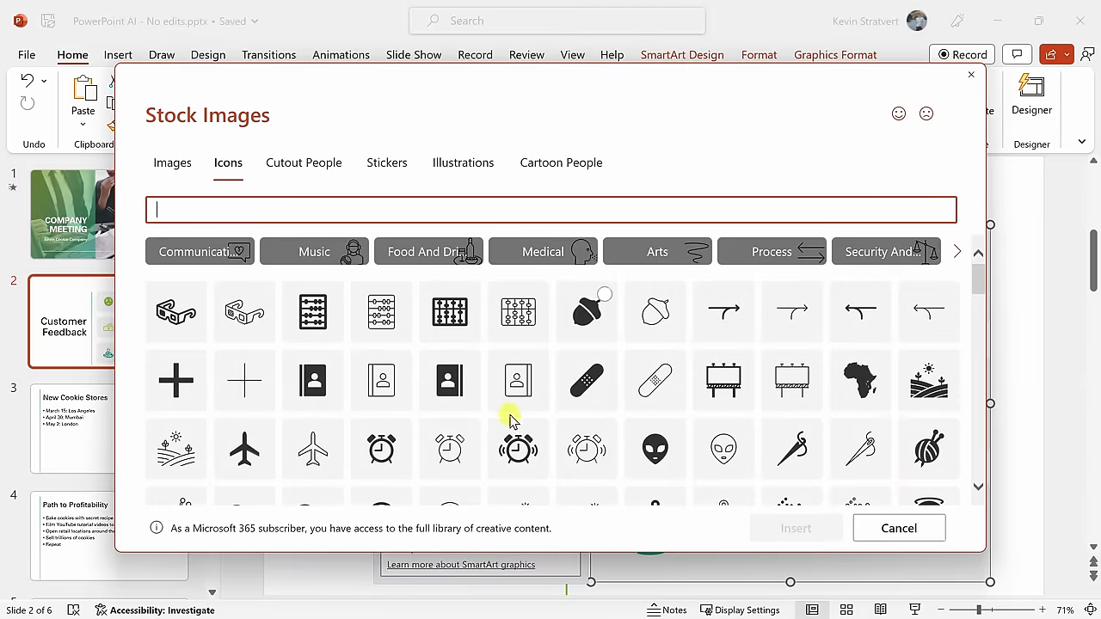
pyautogui.scroll(-3)
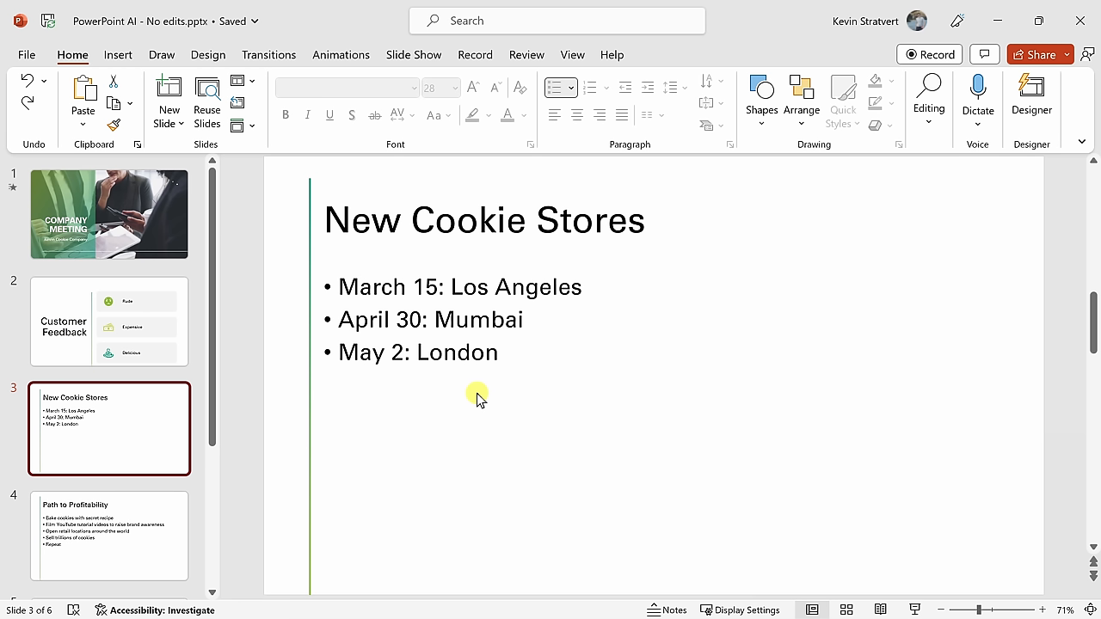
pyautogui.moveTo(484, 386)
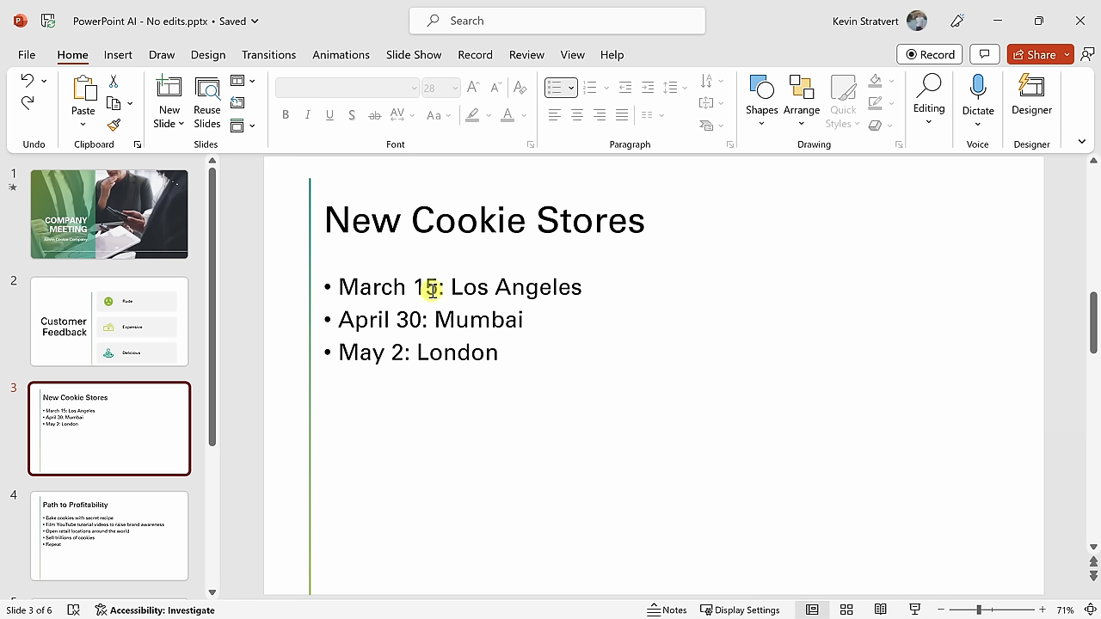
pyautogui.moveTo(849, 354)
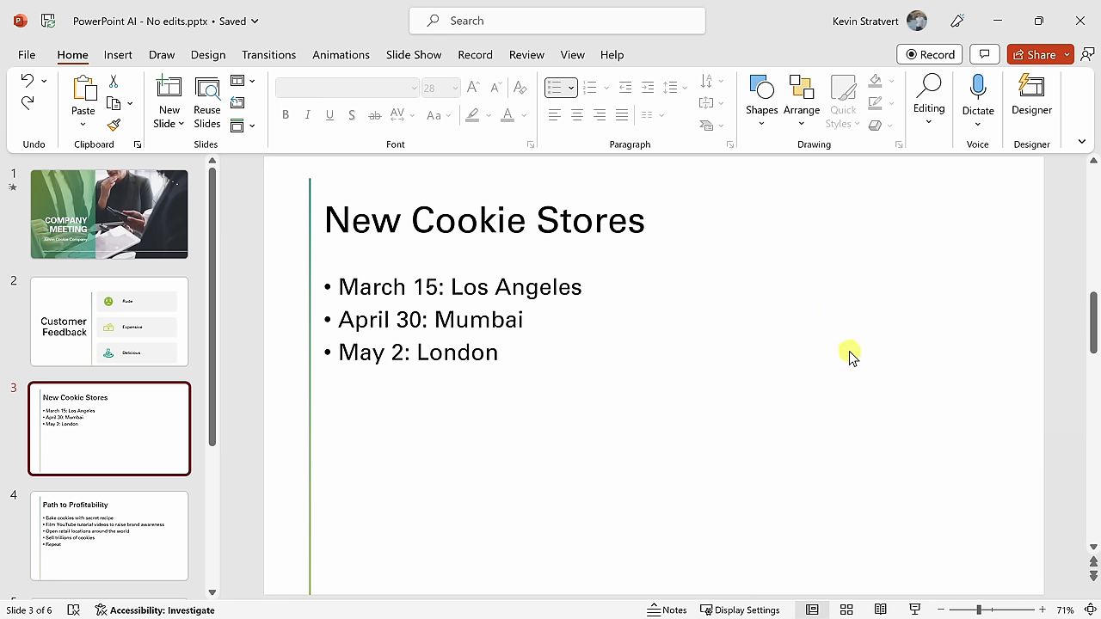
pyautogui.moveTo(323, 344)
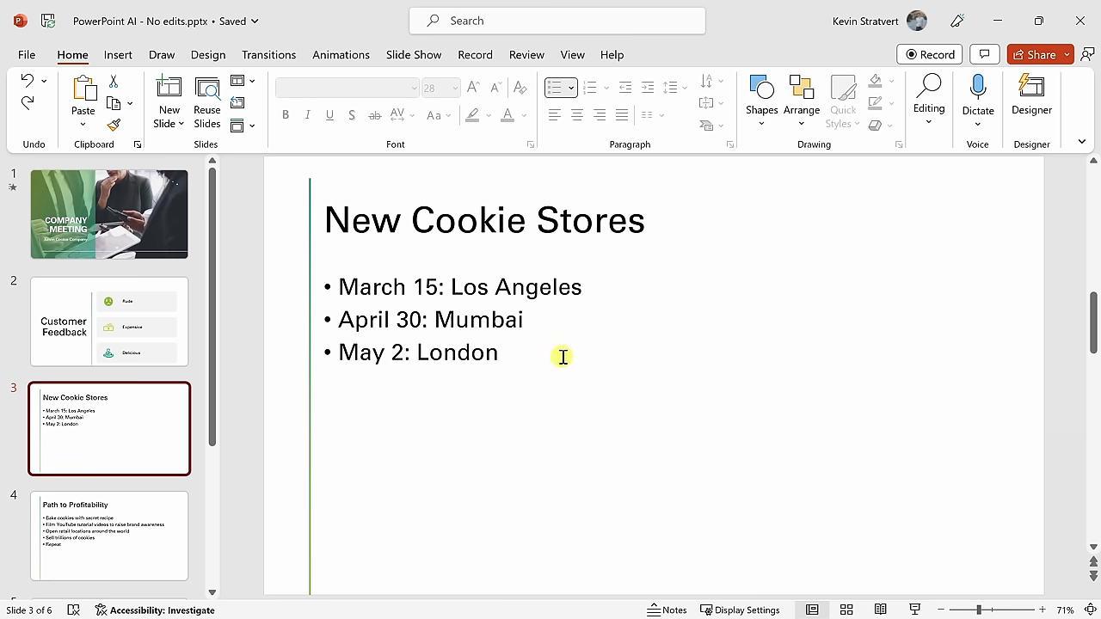
pyautogui.moveTo(1031, 98)
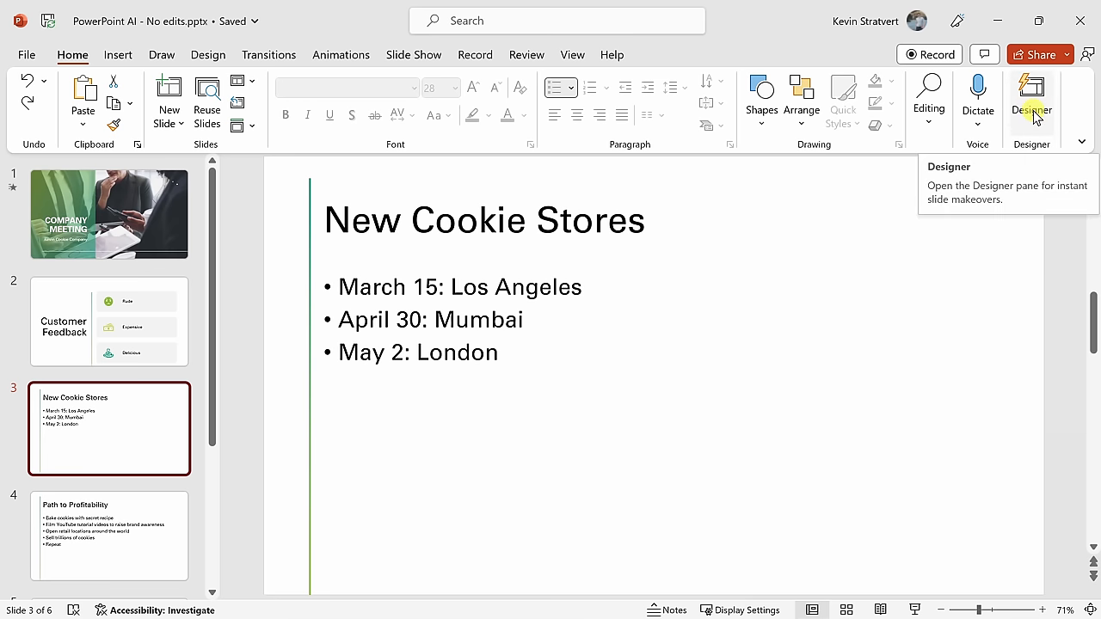
# - Give New Cookie Stores a timeline design plotting three store openings, then browse more ideas
pyautogui.click(1031, 99)
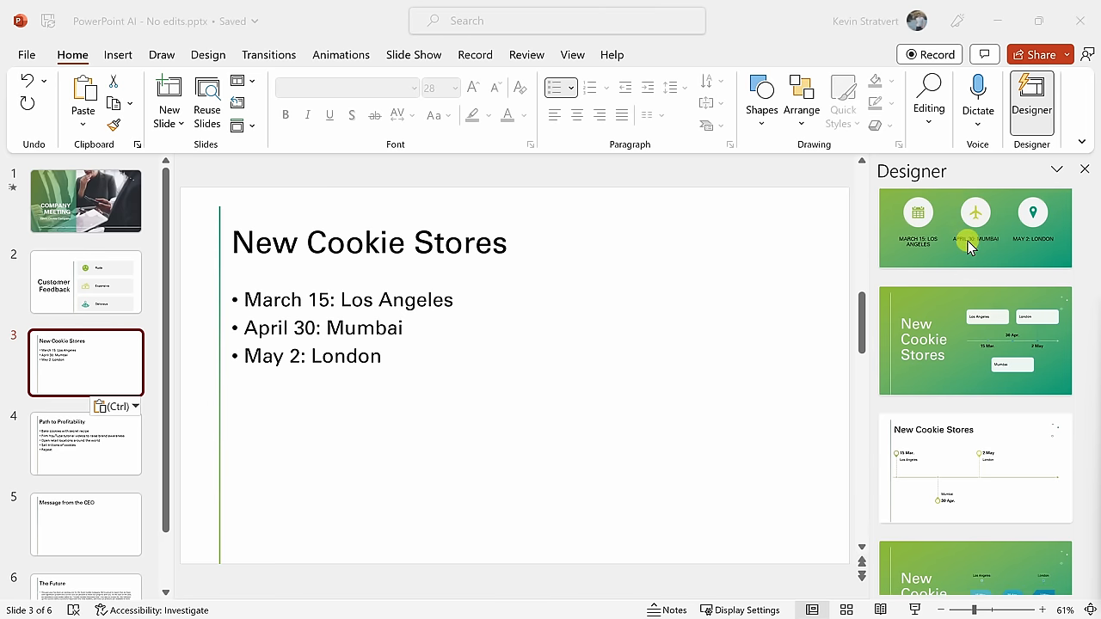
pyautogui.scroll(-3)
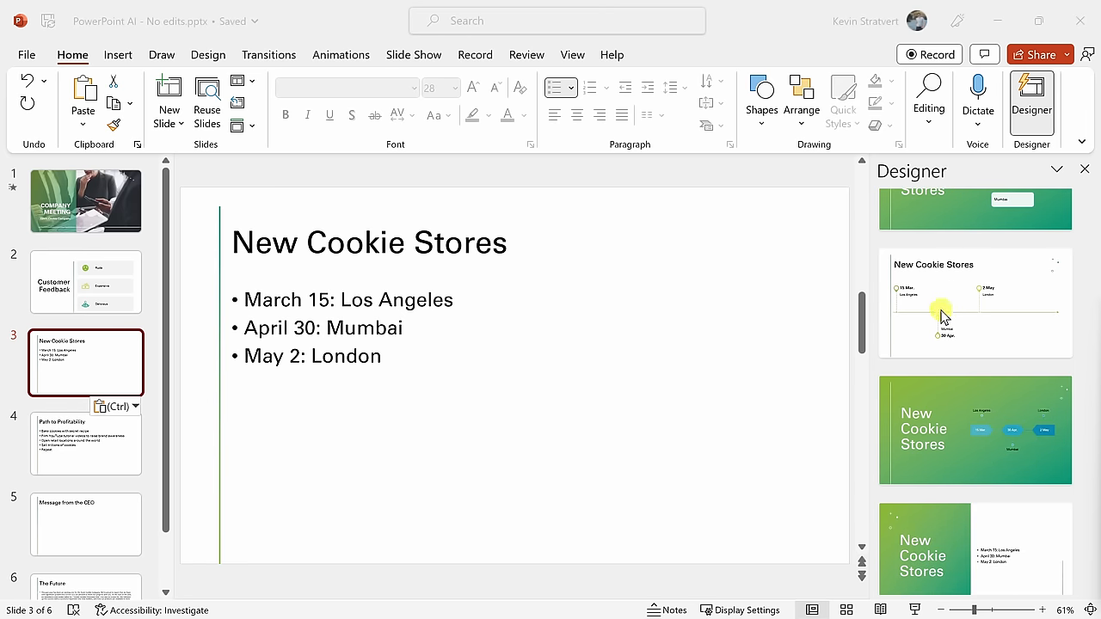
pyautogui.click(944, 310)
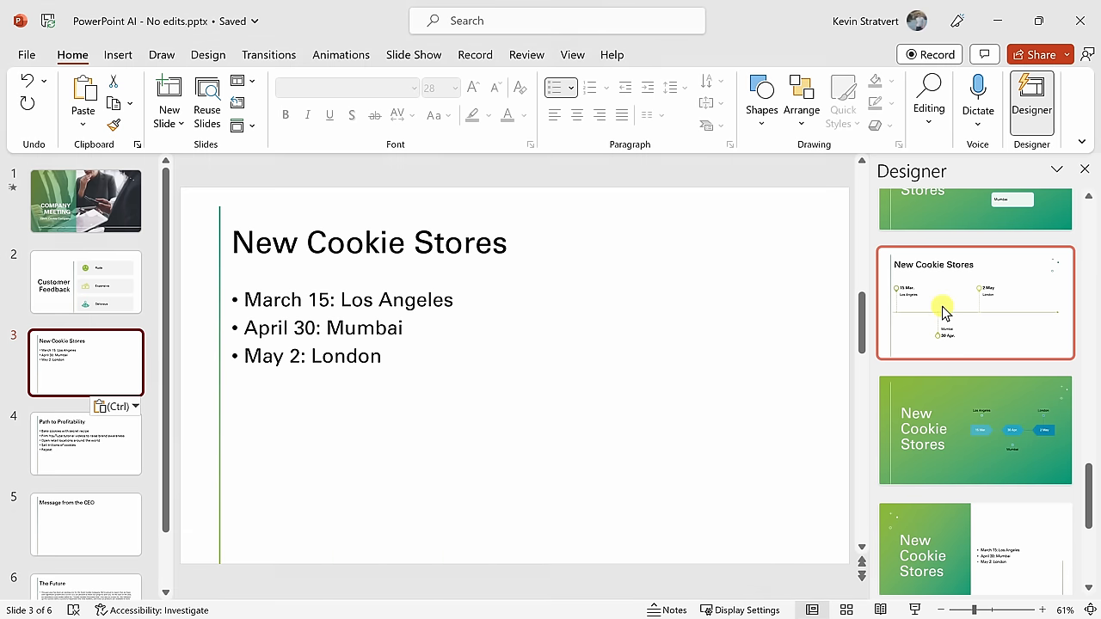
pyautogui.click(974, 303)
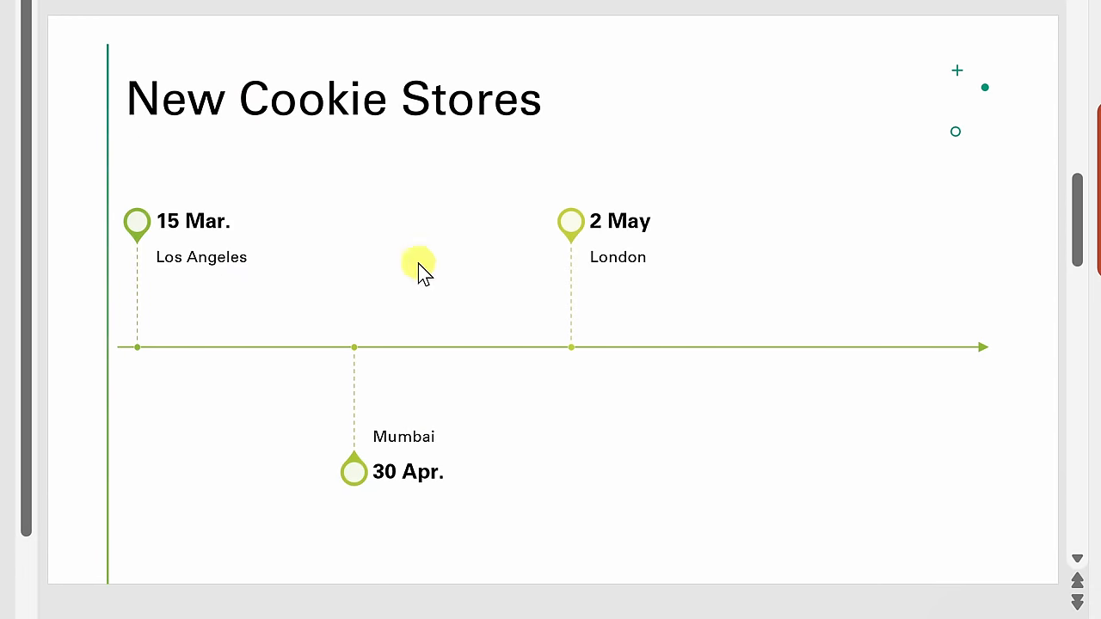
pyautogui.moveTo(385, 546)
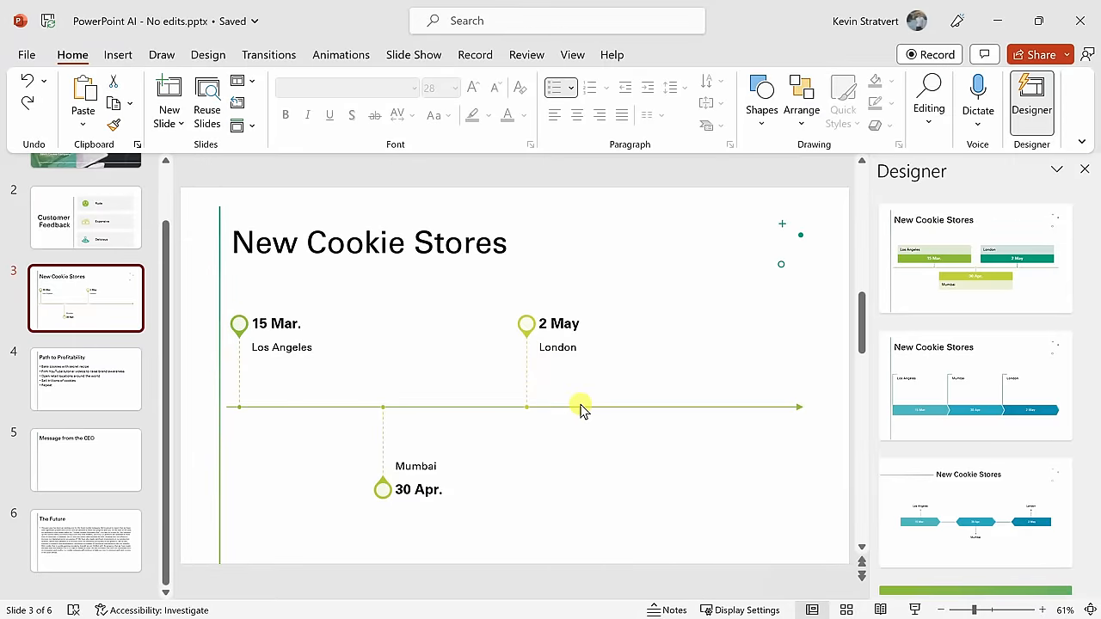
pyautogui.moveTo(1031, 103)
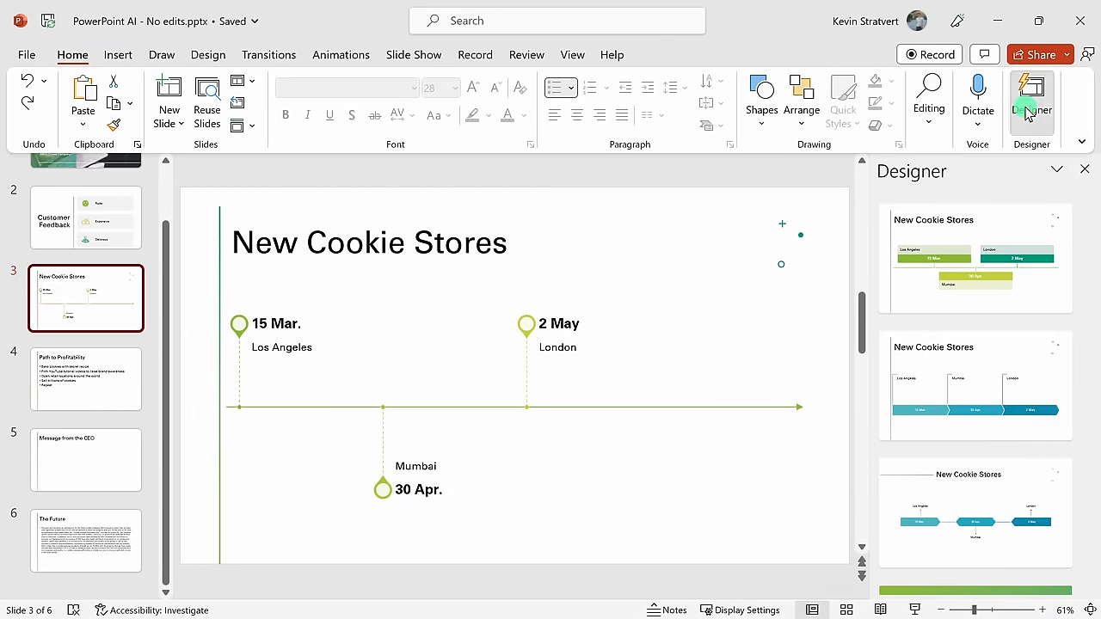
pyautogui.click(975, 258)
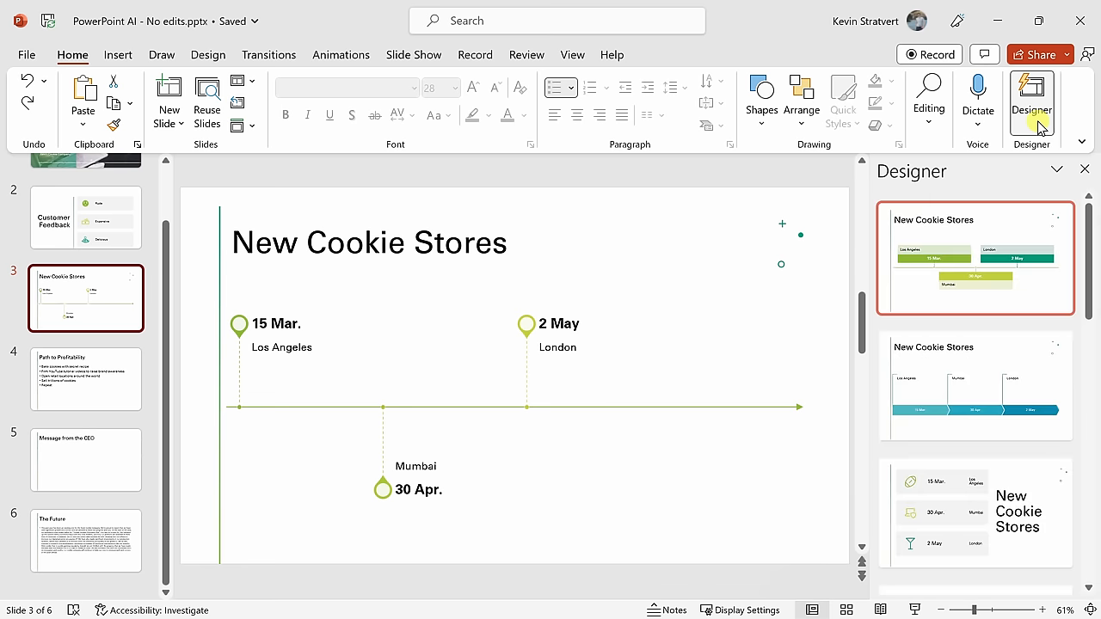
pyautogui.scroll(-3)
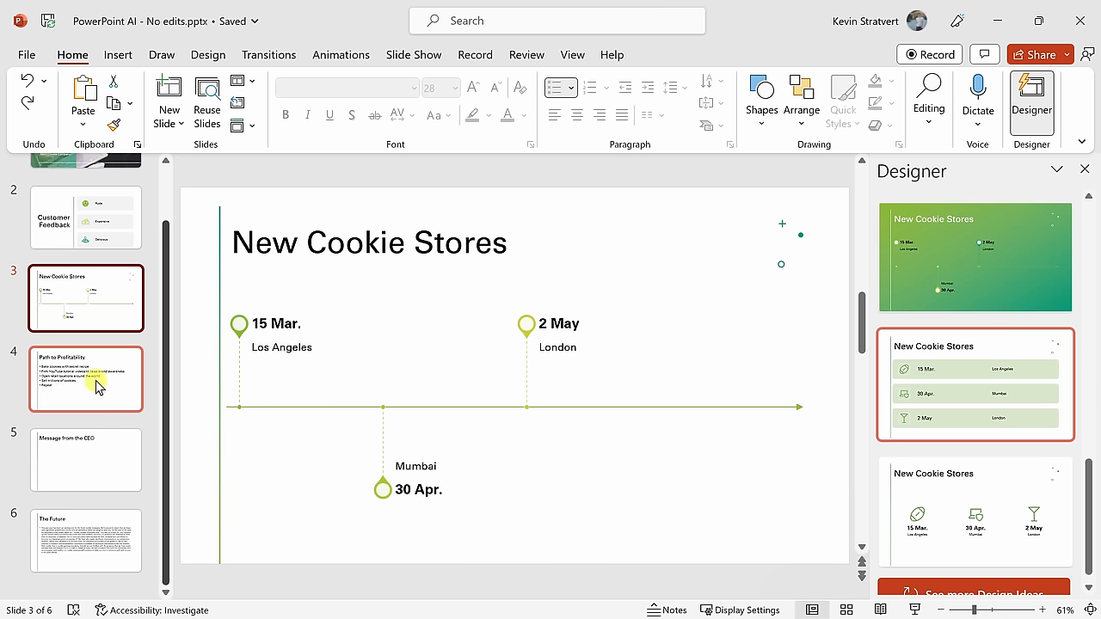
# - On slide 4, apply the green design with five stacked step boxes beside the title
pyautogui.click(86, 378)
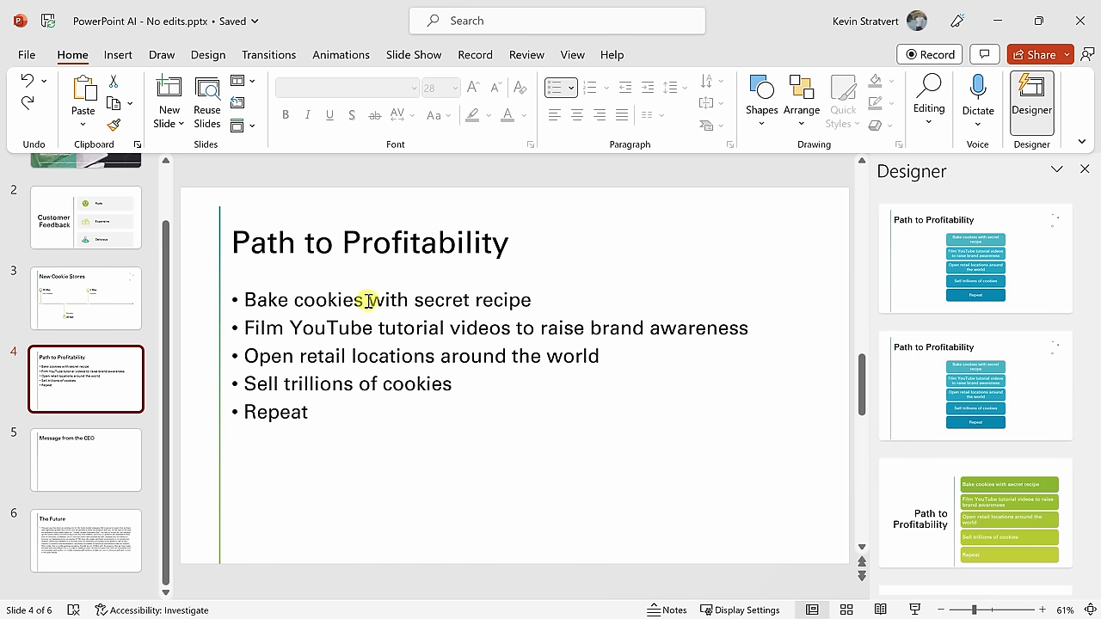
pyautogui.scroll(-3)
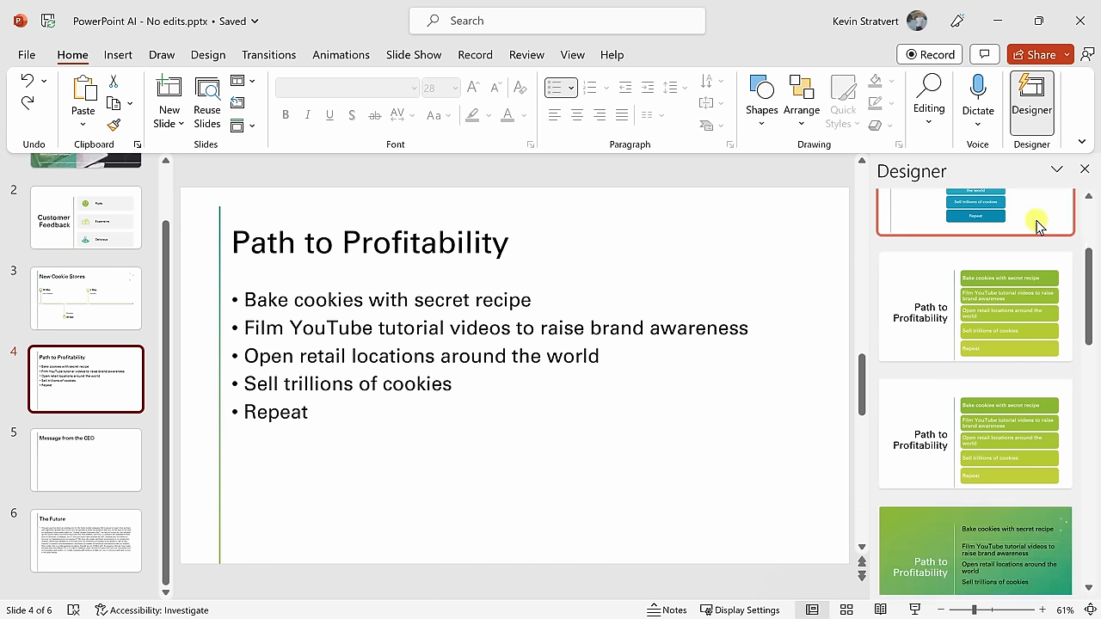
pyautogui.scroll(-3)
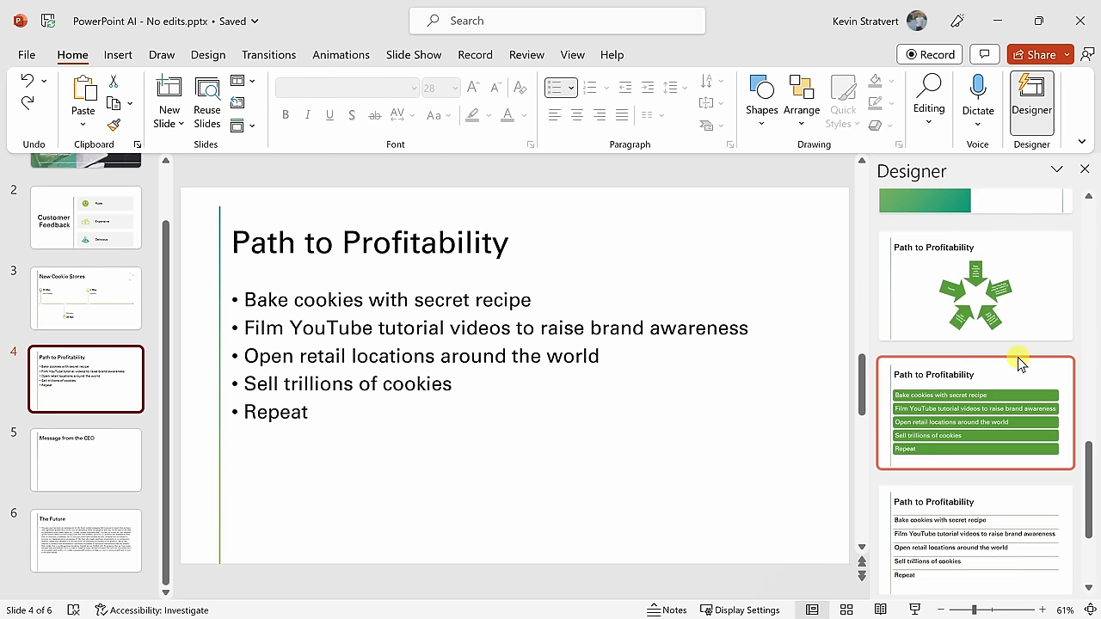
pyautogui.scroll(-3)
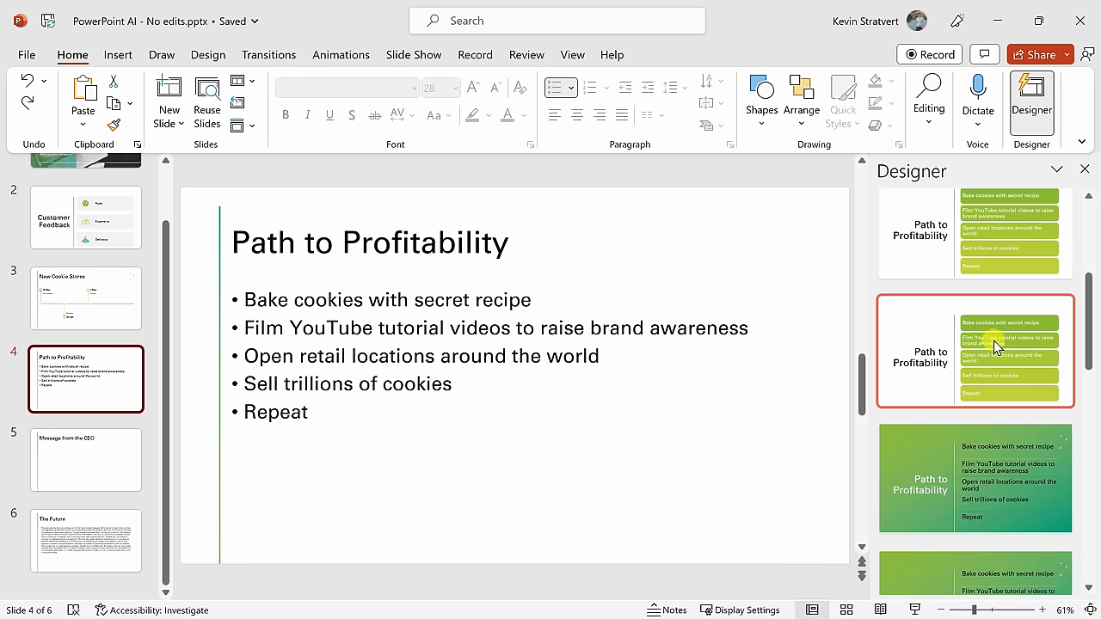
pyautogui.click(974, 348)
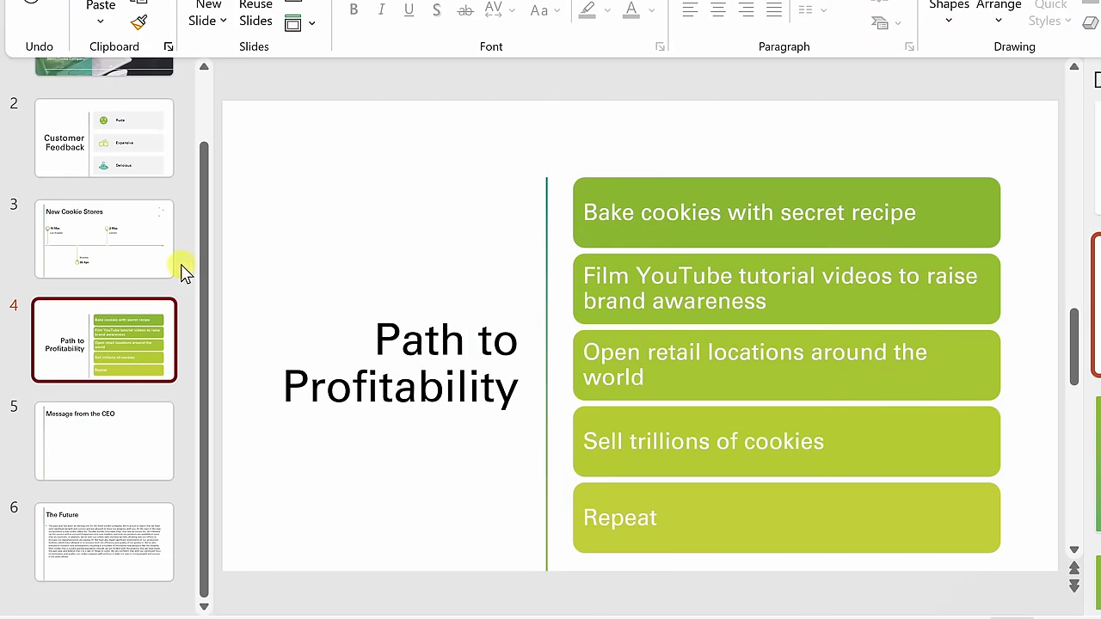
pyautogui.moveTo(125, 357)
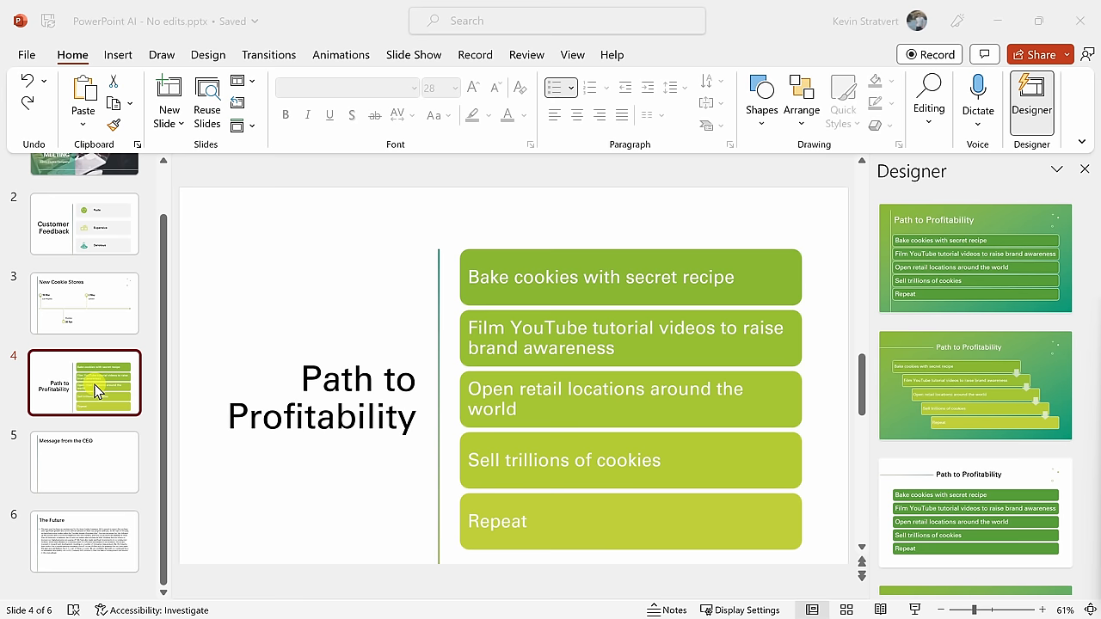
# - Go to the Message from the CEO slide and show the Insert ribbon commands
pyautogui.click(84, 462)
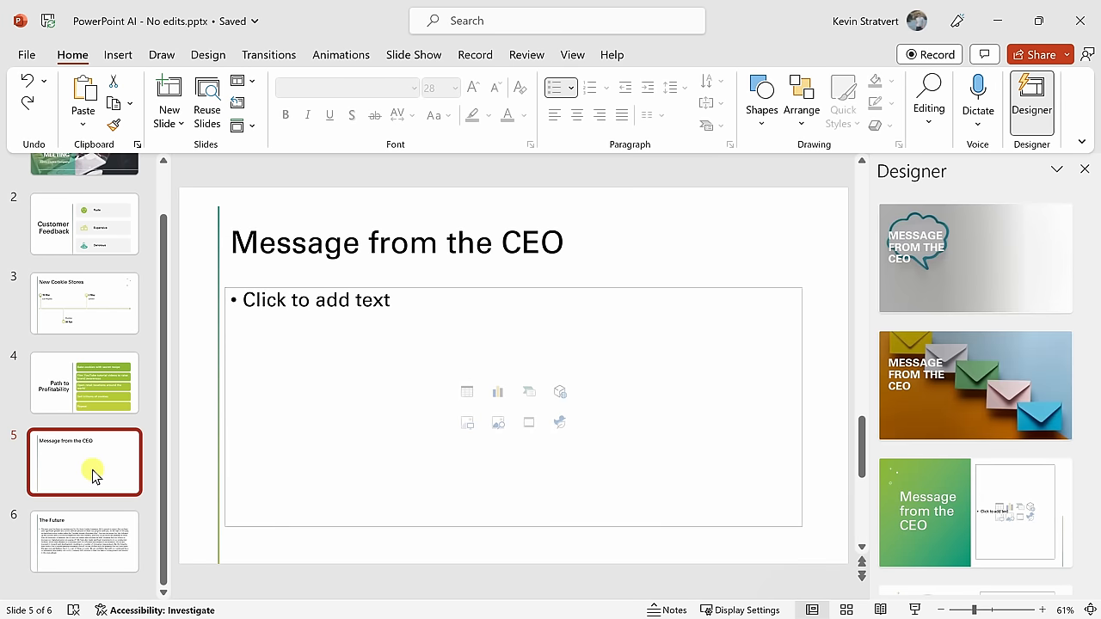
pyautogui.moveTo(204, 334)
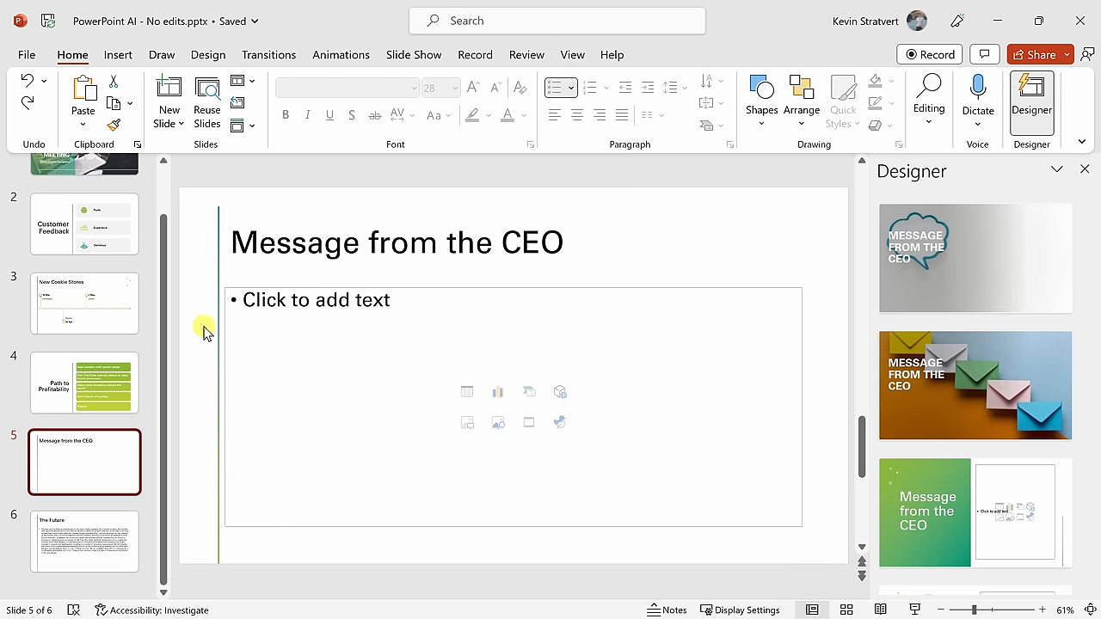
pyautogui.moveTo(237, 334)
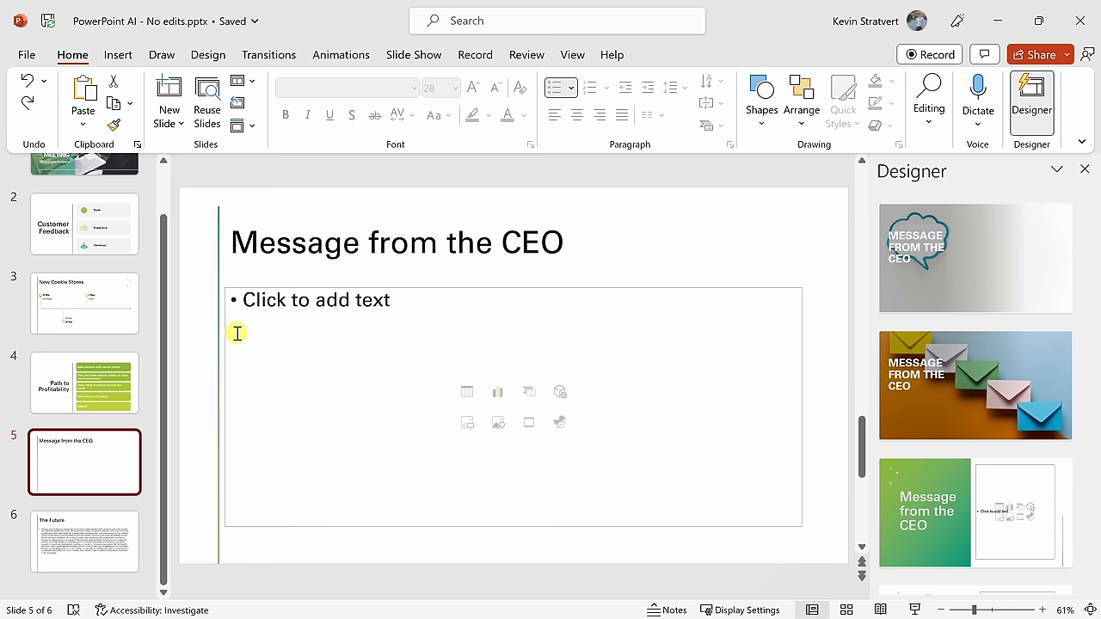
pyautogui.click(117, 54)
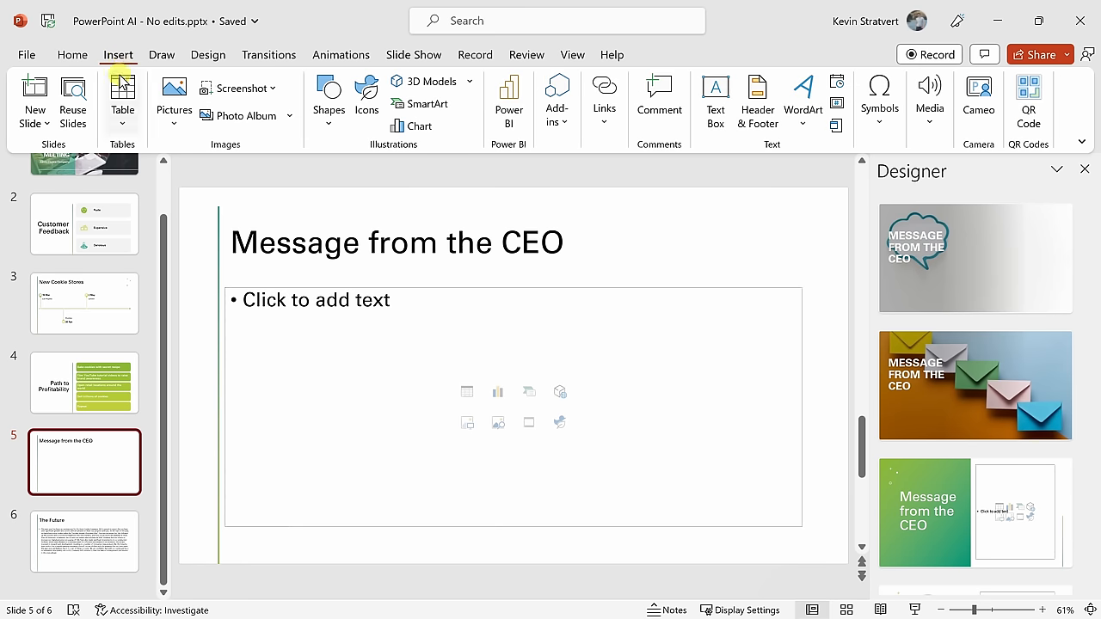
pyautogui.moveTo(979, 103)
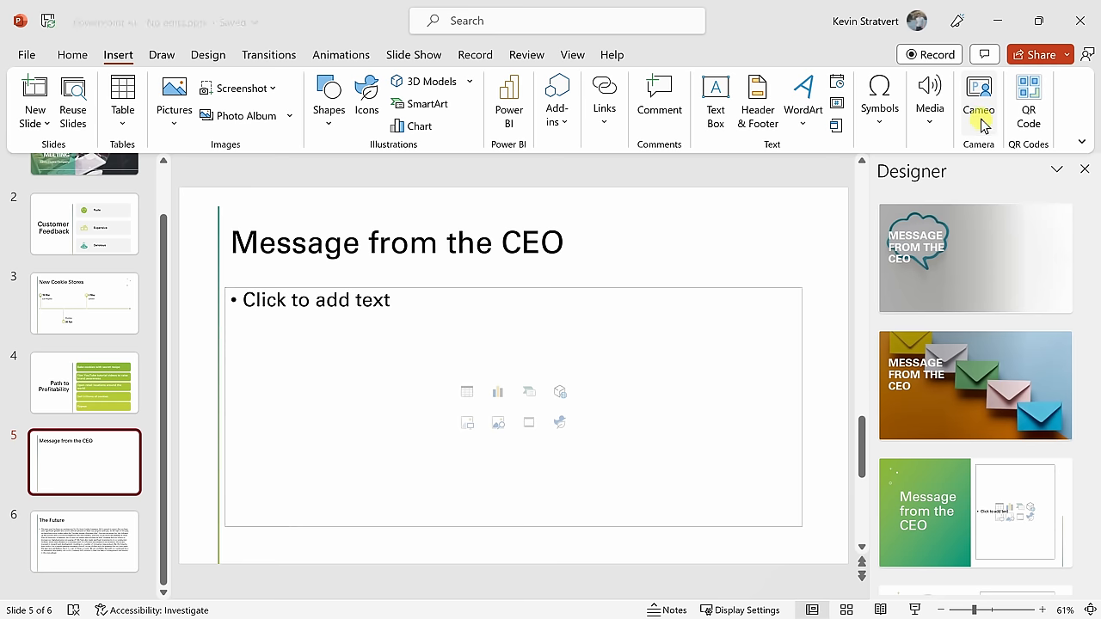
# - Insert a Cameo camera feed and apply a green layout placing it beside the title
pyautogui.click(978, 99)
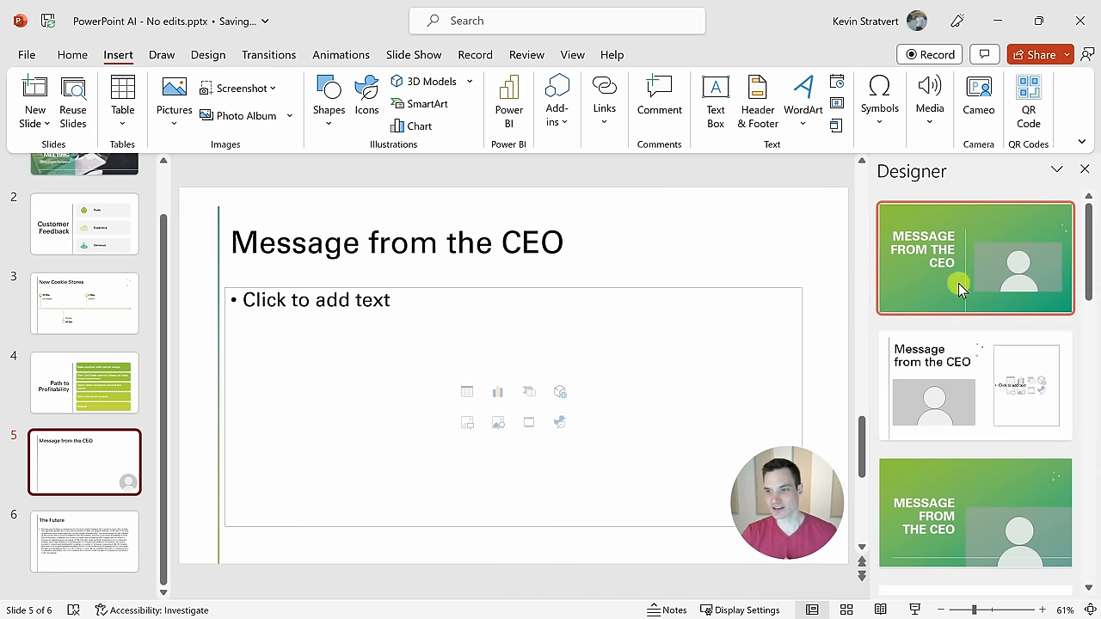
pyautogui.scroll(-3)
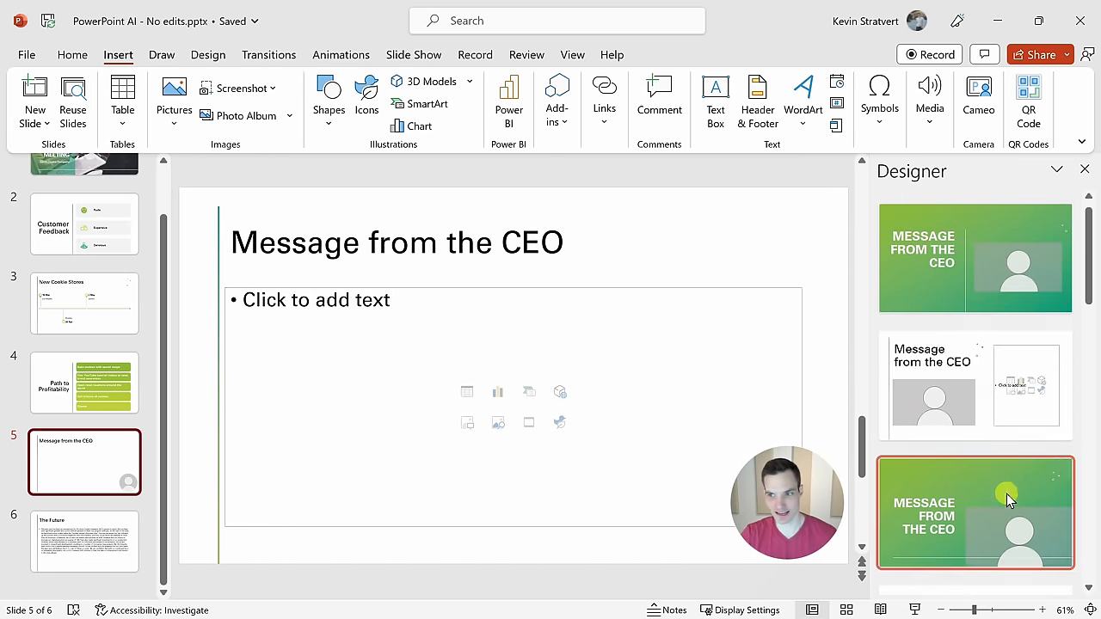
pyautogui.click(975, 258)
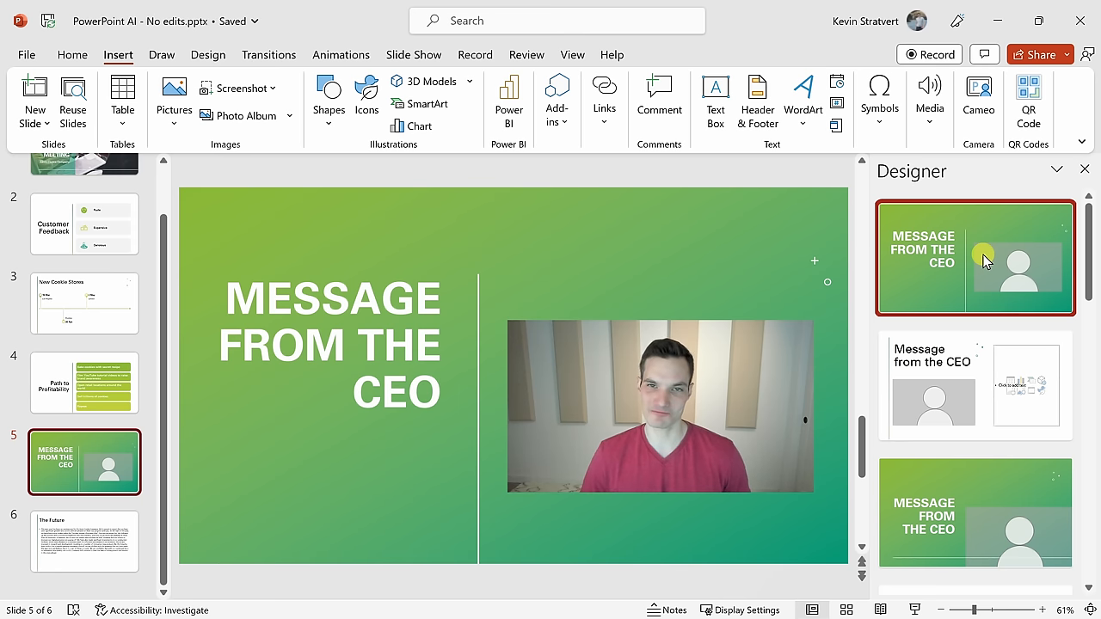
pyautogui.moveTo(787, 305)
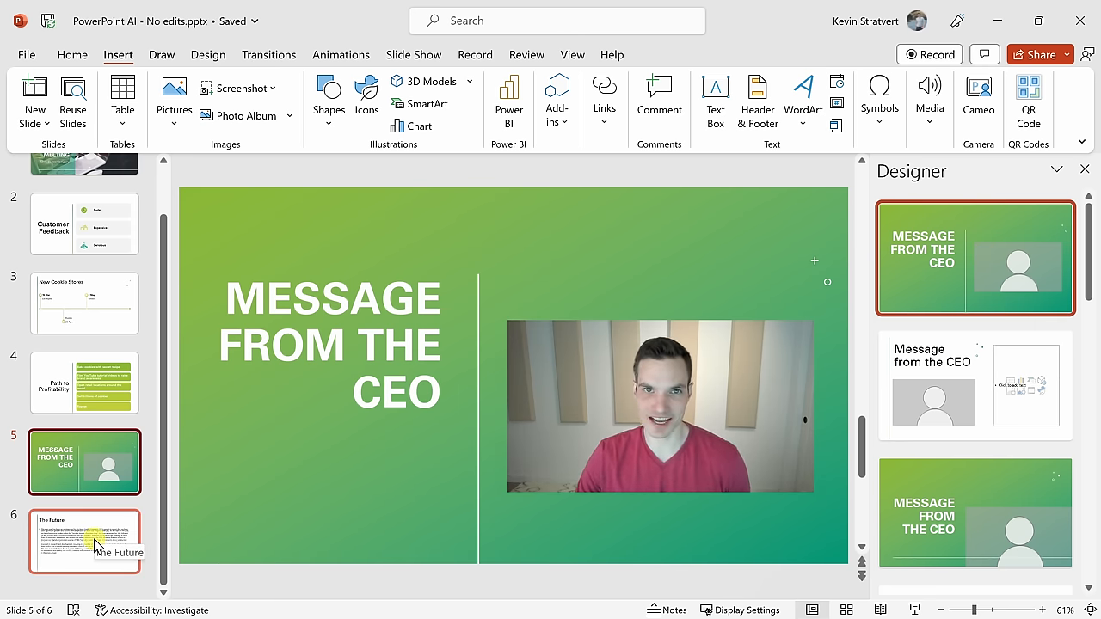
pyautogui.click(85, 540)
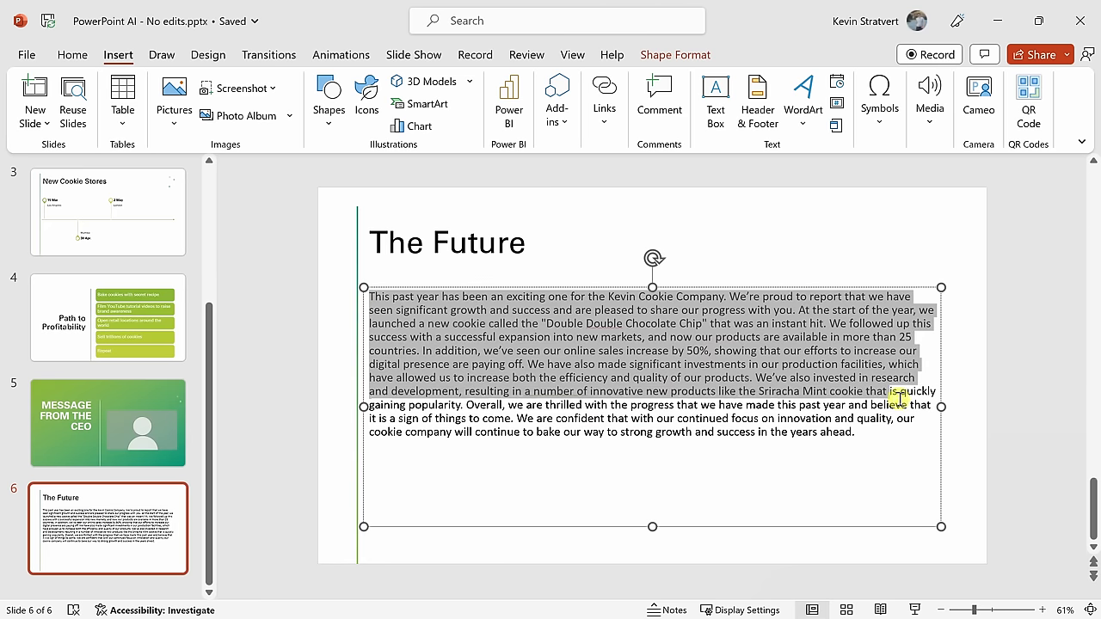
# - Deselect the long year-in-review paragraph on The Future slide
pyautogui.click(961, 427)
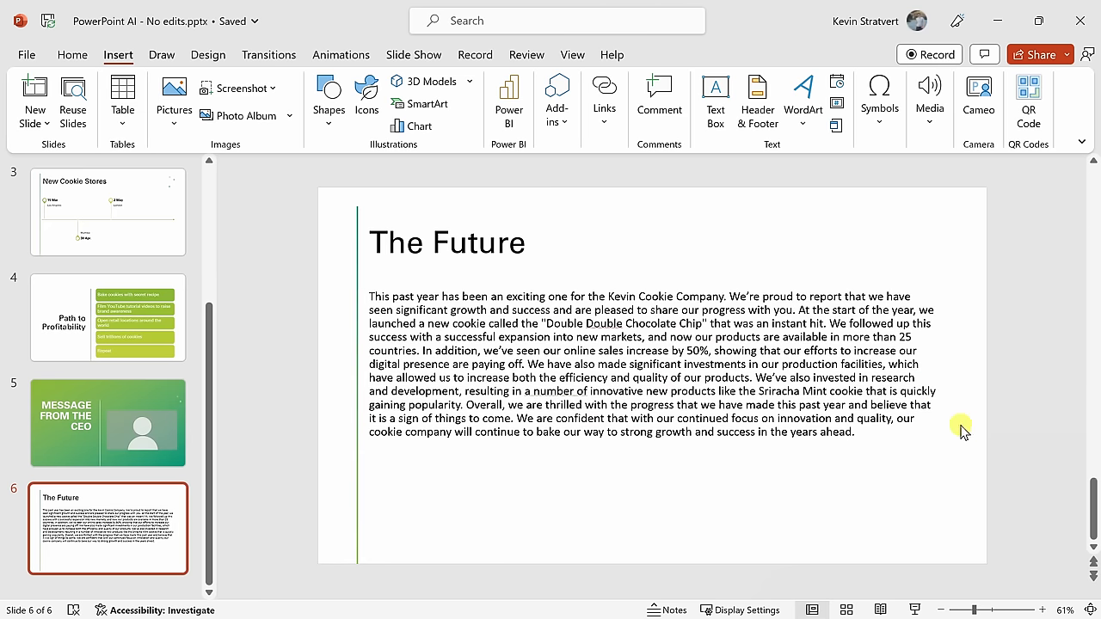
pyautogui.moveTo(836, 424)
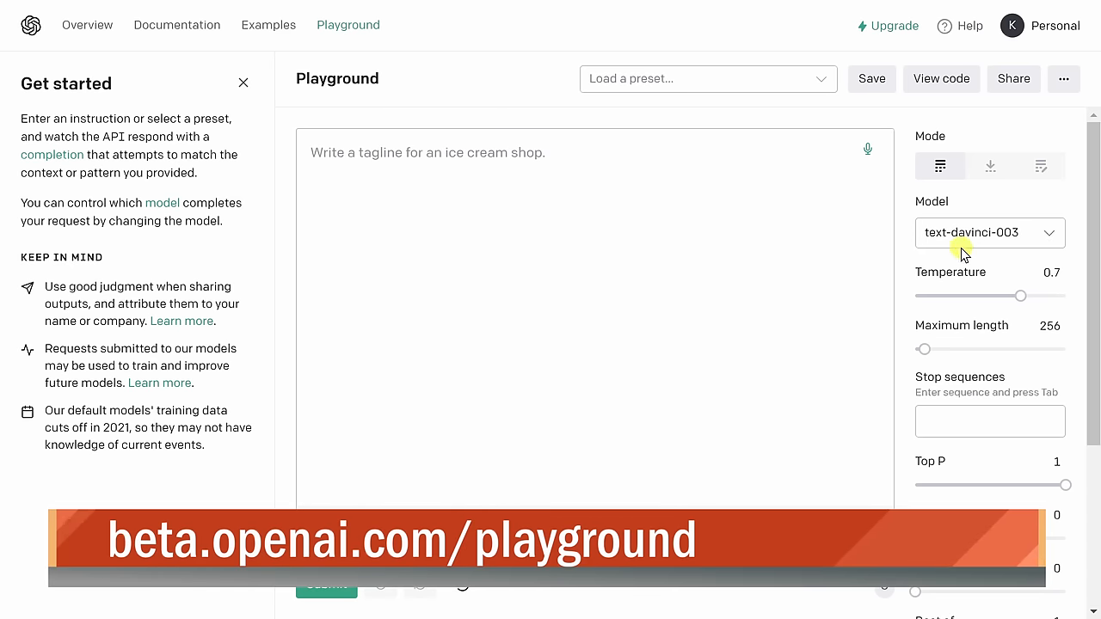
pyautogui.moveTo(396, 211)
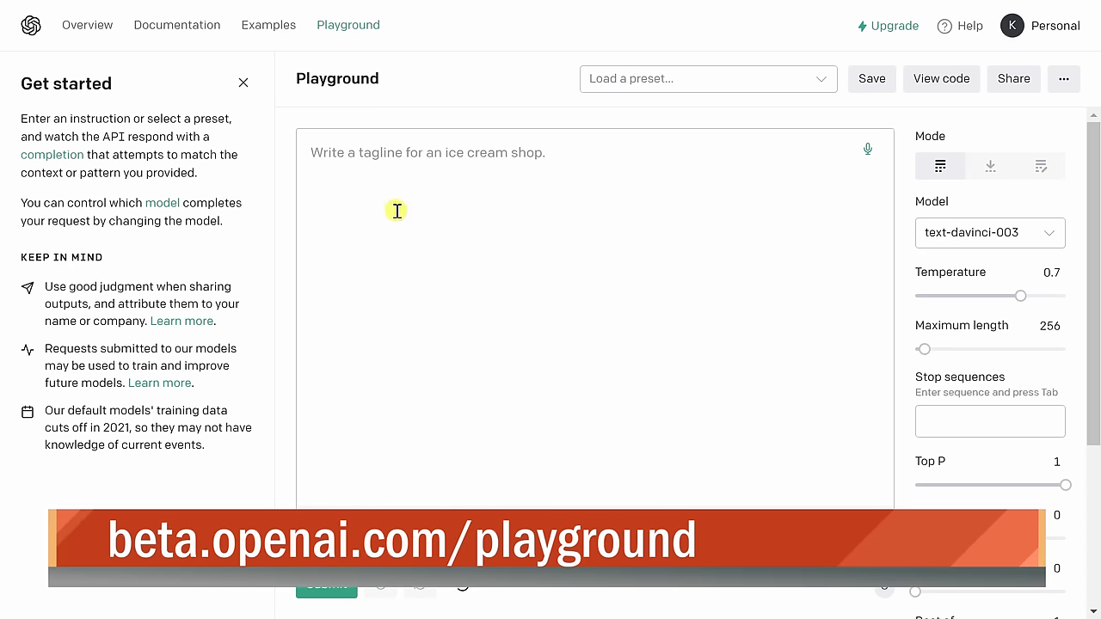
pyautogui.moveTo(434, 205)
pyautogui.write('Summarize this text into 3 bullets points:')
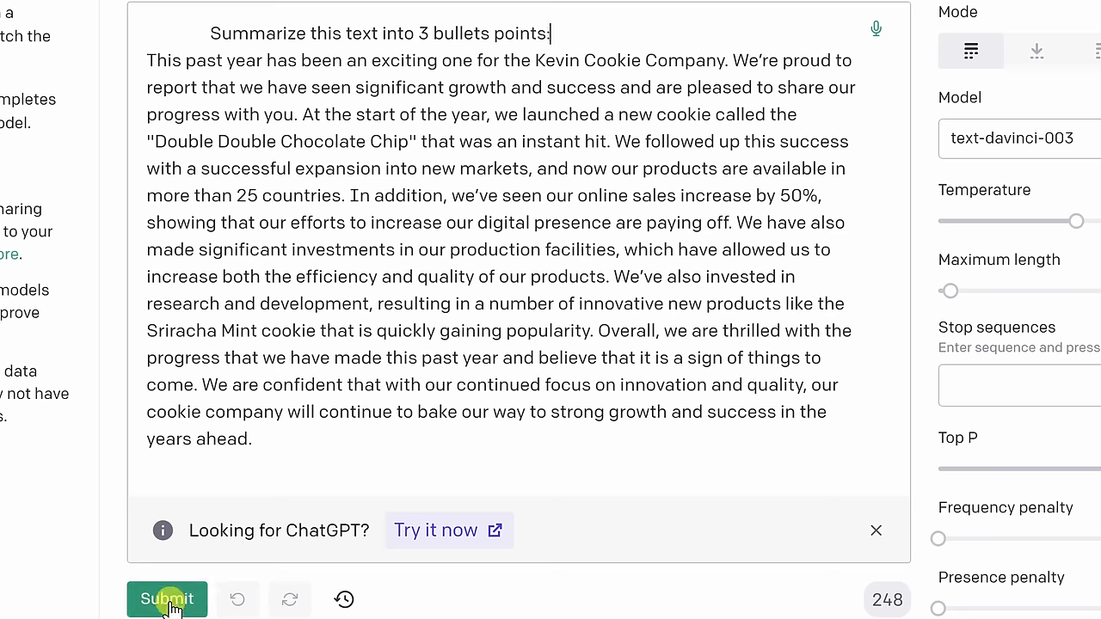
# - Submit the prompt asking for a 3-bullet summary of the cookie company paragraph
pyautogui.click(167, 599)
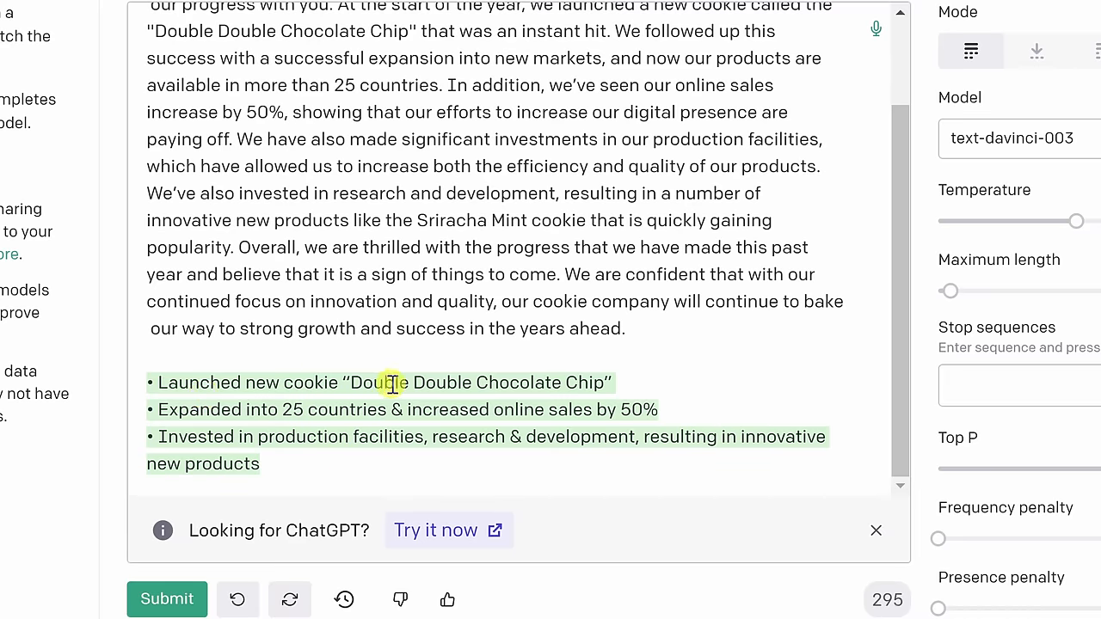
pyautogui.moveTo(531, 166)
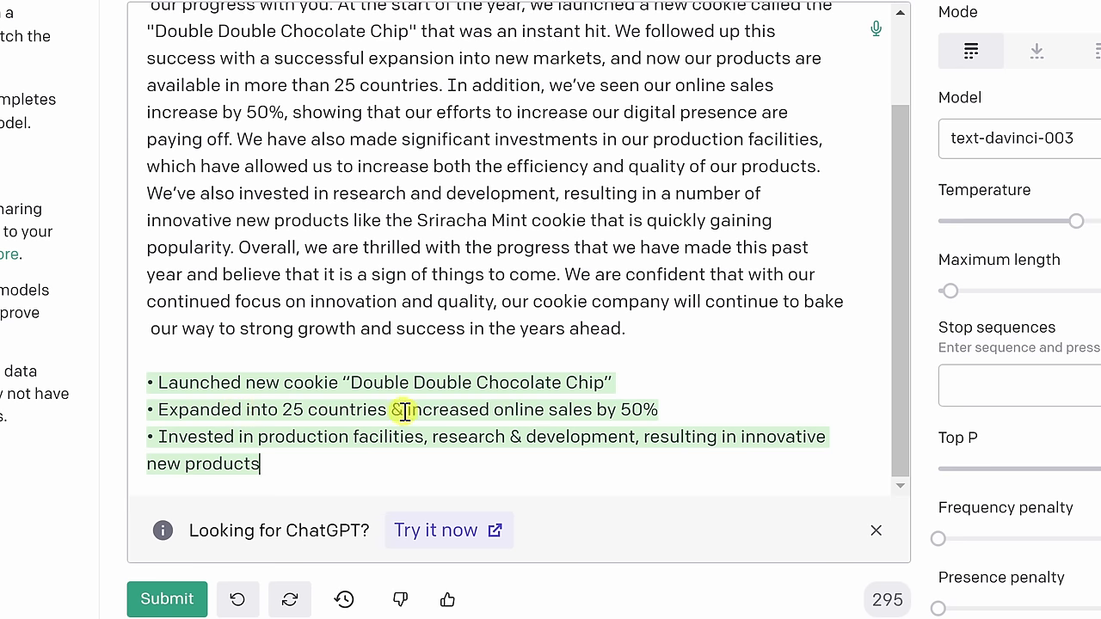
pyautogui.moveTo(687, 405)
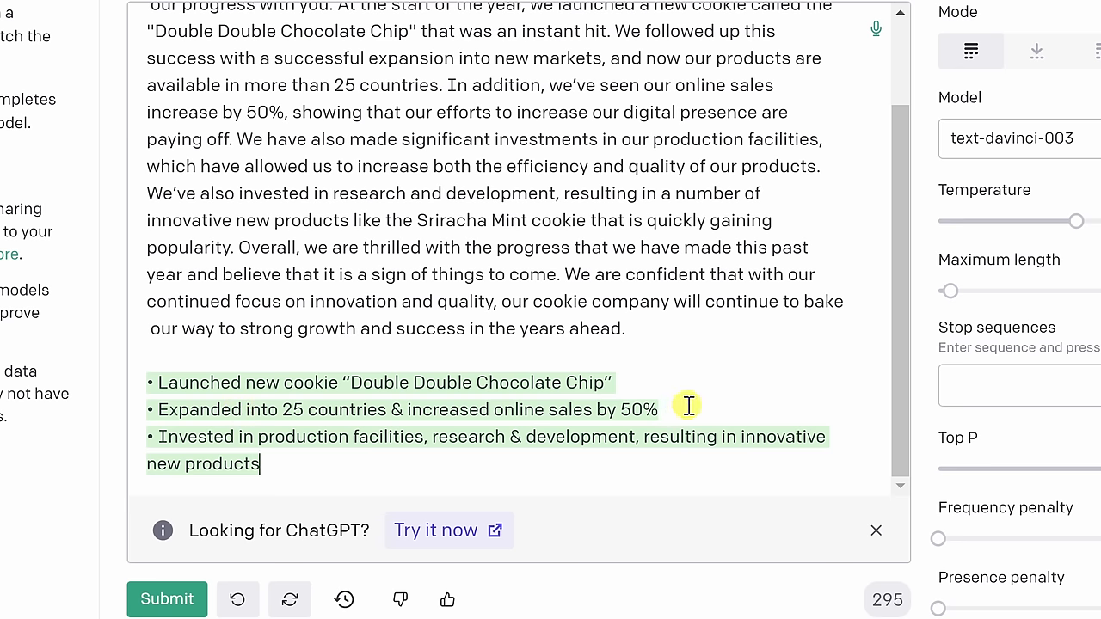
pyautogui.moveTo(435, 438)
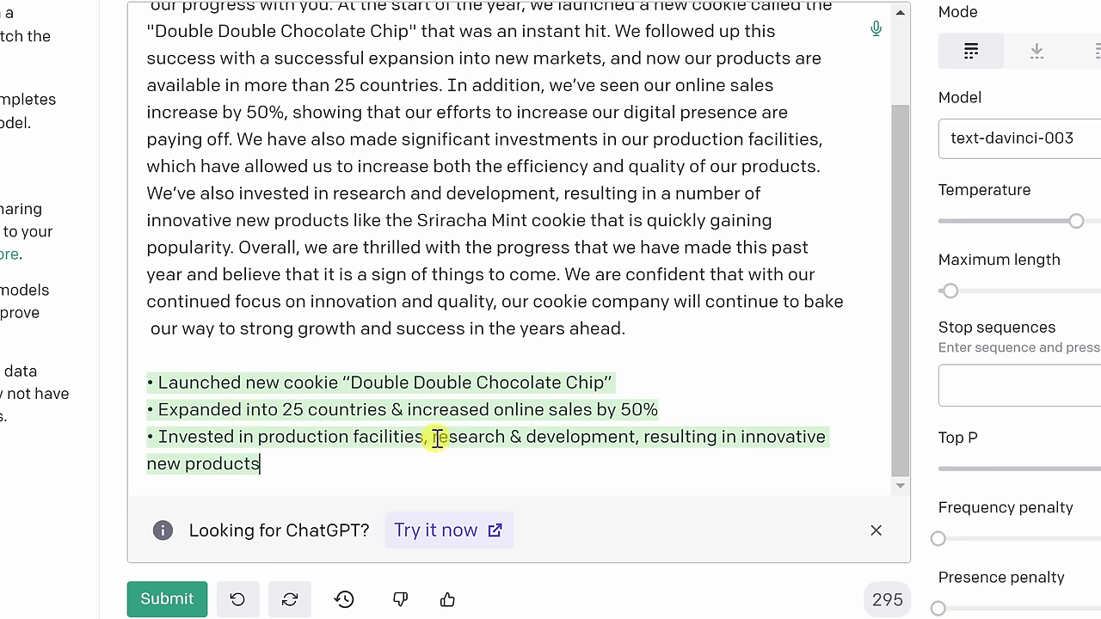
pyautogui.moveTo(774, 437)
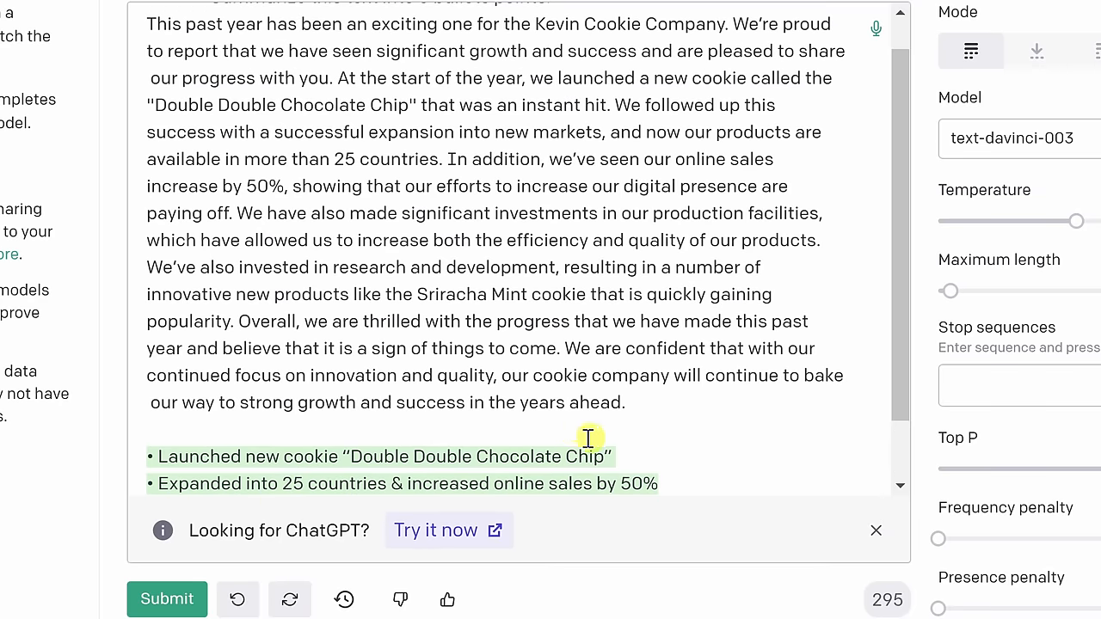
# - Scroll through the prompt and the three generated summary bullets
pyautogui.scroll(3)
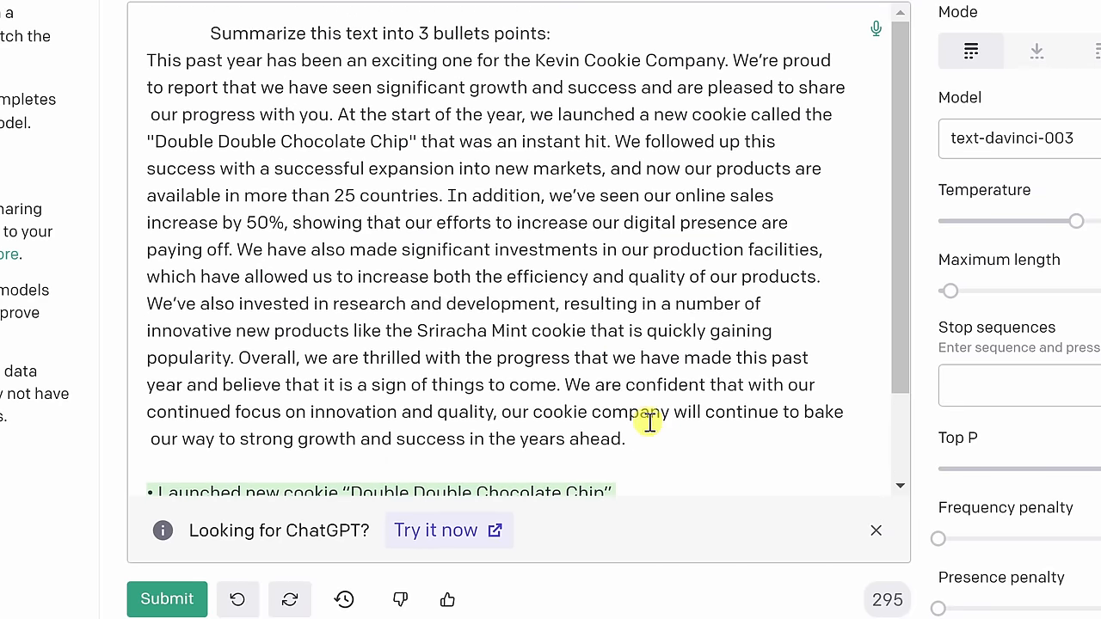
pyautogui.scroll(-3)
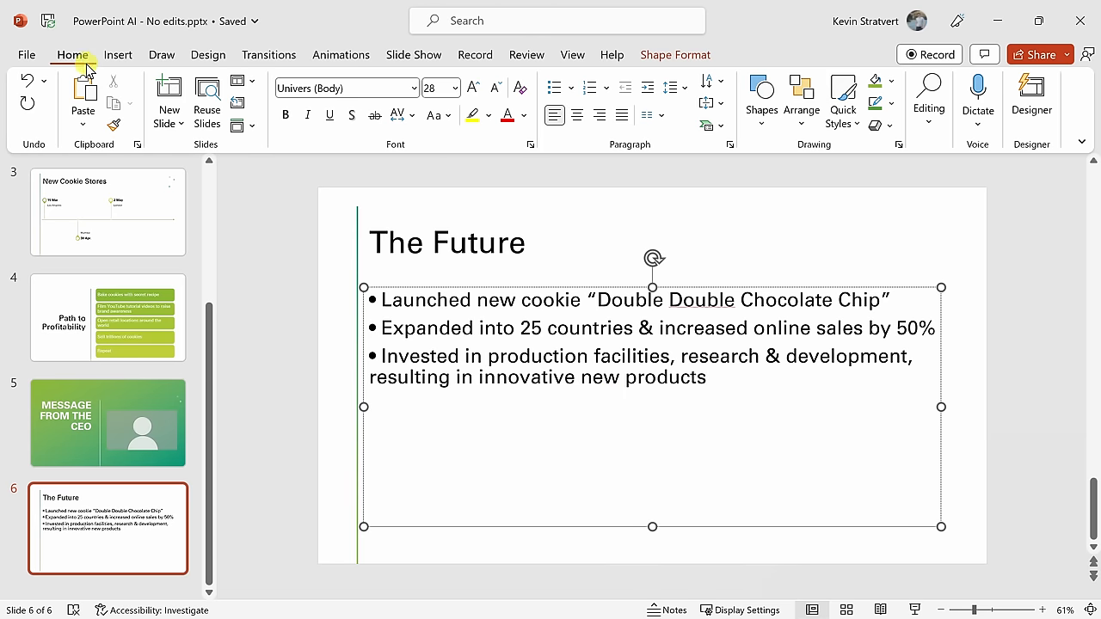
# - Add slide 6, 'The Future', holding the cookie, expansion and investment bullets
pyautogui.click(1031, 98)
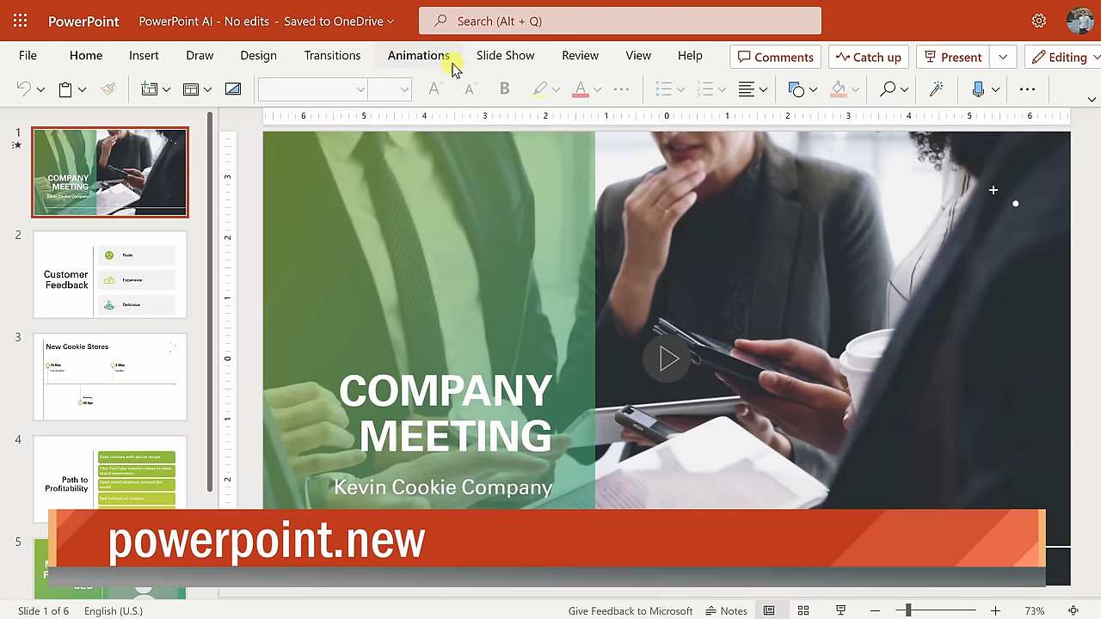
# - Show the Slide Show tab with Rehearse with Coach and subtitle options
pyautogui.click(504, 55)
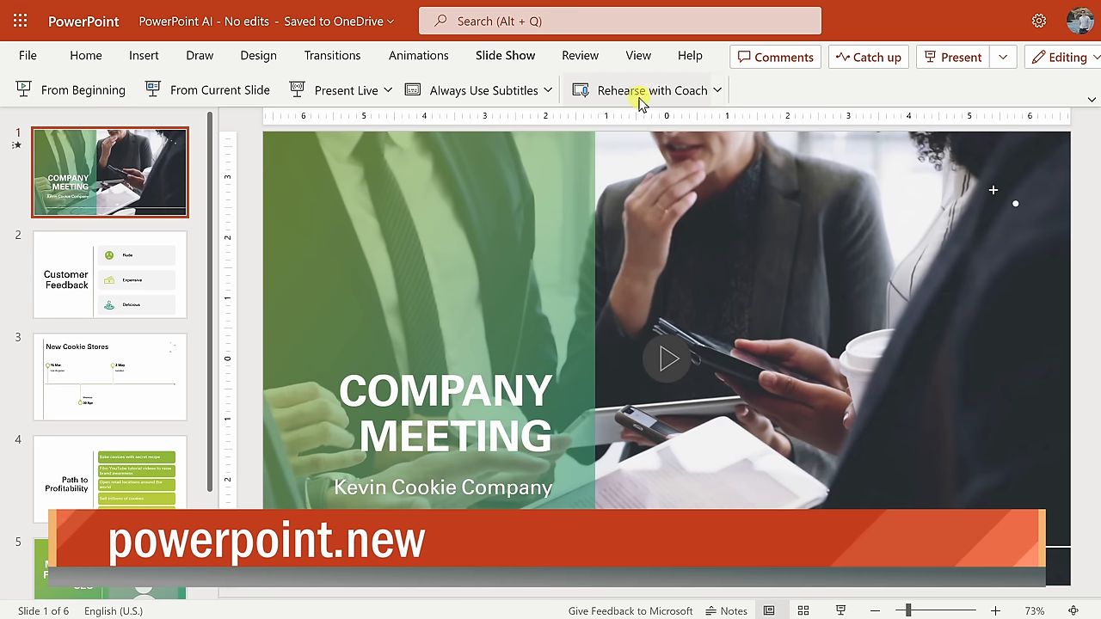
pyautogui.moveTo(645, 96)
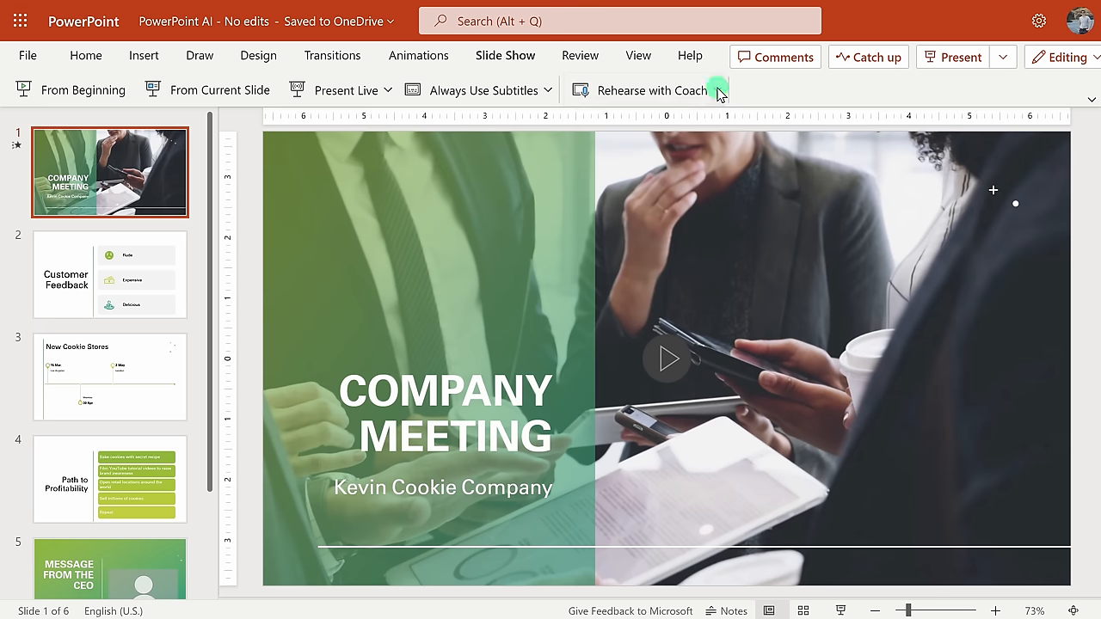
pyautogui.click(720, 89)
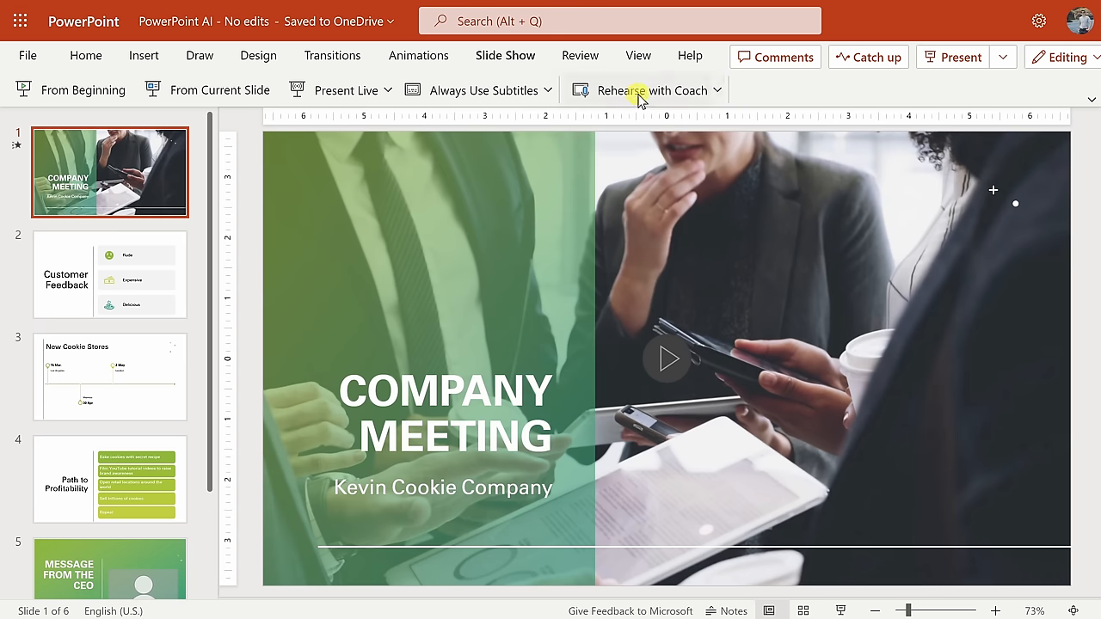
# - Start a Presenter Coach rehearsal with real-time feedback enabled
pyautogui.click(641, 89)
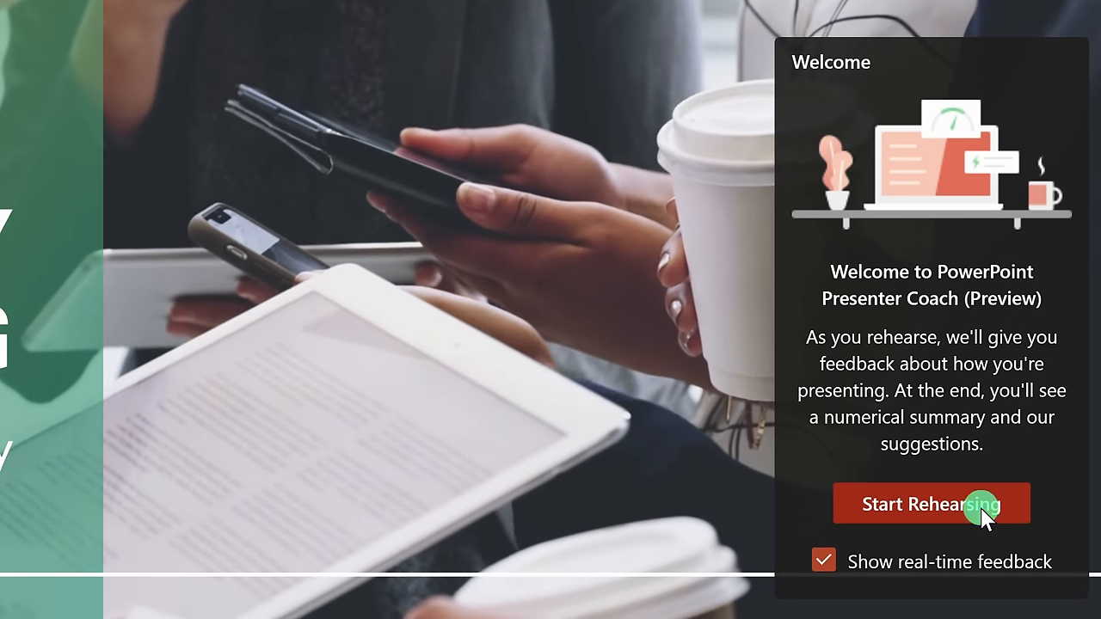
pyautogui.click(928, 503)
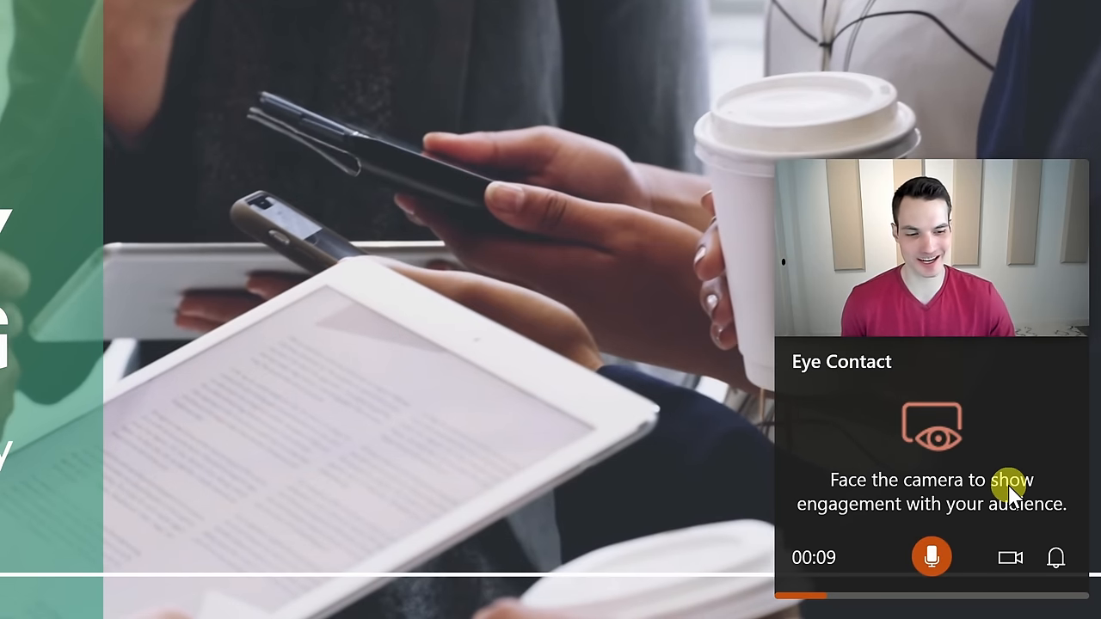
pyautogui.moveTo(378, 378)
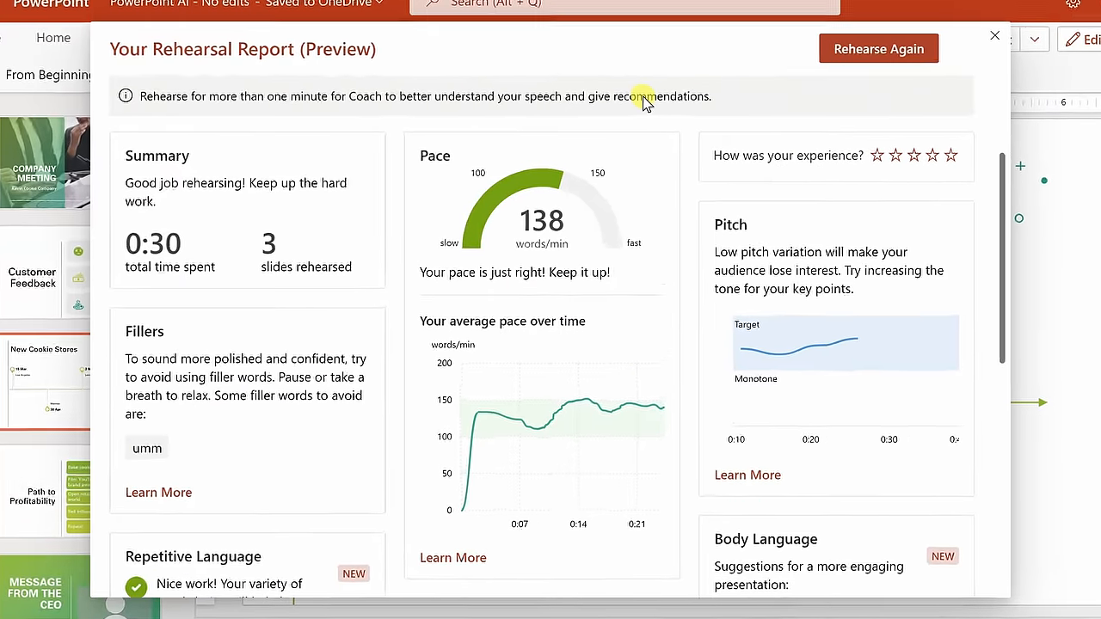
# - Review the rehearsal report's Pace (138 words/min), Fillers, Pitch and Body Language sections
pyautogui.scroll(-3)
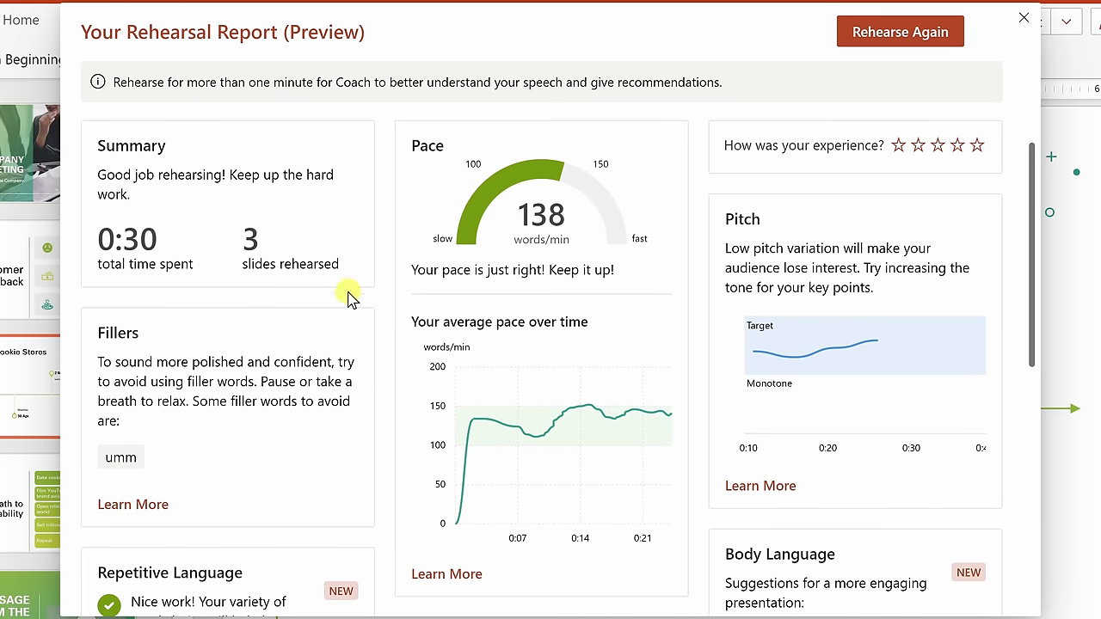
pyautogui.moveTo(864, 290)
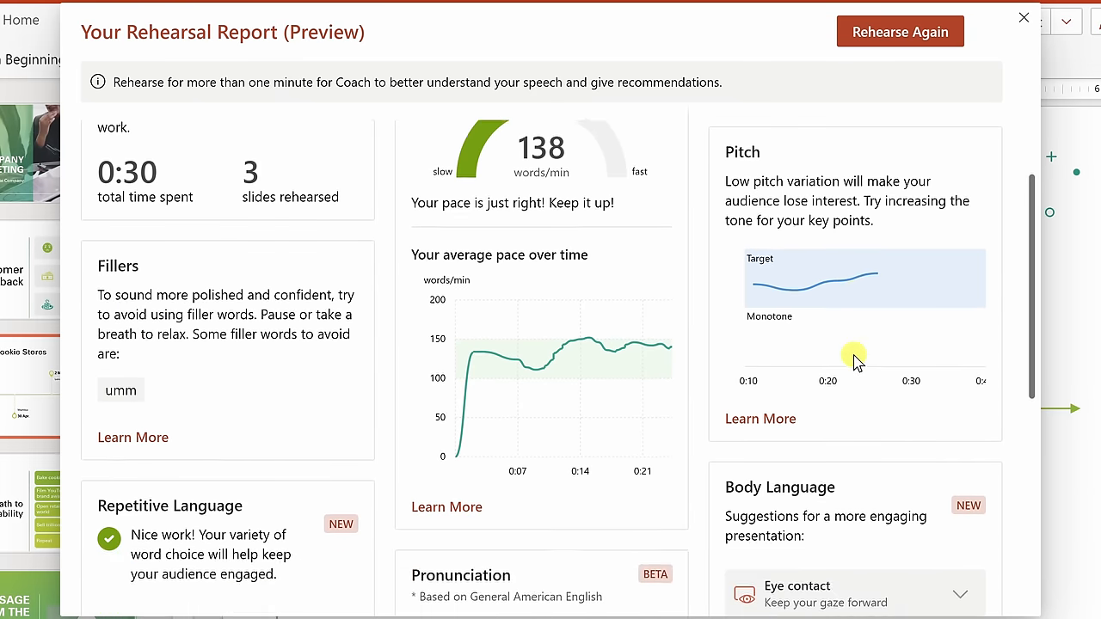
pyautogui.scroll(-3)
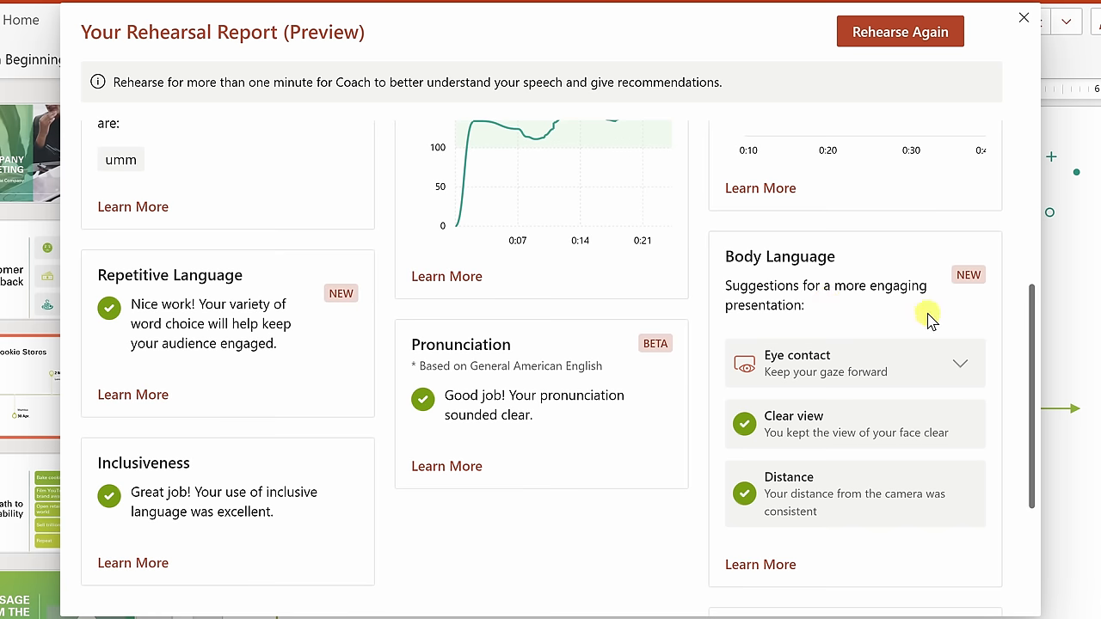
pyautogui.click(960, 363)
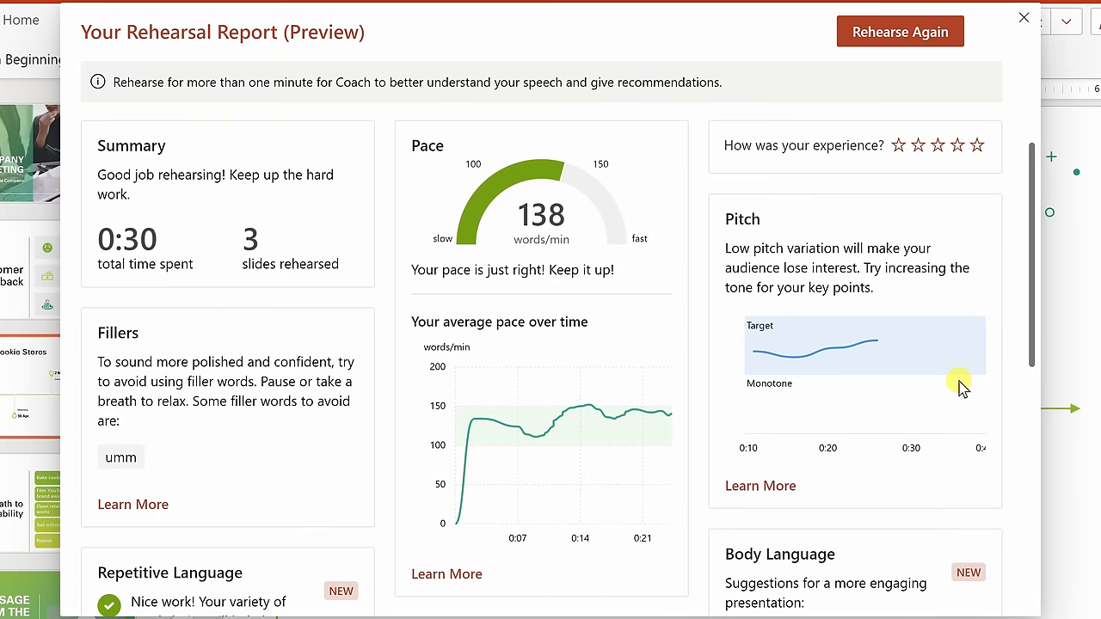
pyautogui.click(1023, 18)
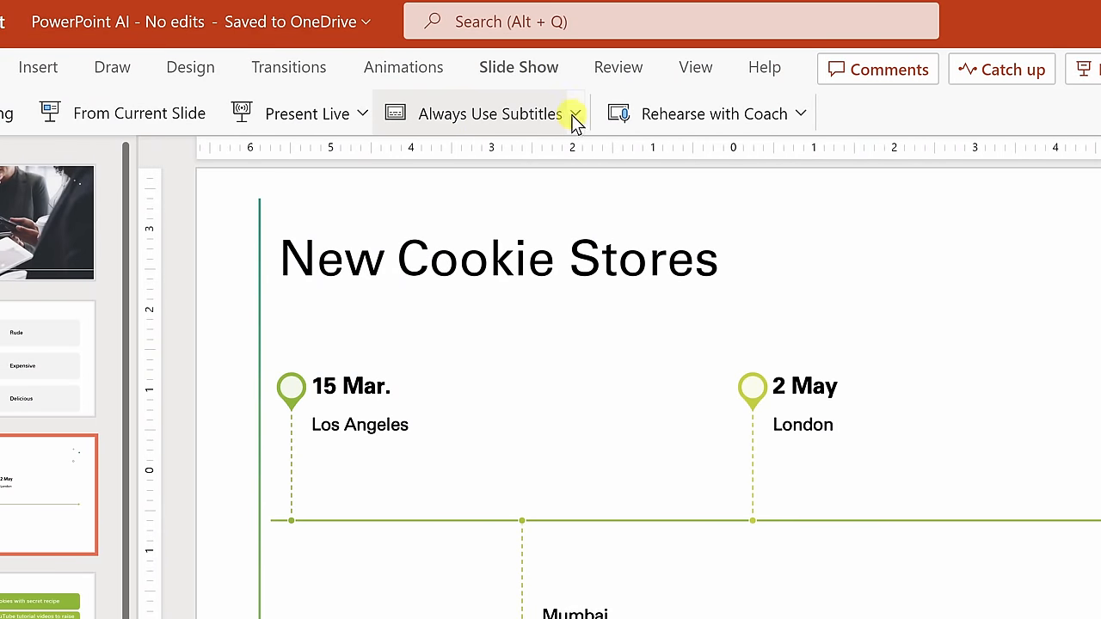
# - Browse the subtitle language list in subtitle settings, with subtitles below the slide
pyautogui.click(575, 113)
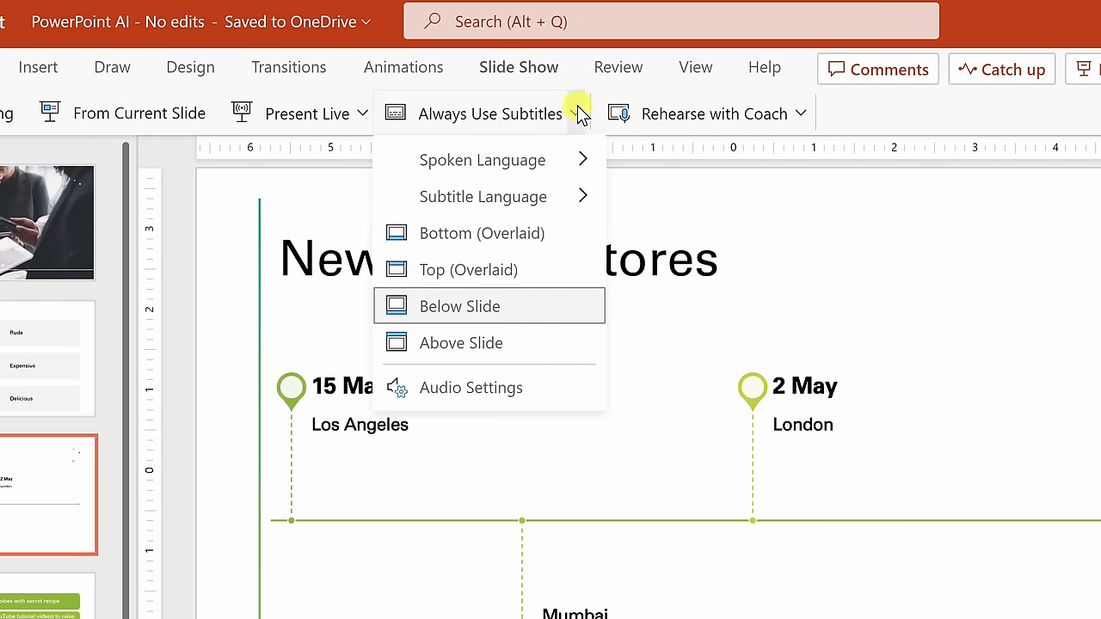
pyautogui.click(481, 160)
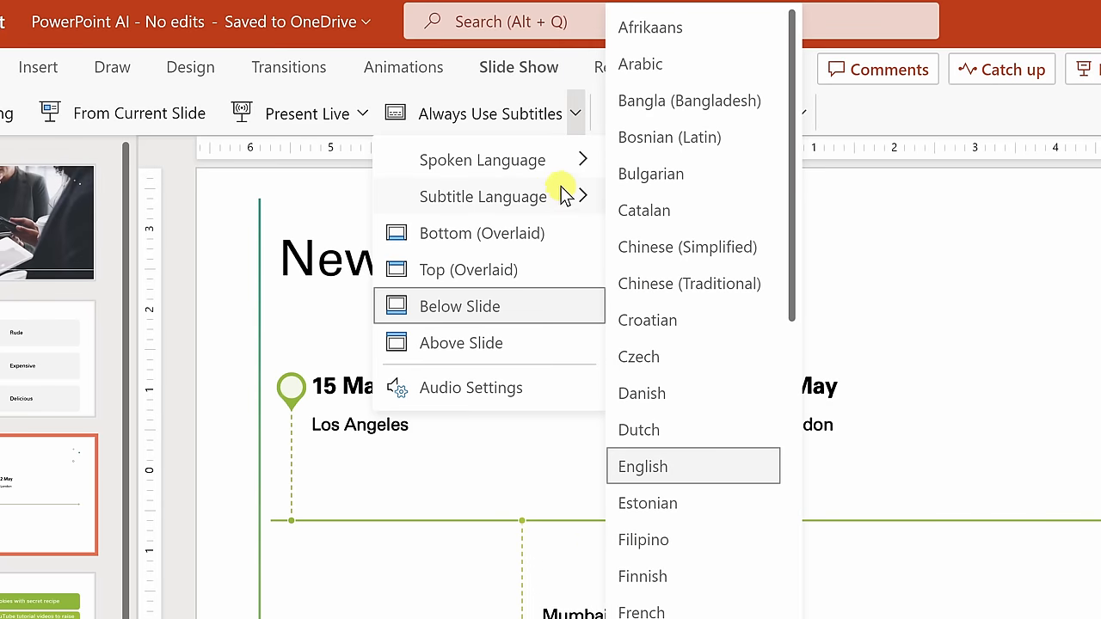
pyautogui.moveTo(563, 196)
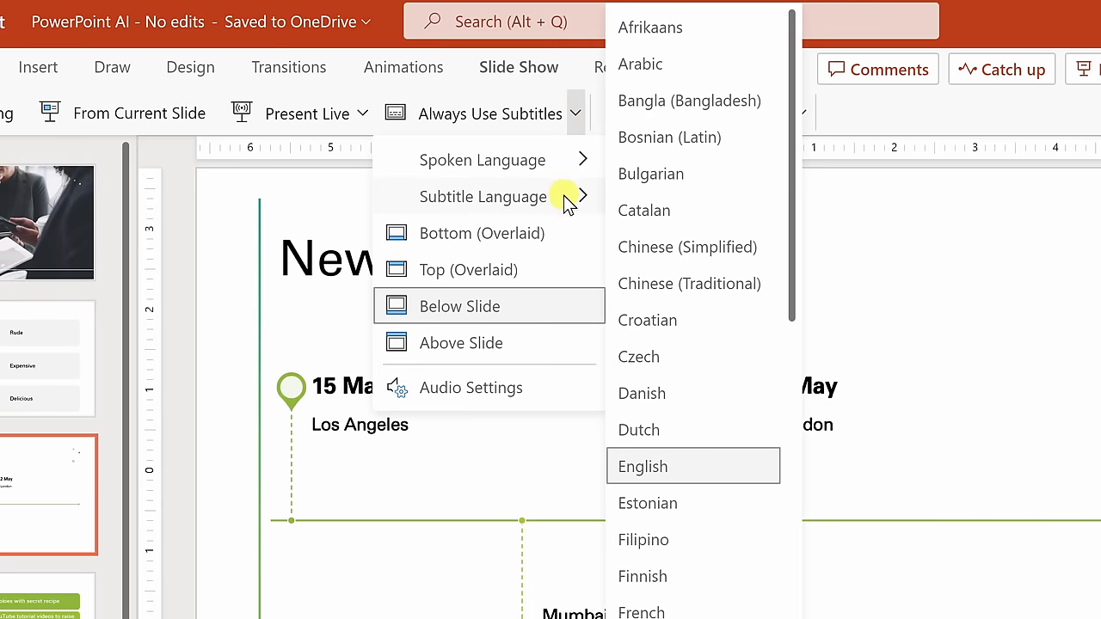
pyautogui.moveTo(684, 211)
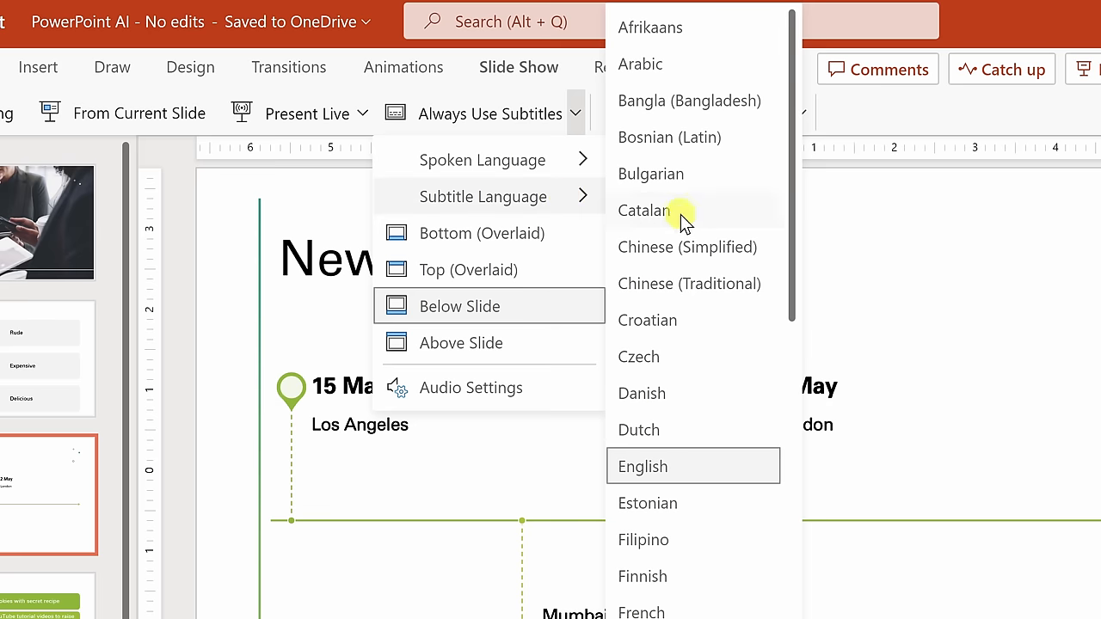
pyautogui.moveTo(675, 465)
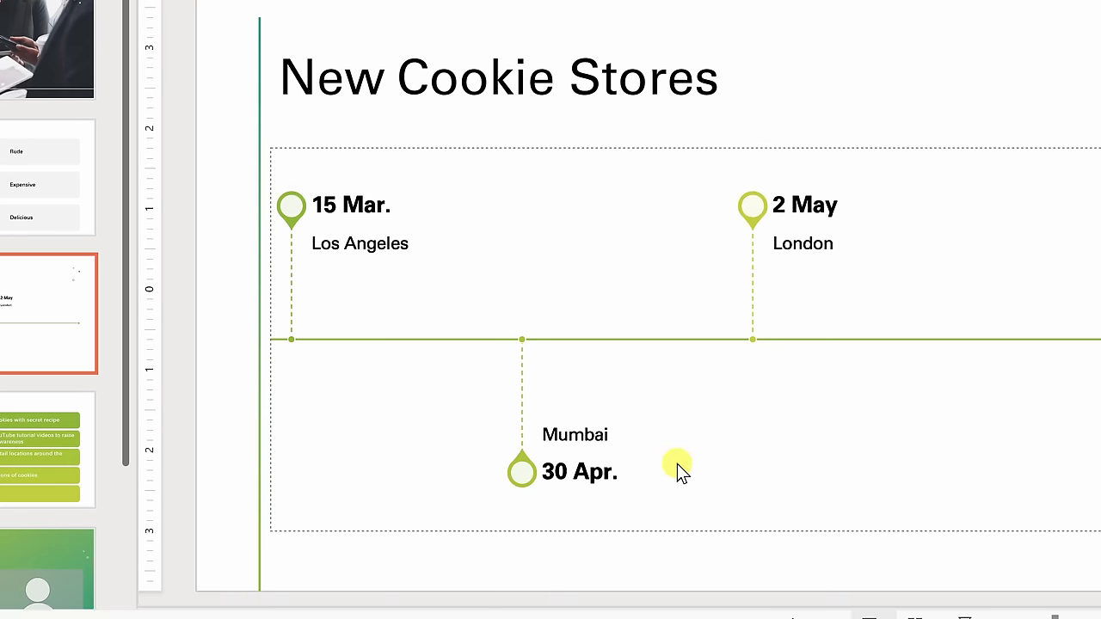
pyautogui.click(548, 90)
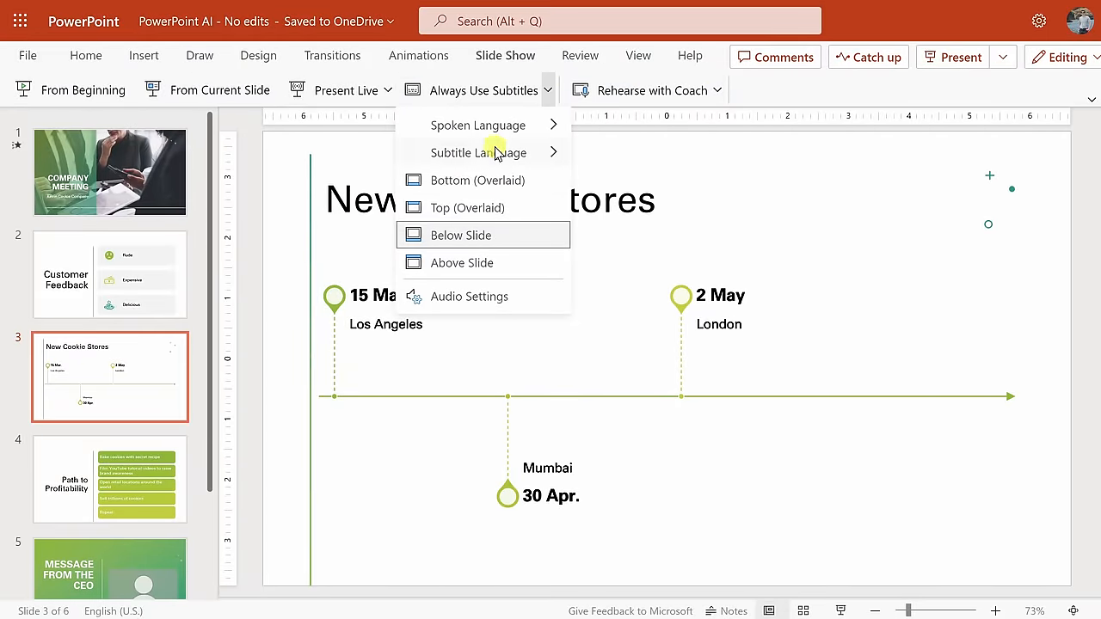
pyautogui.moveTo(481, 179)
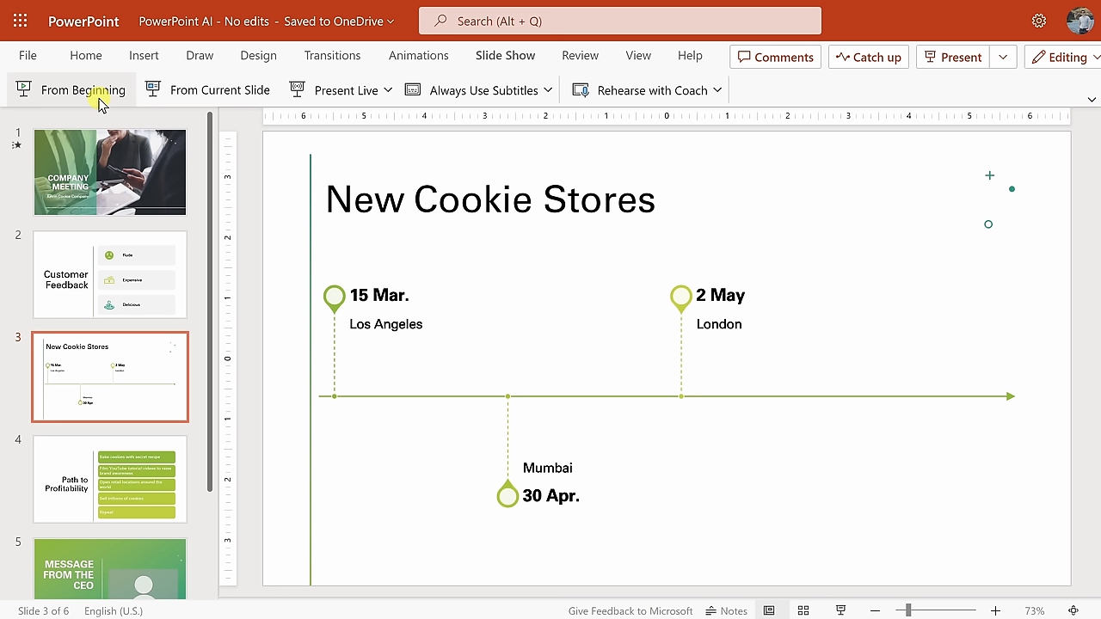
# - Run the Company Meeting slideshow full screen from the title slide
pyautogui.click(84, 89)
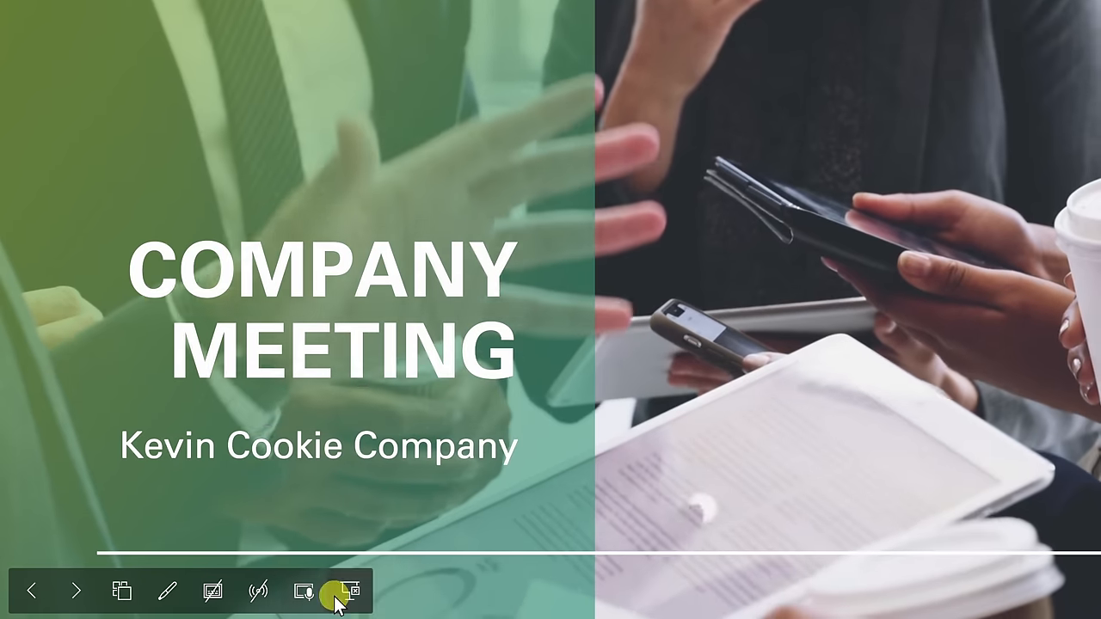